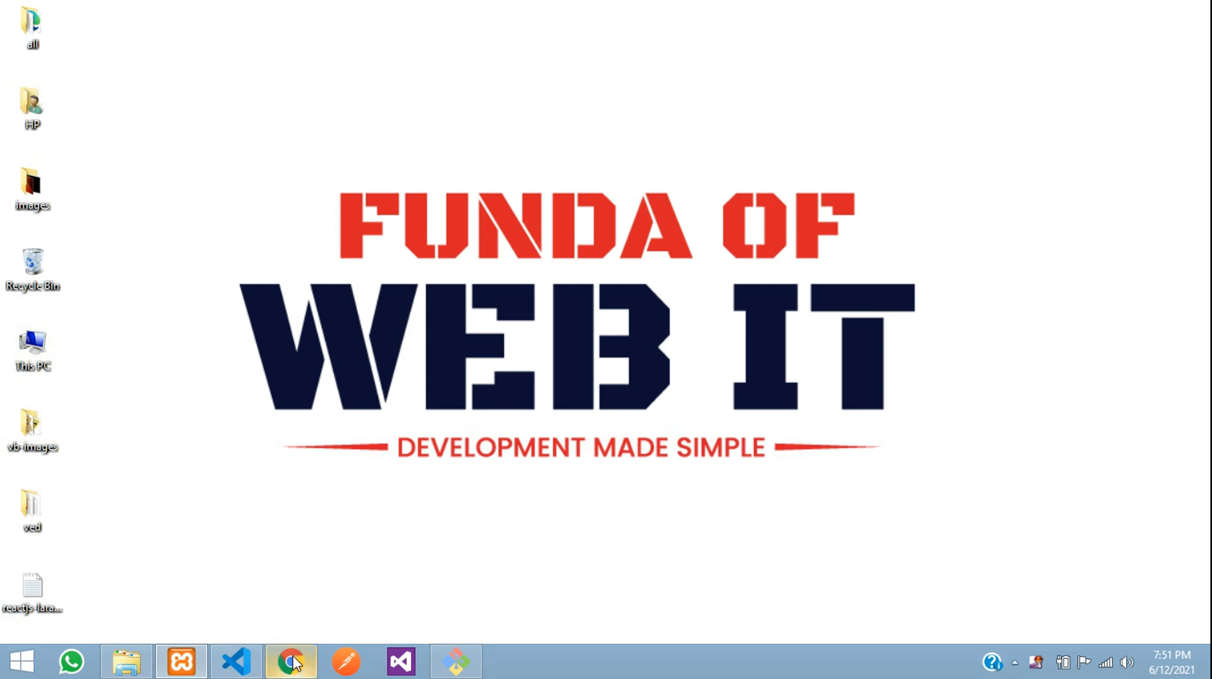
Check the students page in Chrome and the Add Student modal it opens.
click(290, 661)
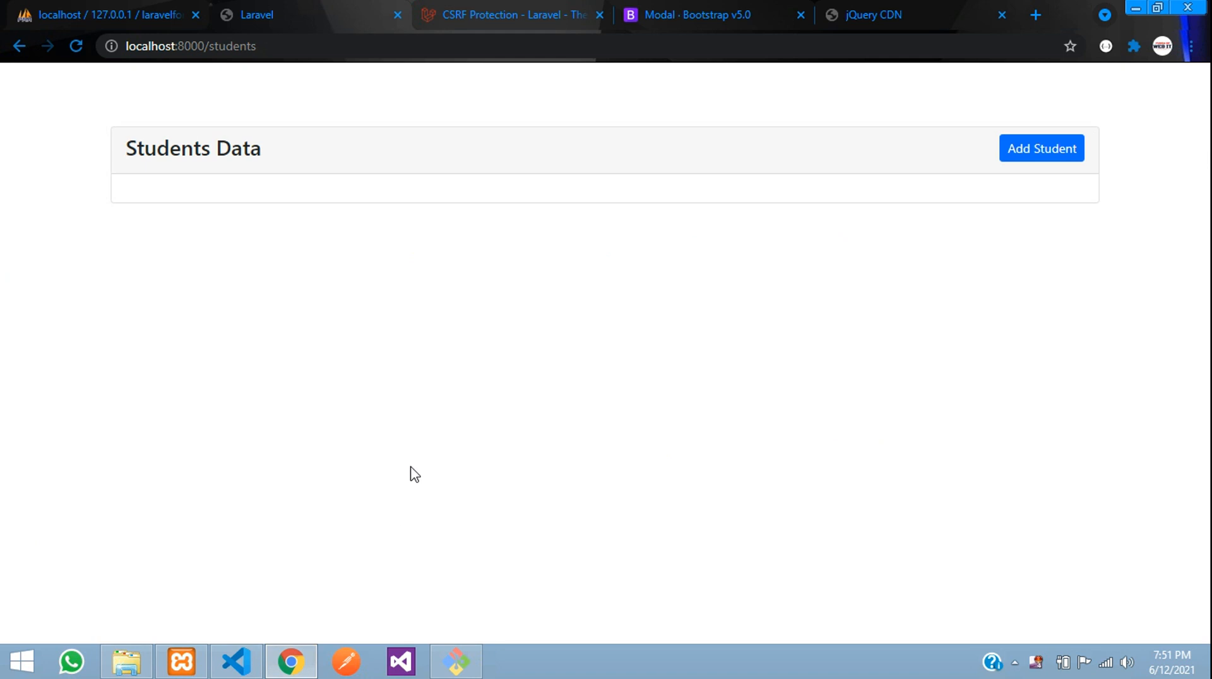
mouse_move(459, 395)
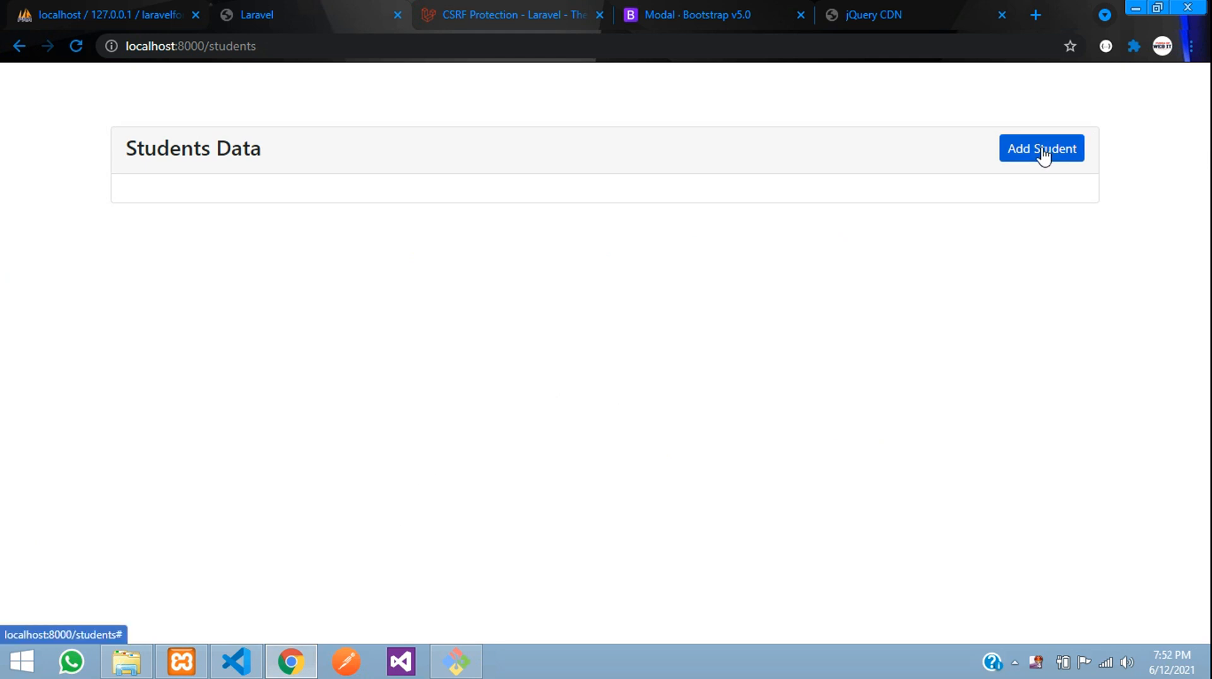
mouse_move(1008, 182)
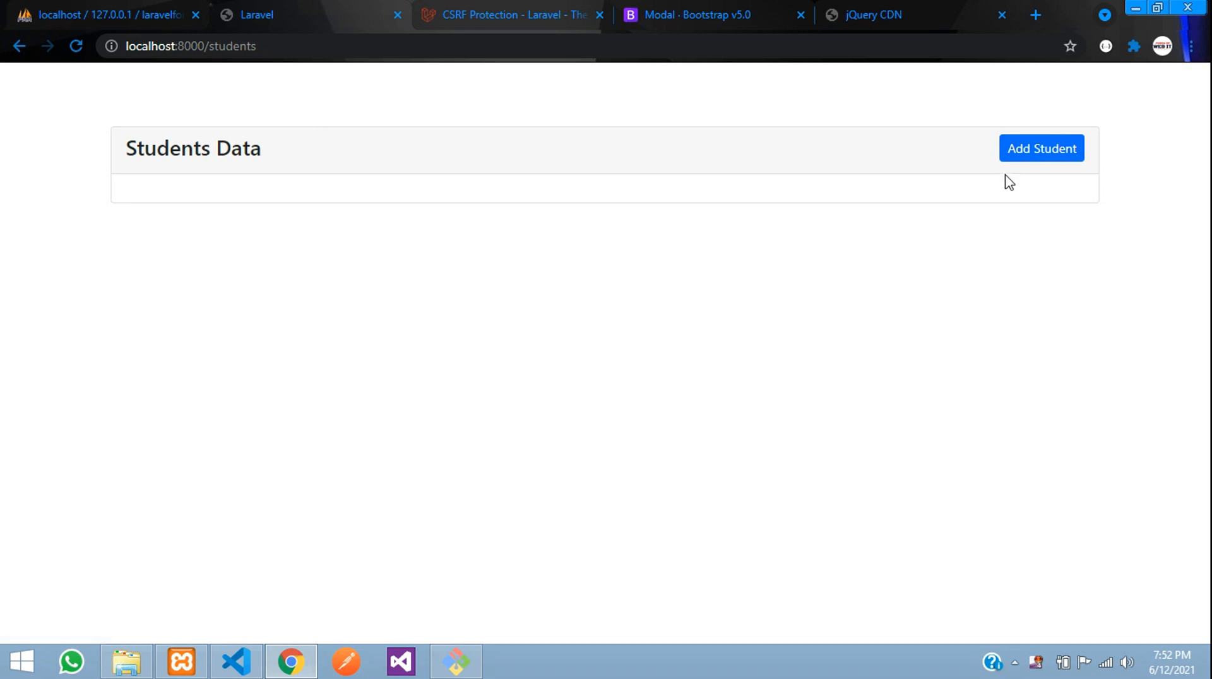
click(1041, 149)
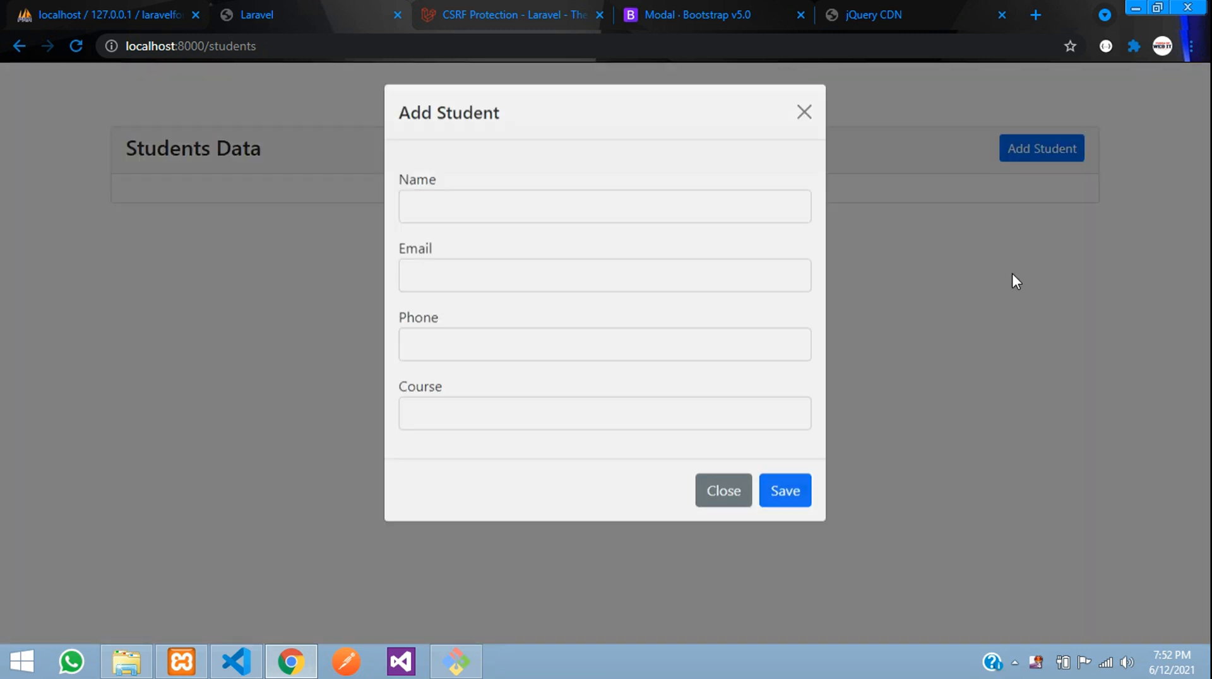
click(722, 491)
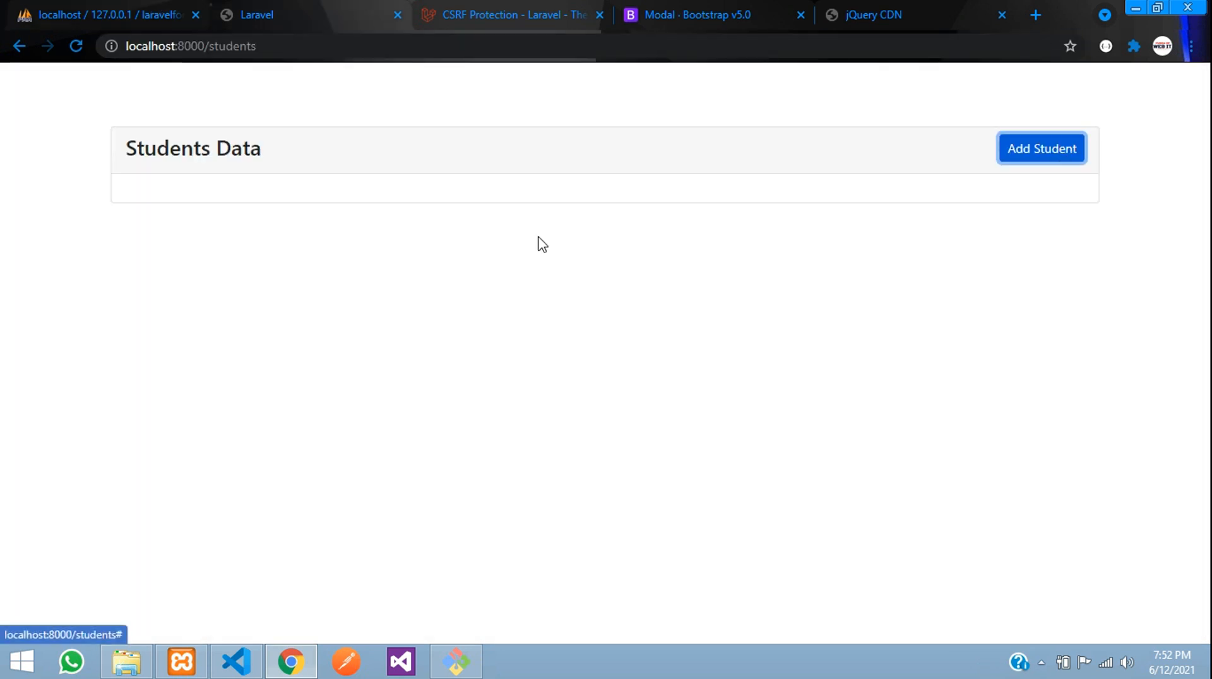
mouse_move(501, 153)
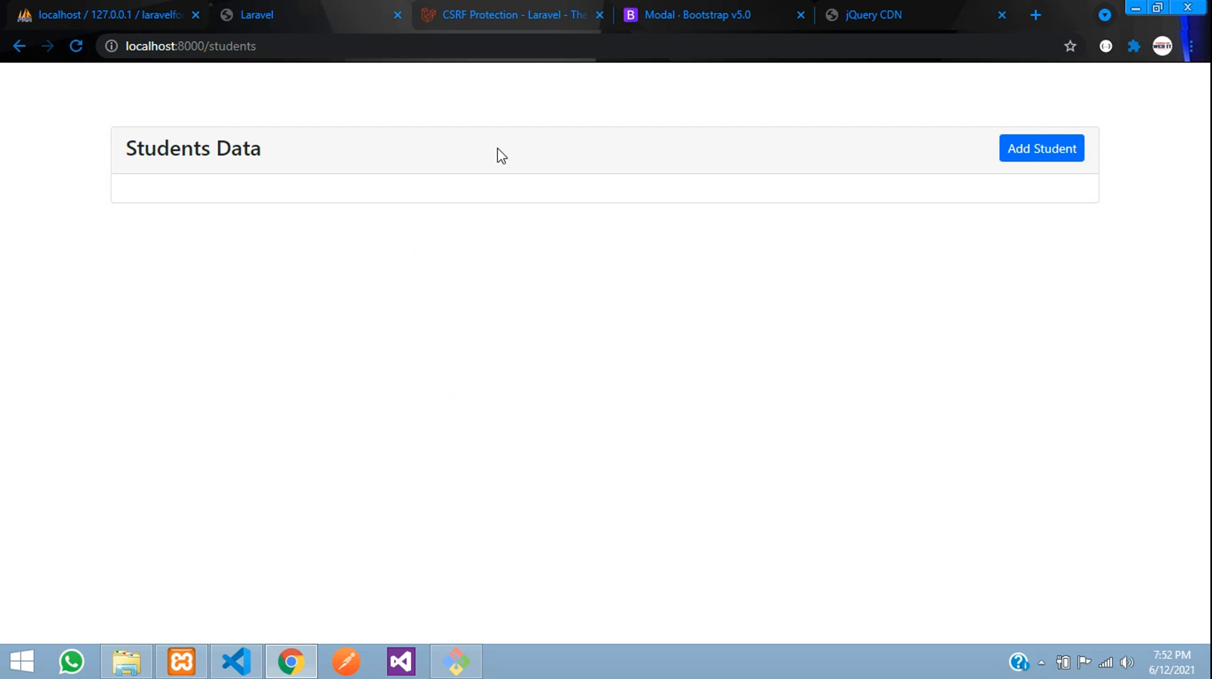
mouse_move(395, 415)
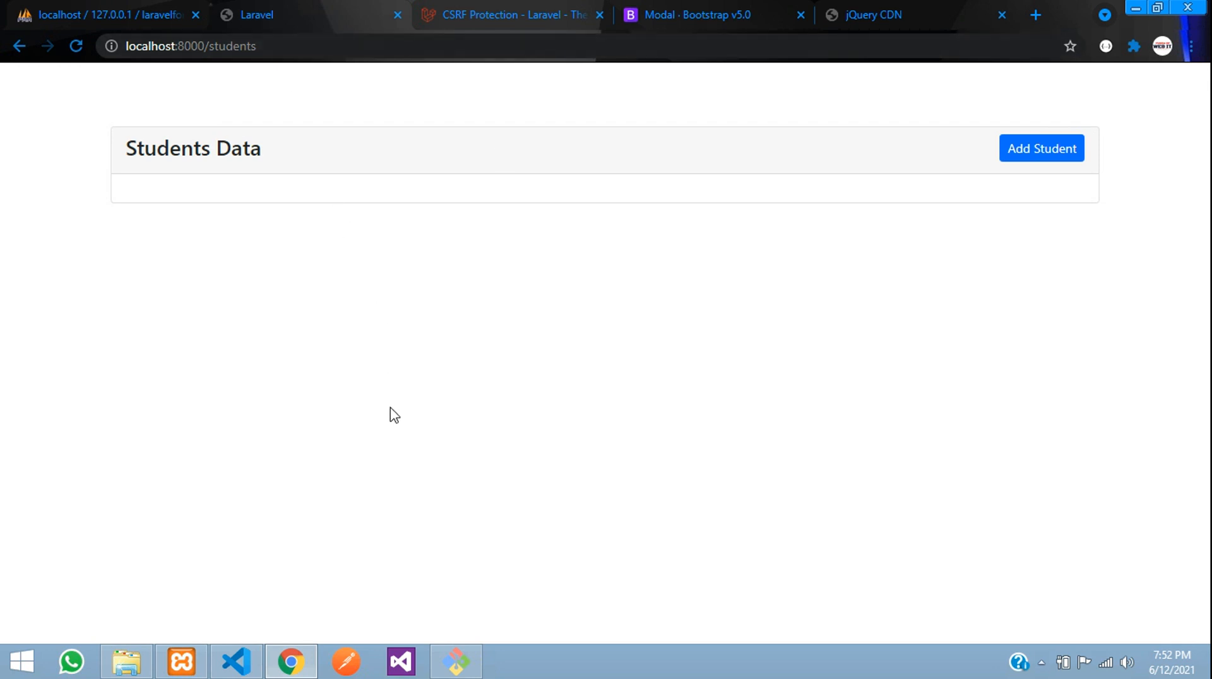
mouse_move(295, 599)
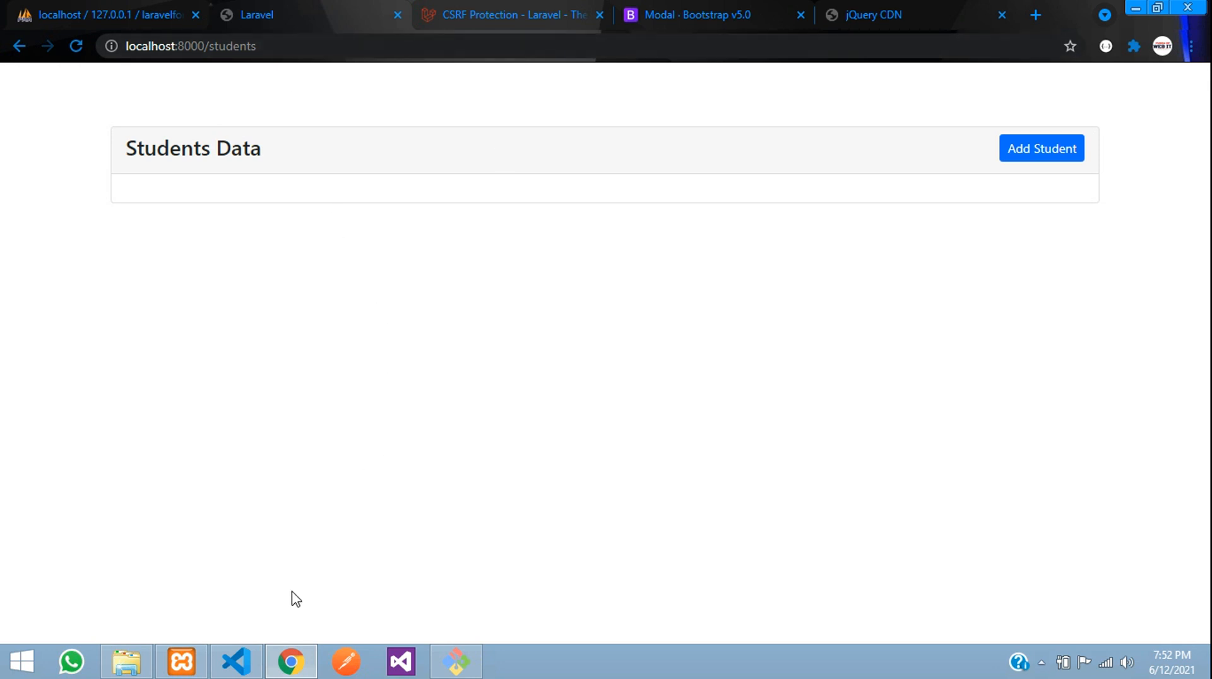
Show student/index.blade.php at its empty card-body div, then the empty Students Data page.
click(234, 663)
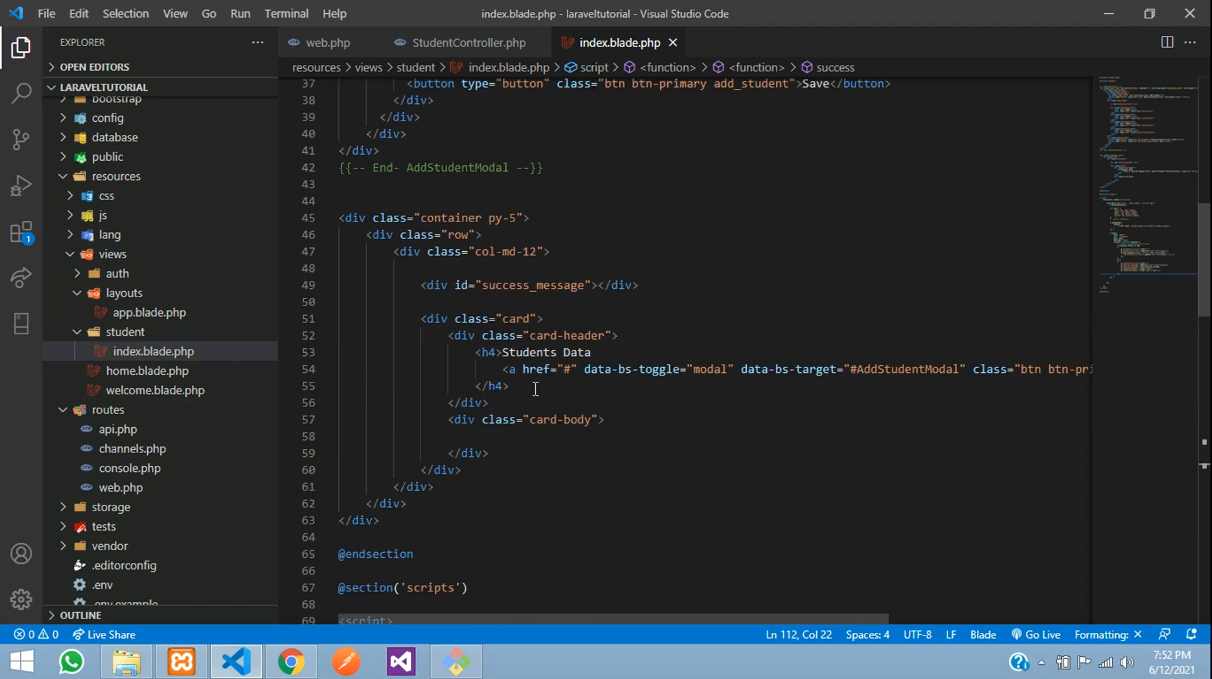
scroll(down, 3)
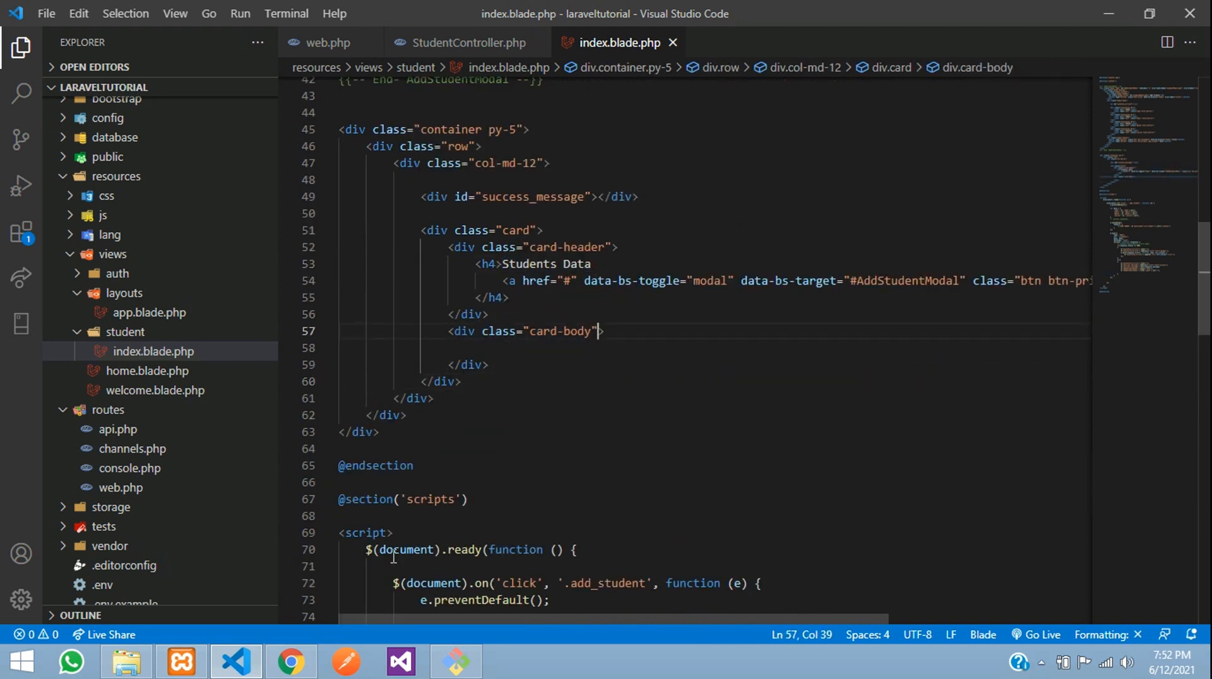
click(291, 663)
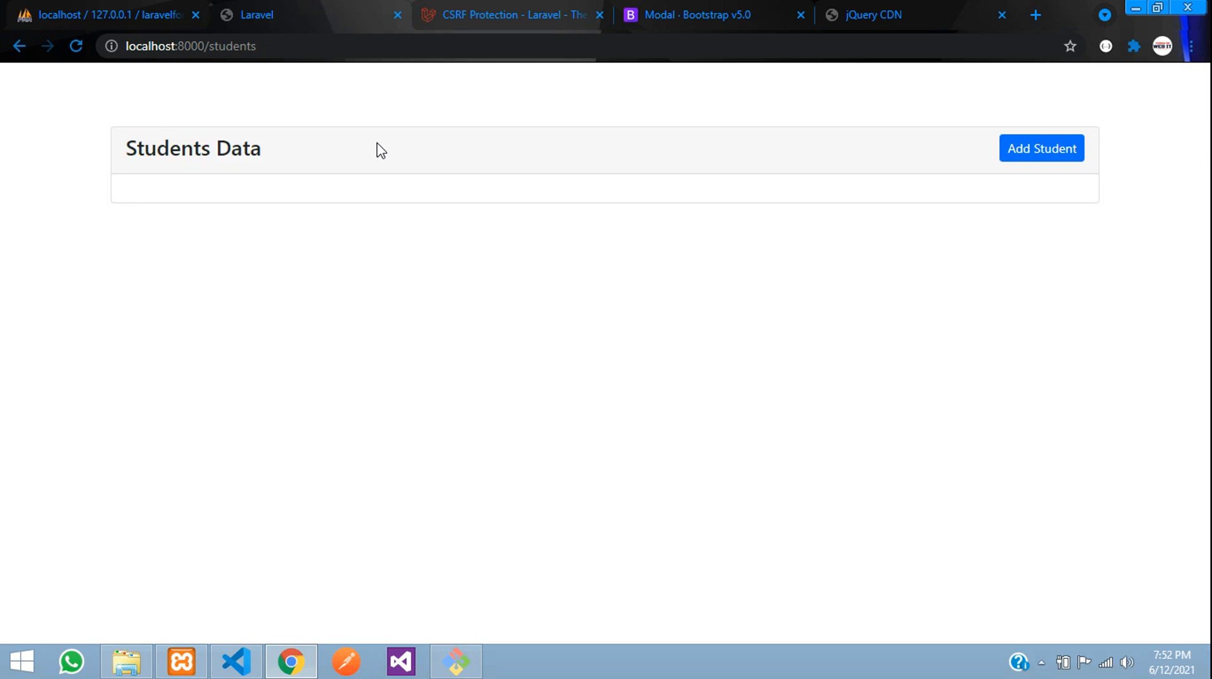
mouse_move(154, 212)
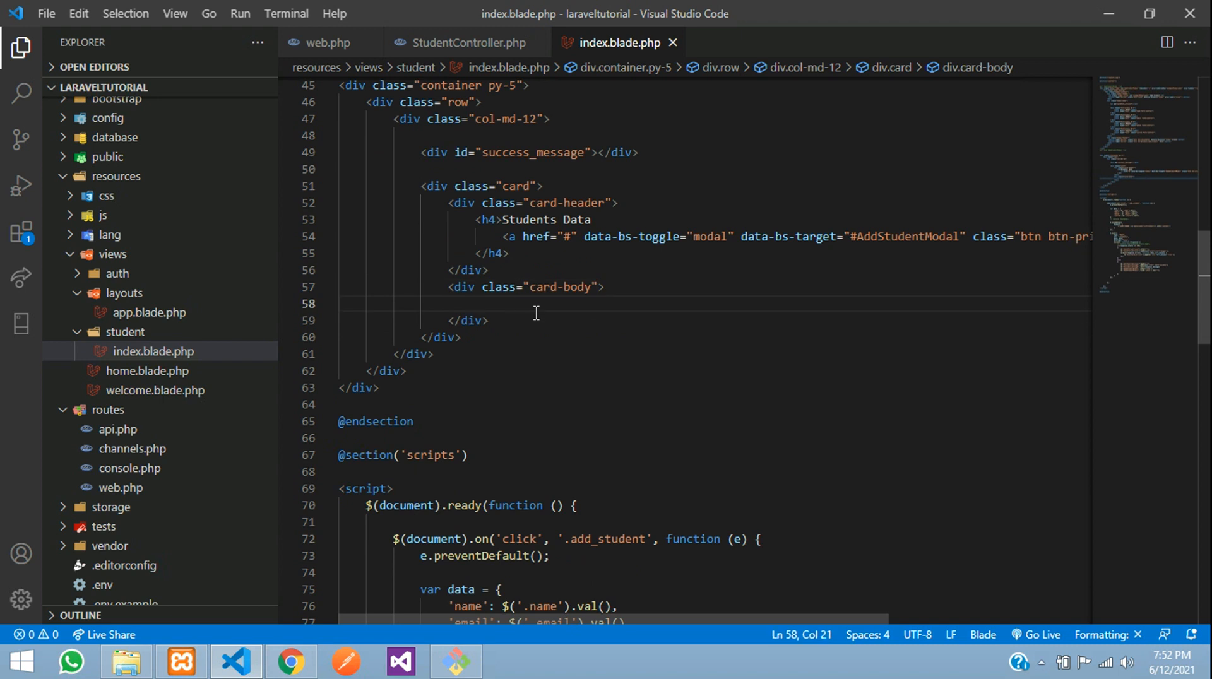
Insert a table.table-bordered.table-striped element inside the card body via Emmet.
text(table.tab)
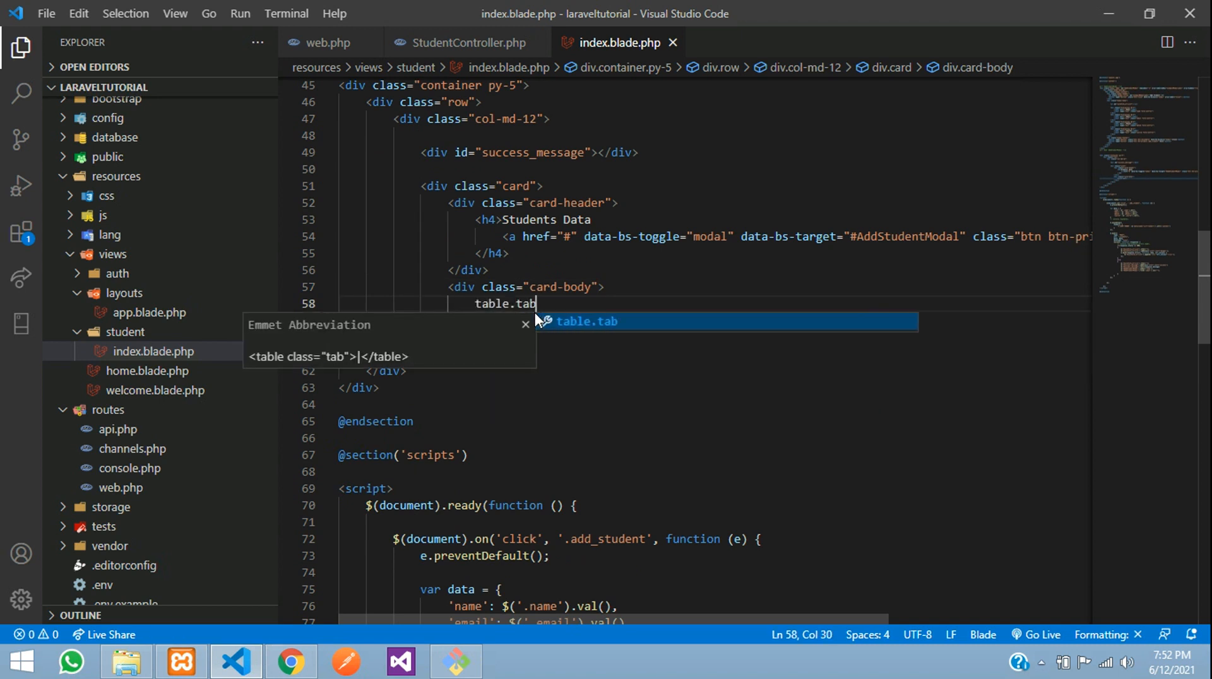
text(.table.table-bo)
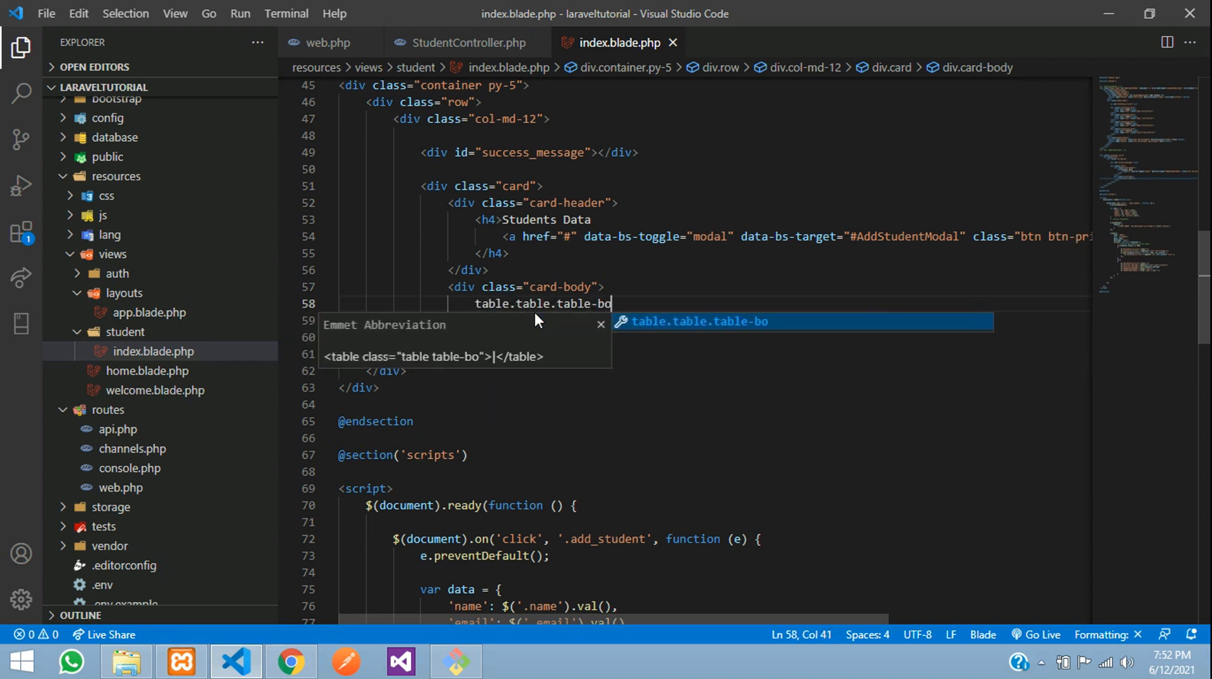
text(rdered)
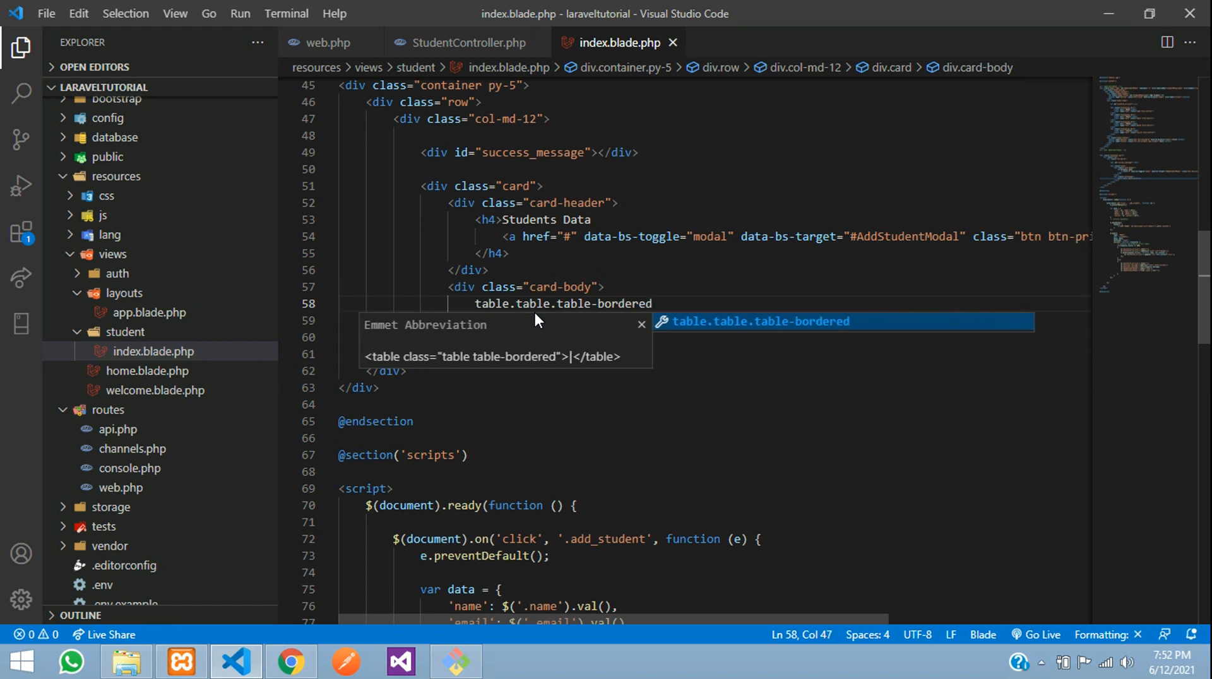
text(.t)
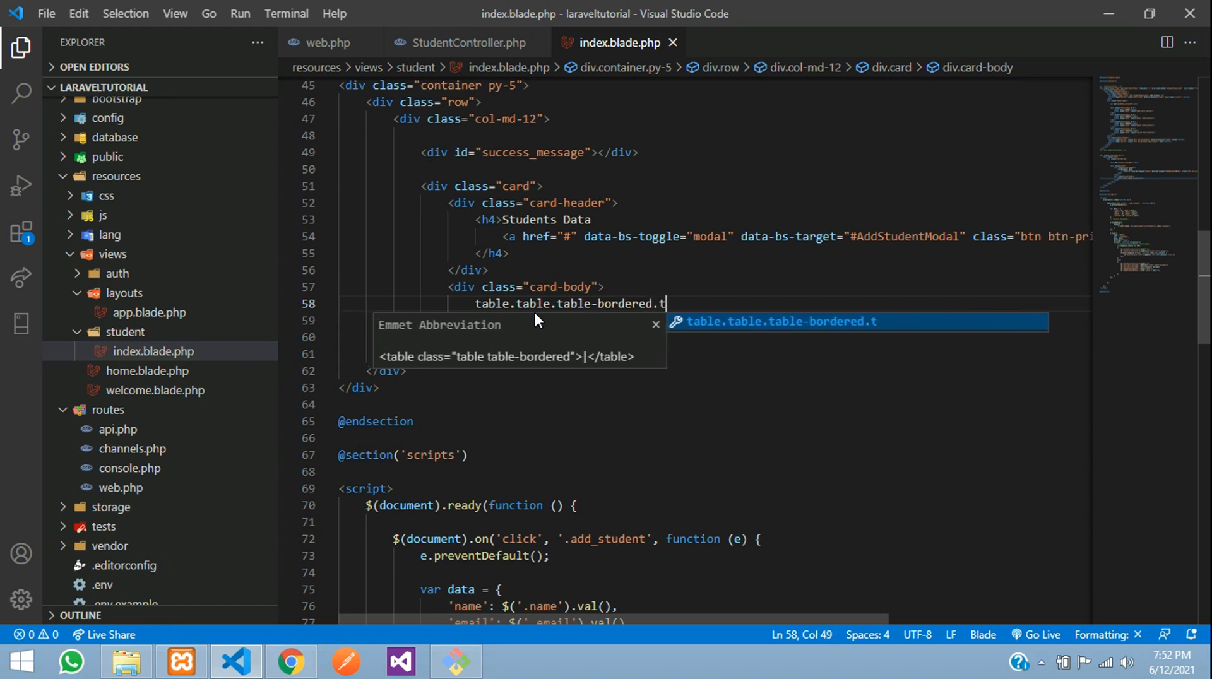
key(Tab)
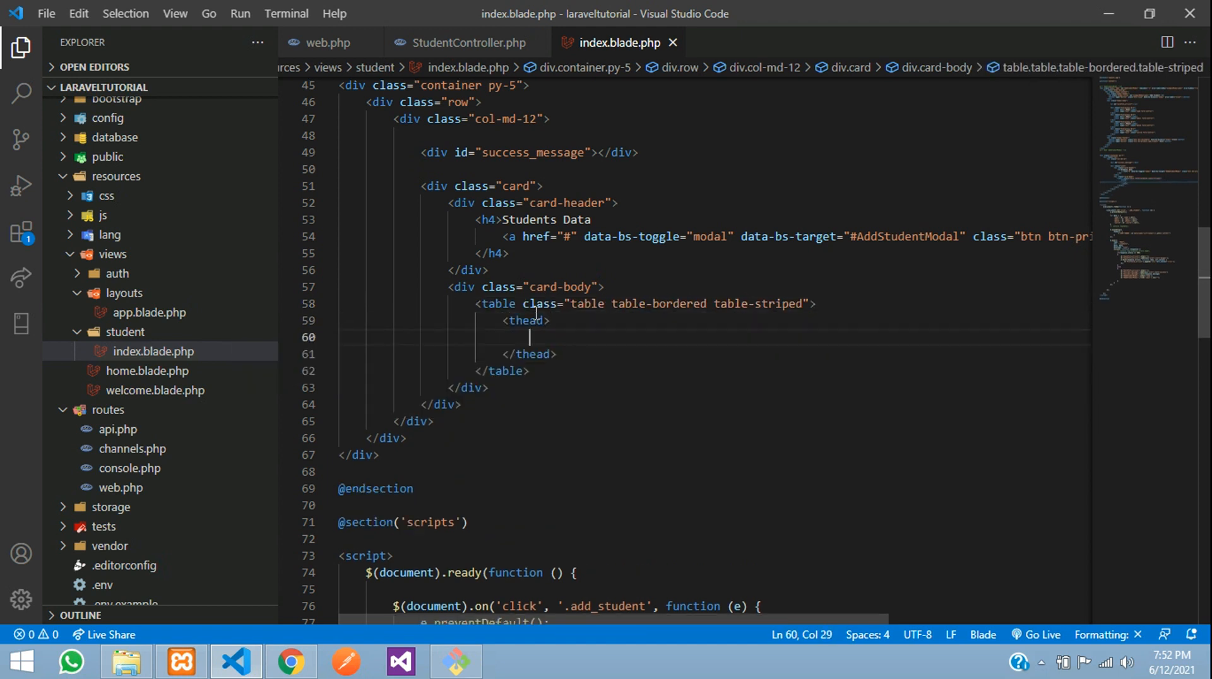
Add a thead row with headers ID, Name, Email, Phone, Course, Edit, Delete.
text(<tr>)
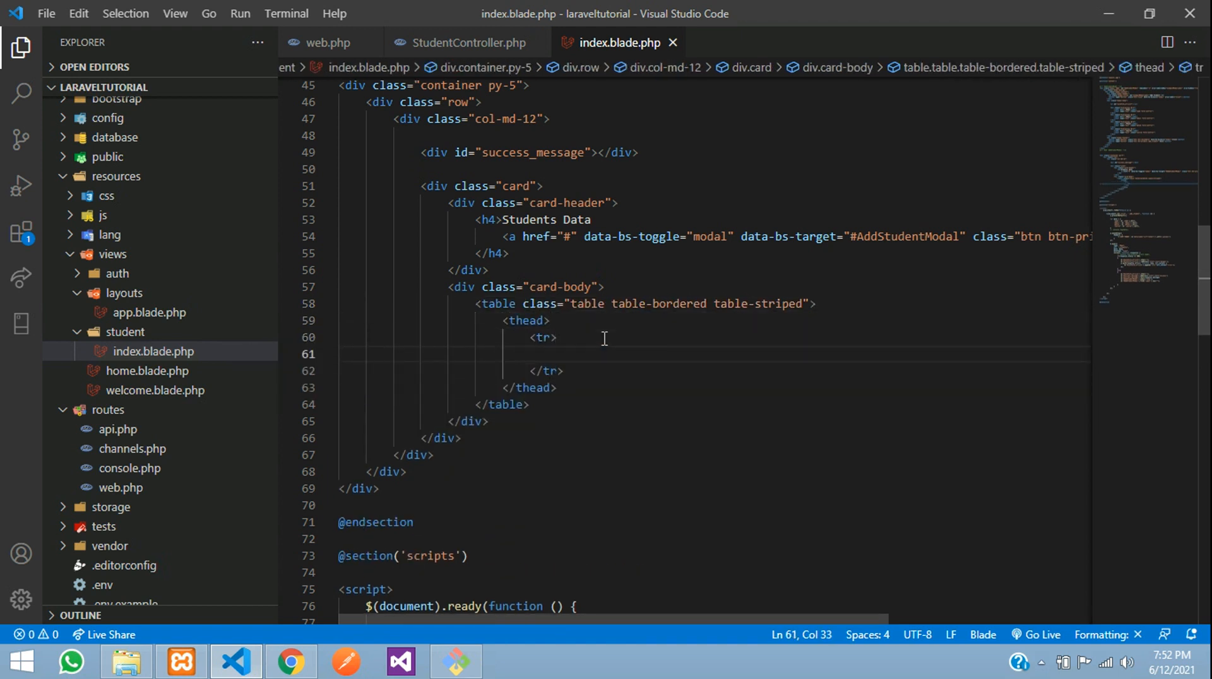
text(<th>ID</th>)
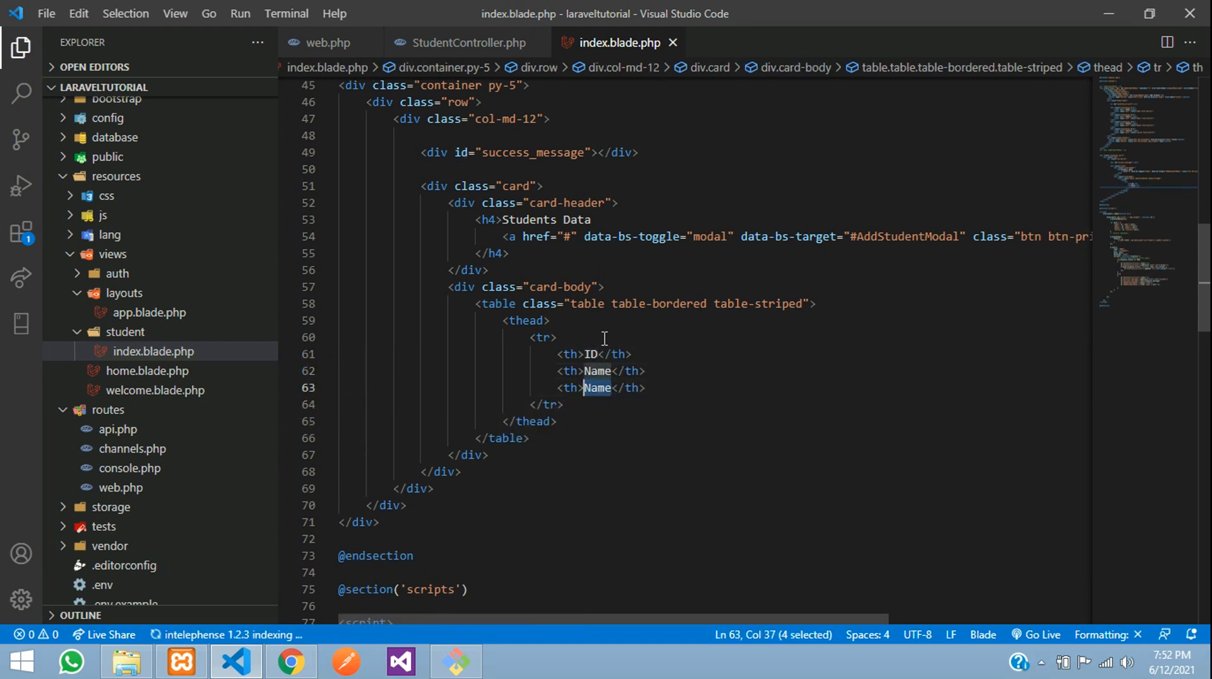
text(Email)
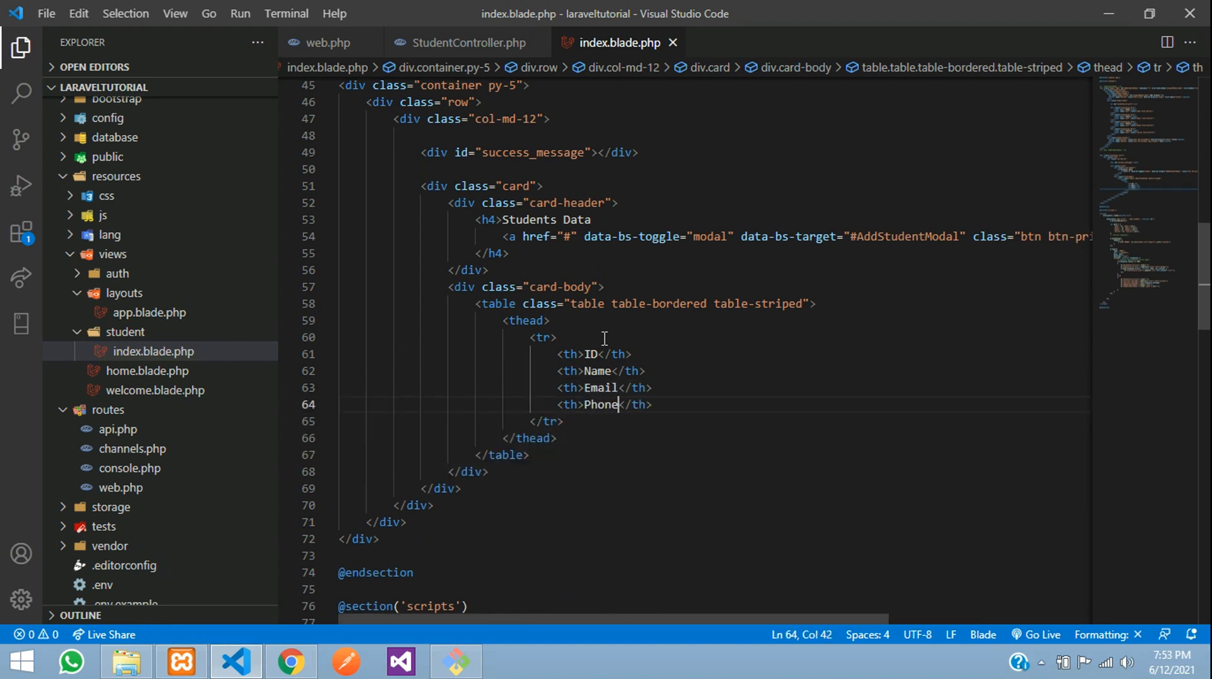
text(<th>Course</th>)
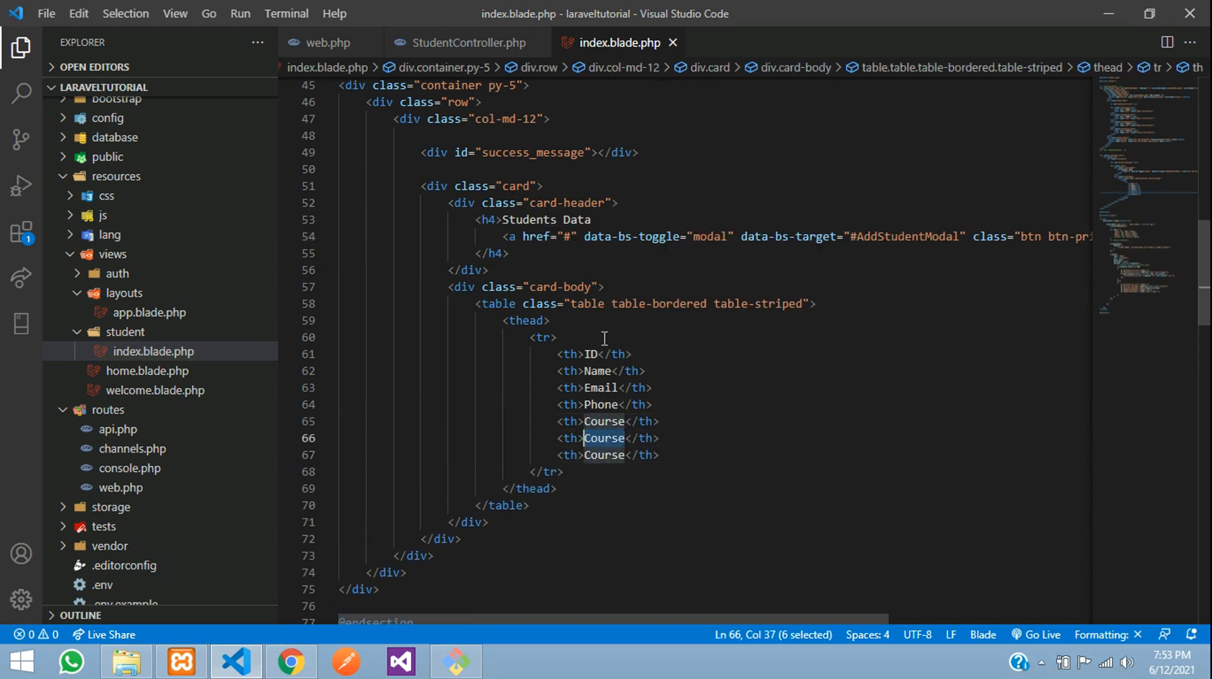
text(Edit)
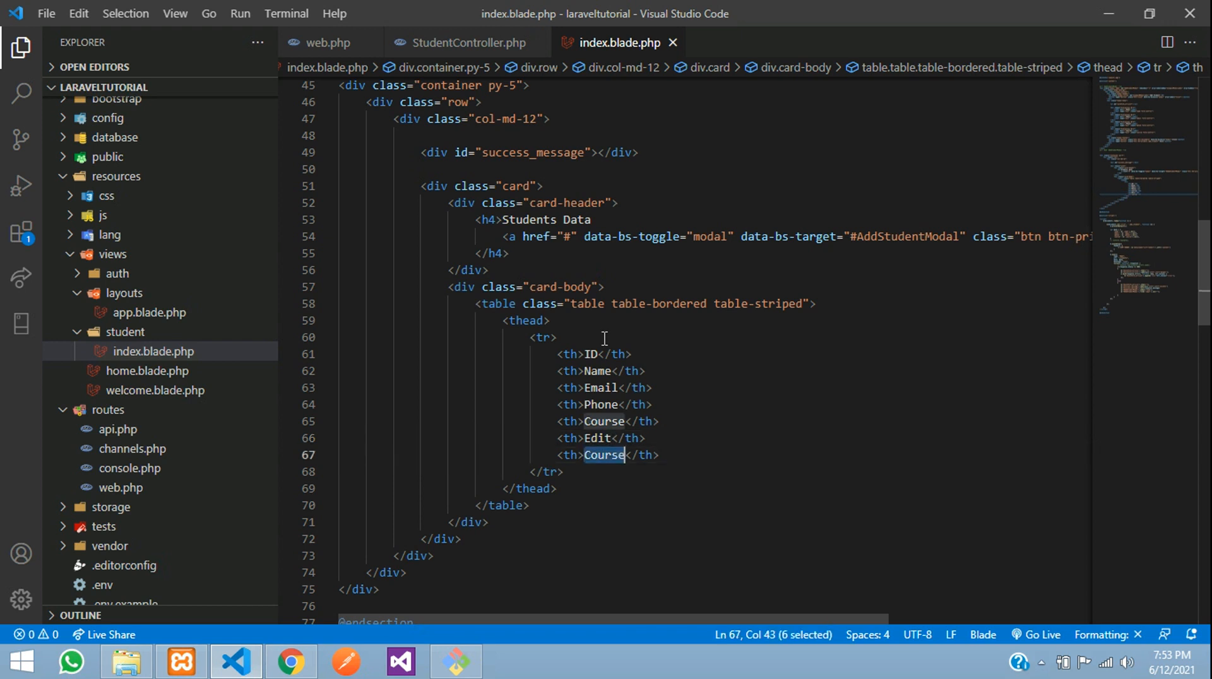
text(Delete)
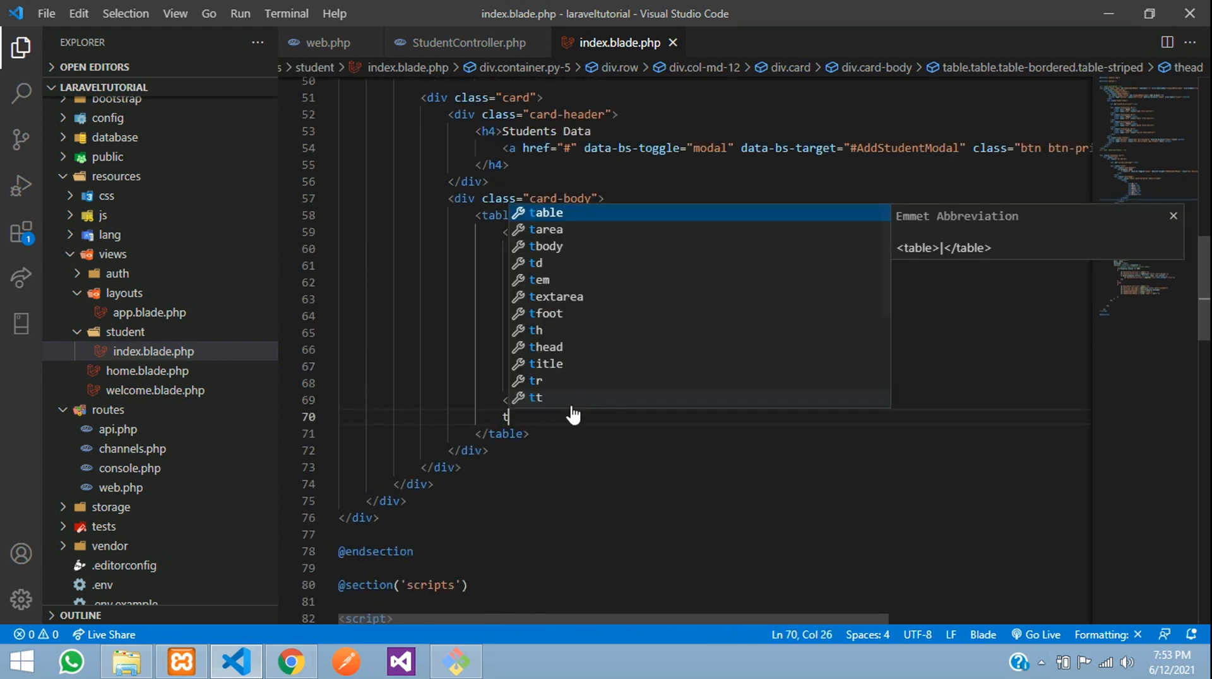
Add a tbody row with ID 1, 'as' placeholder cells, and Edit and Delete buttons.
text(tr>)
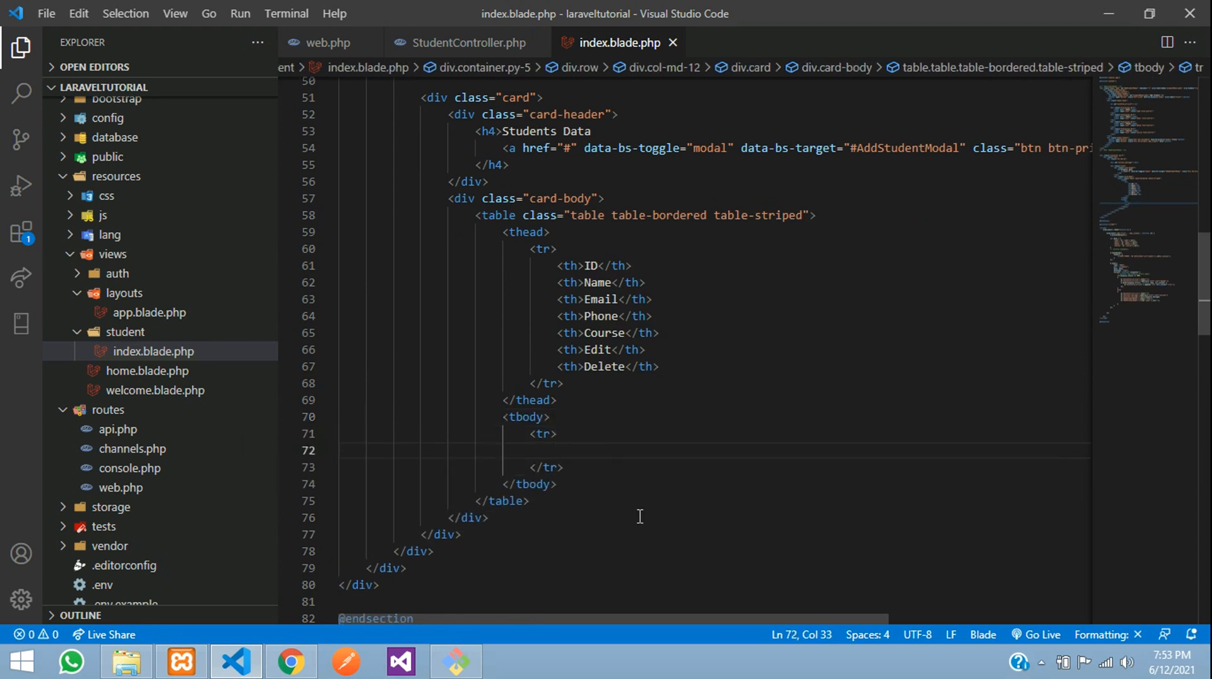
text(<td>1</td>)
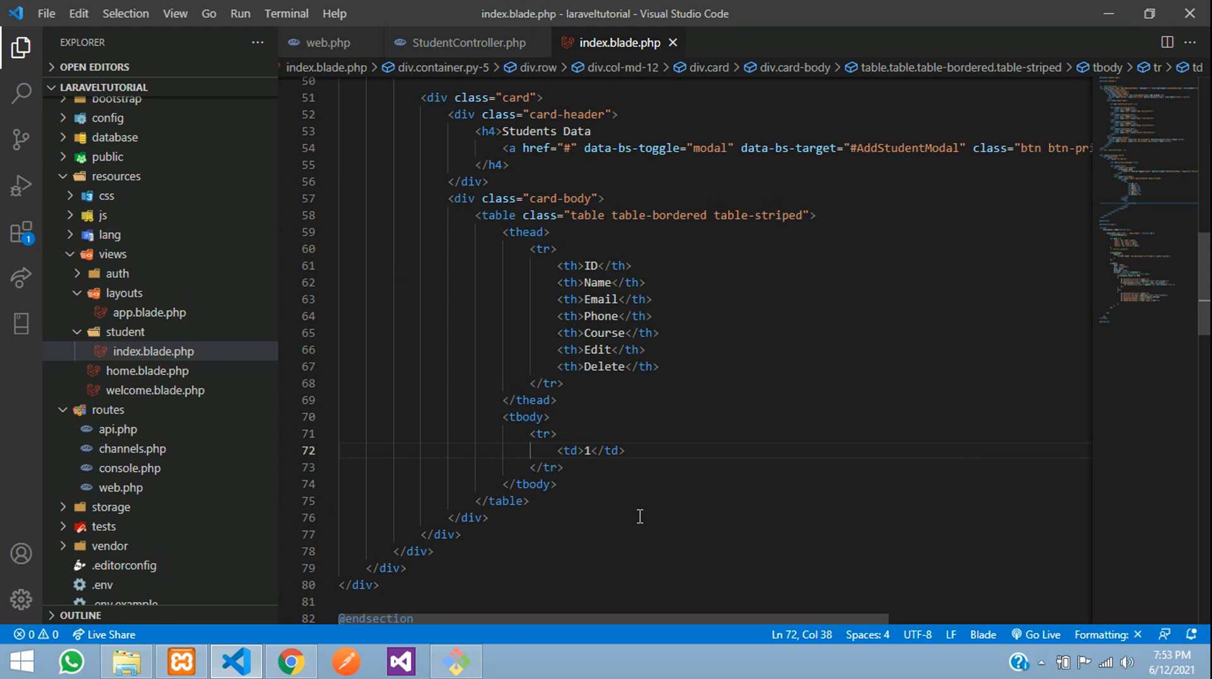
text(as</)
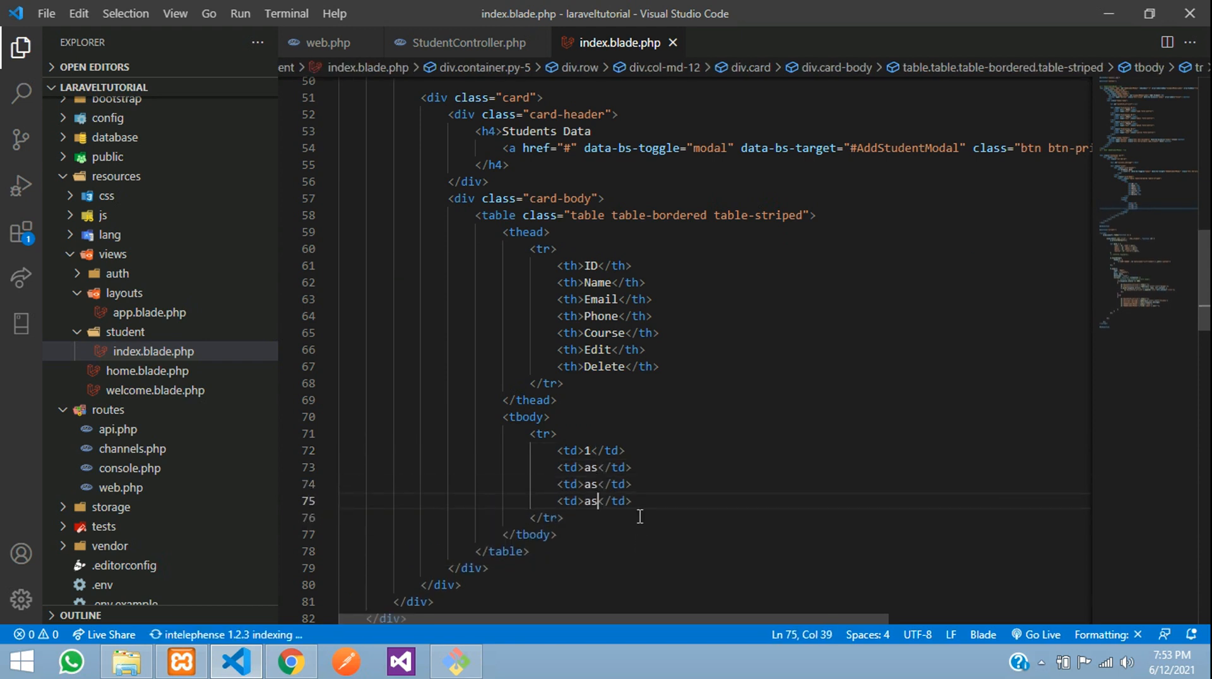
text(td)
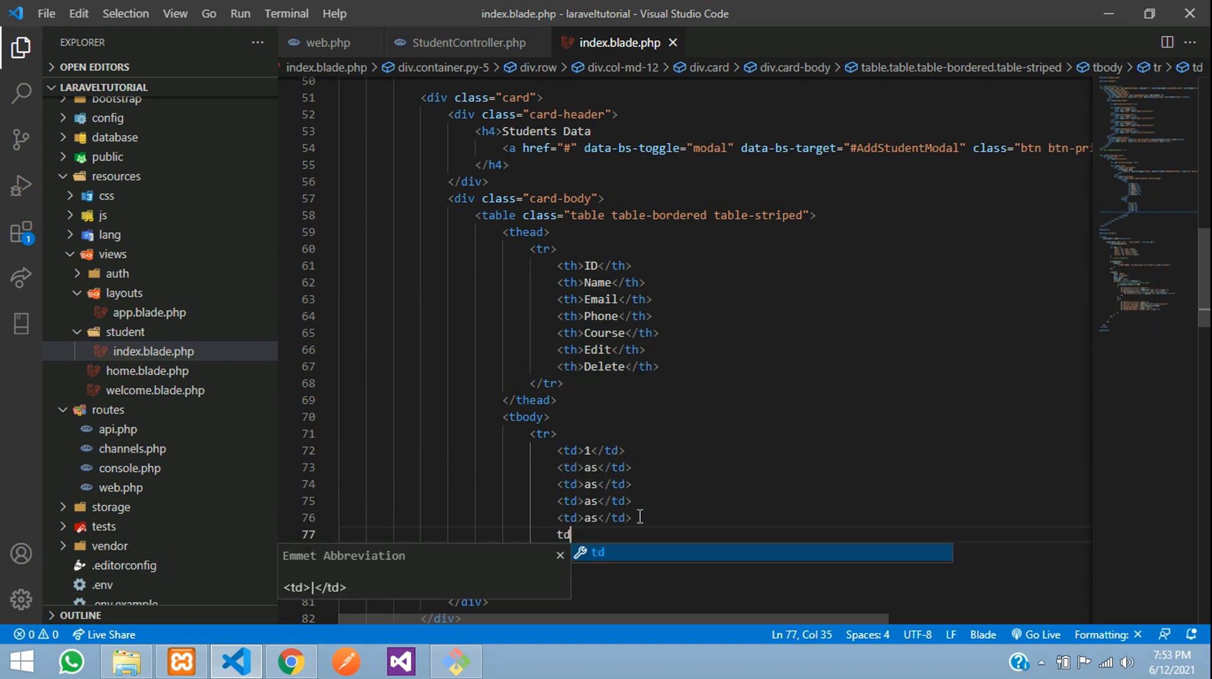
key(Tab)
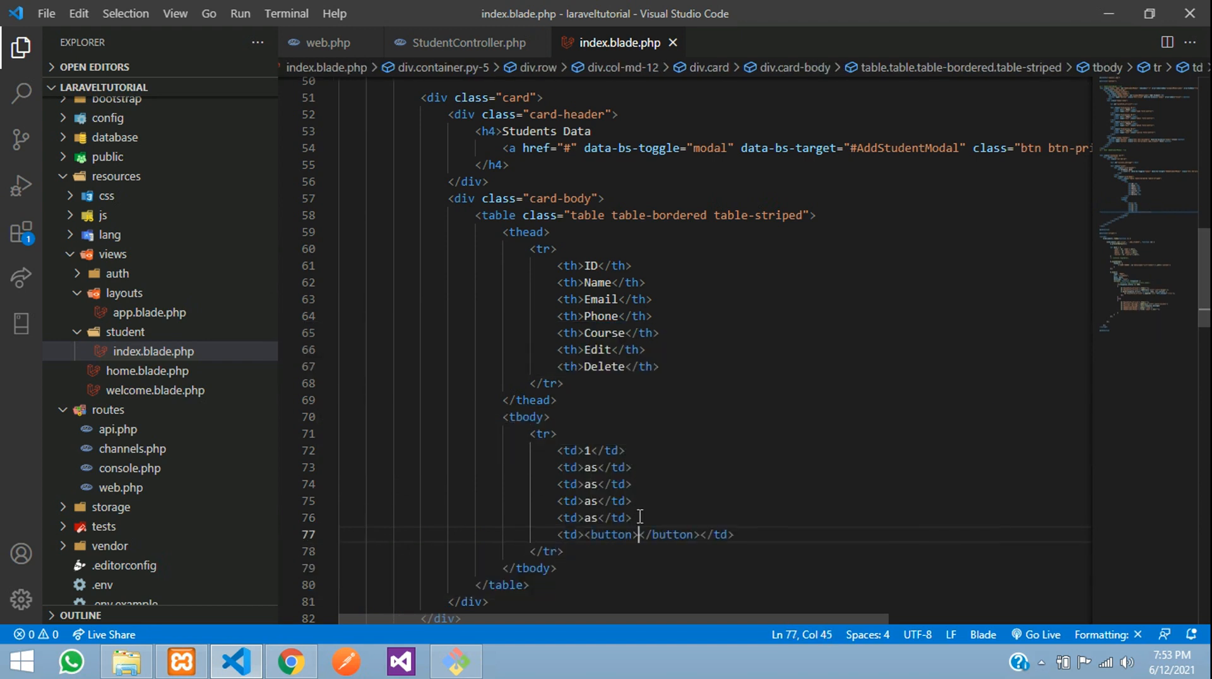
text(Edit)
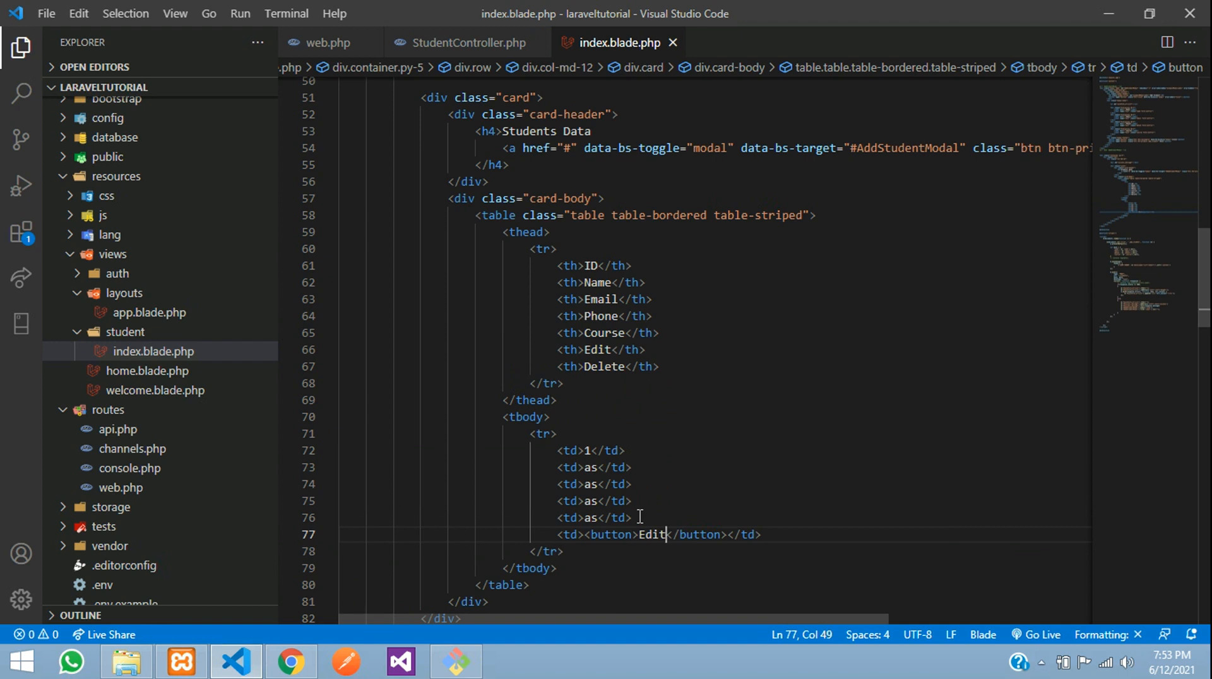
text(<td><button>Delete</button></td>)
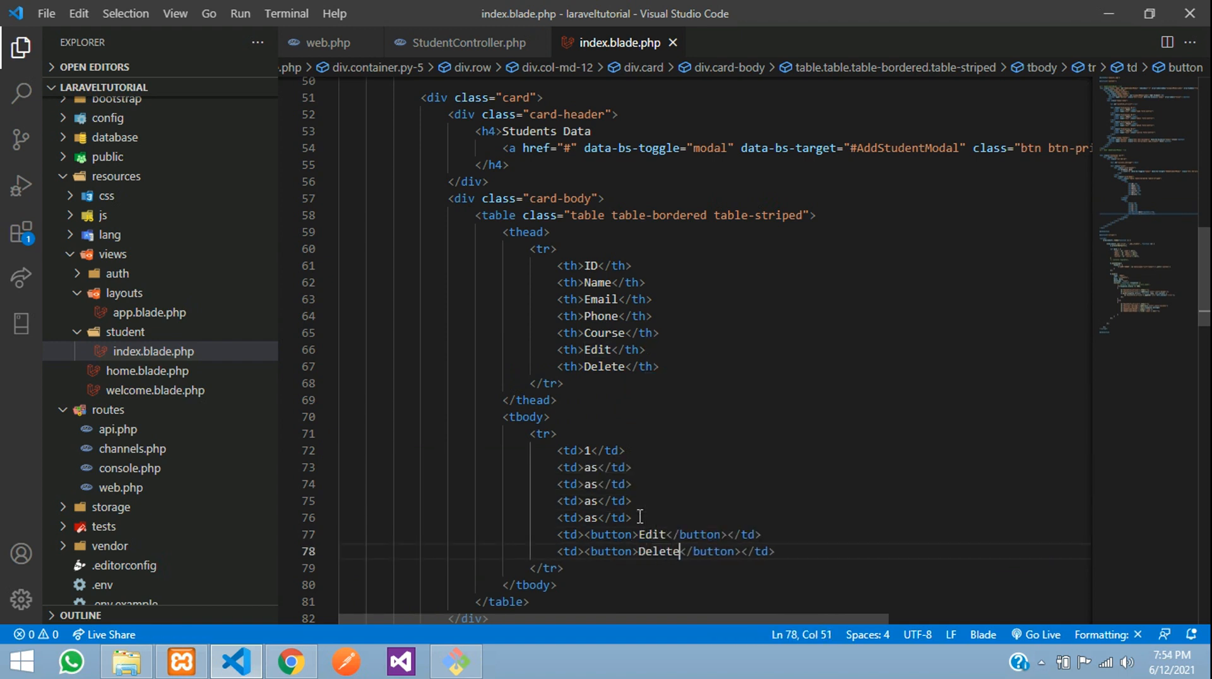
Give the row buttons class btn btn-primary and type="button".
scroll(down, 3)
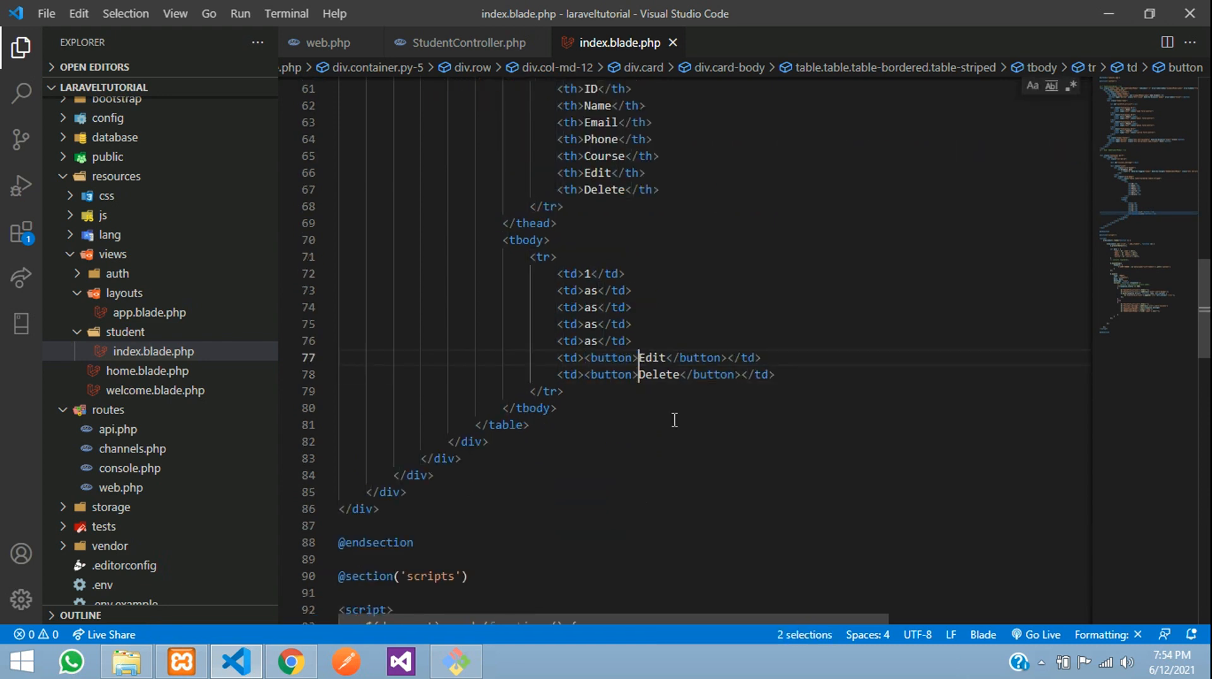
text(class="btn)
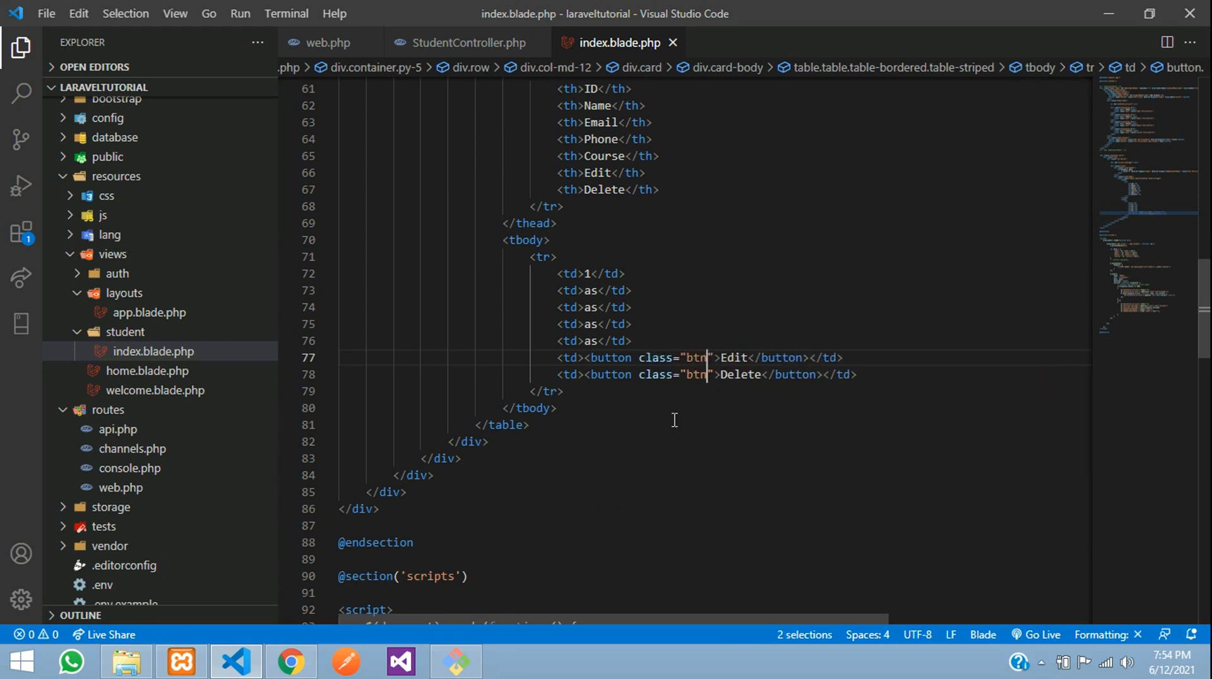
text(btn-primary tbn-sm)
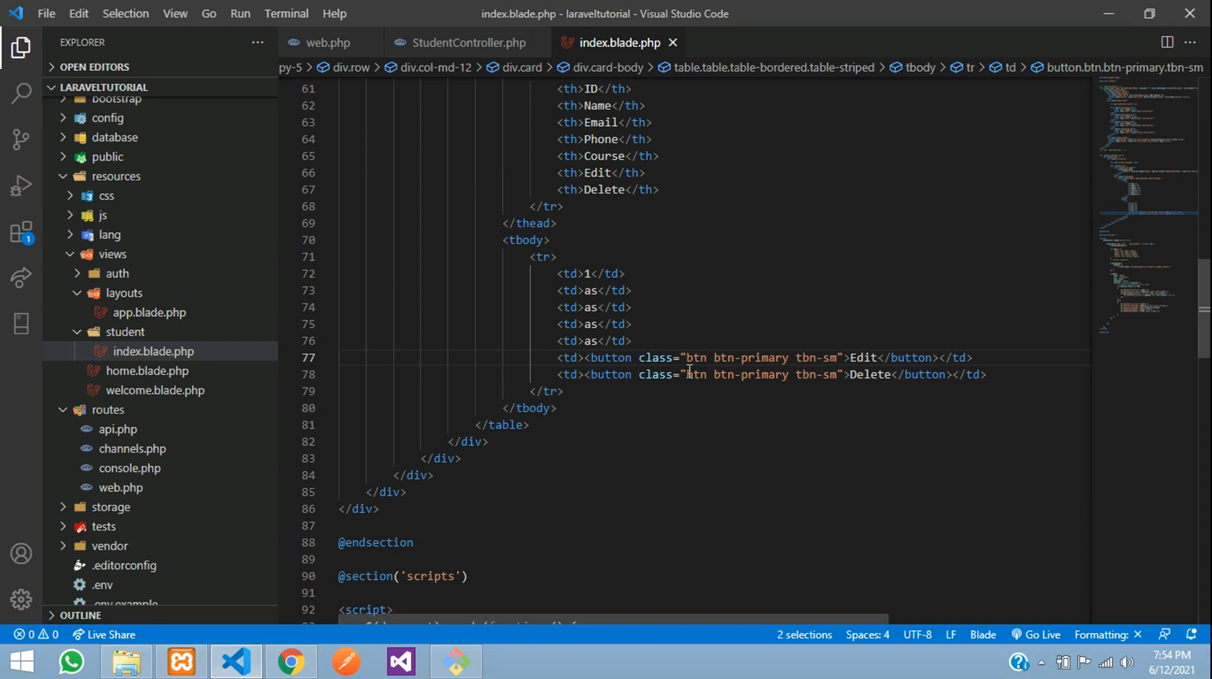
text(type=")
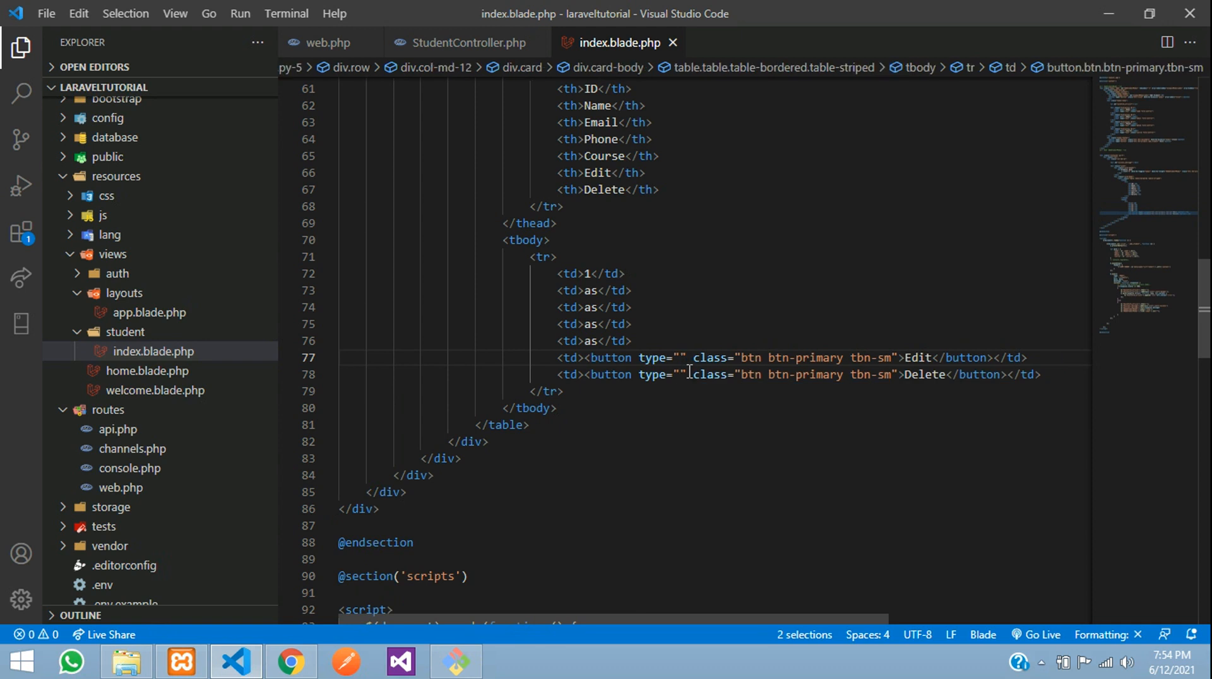
text(button)
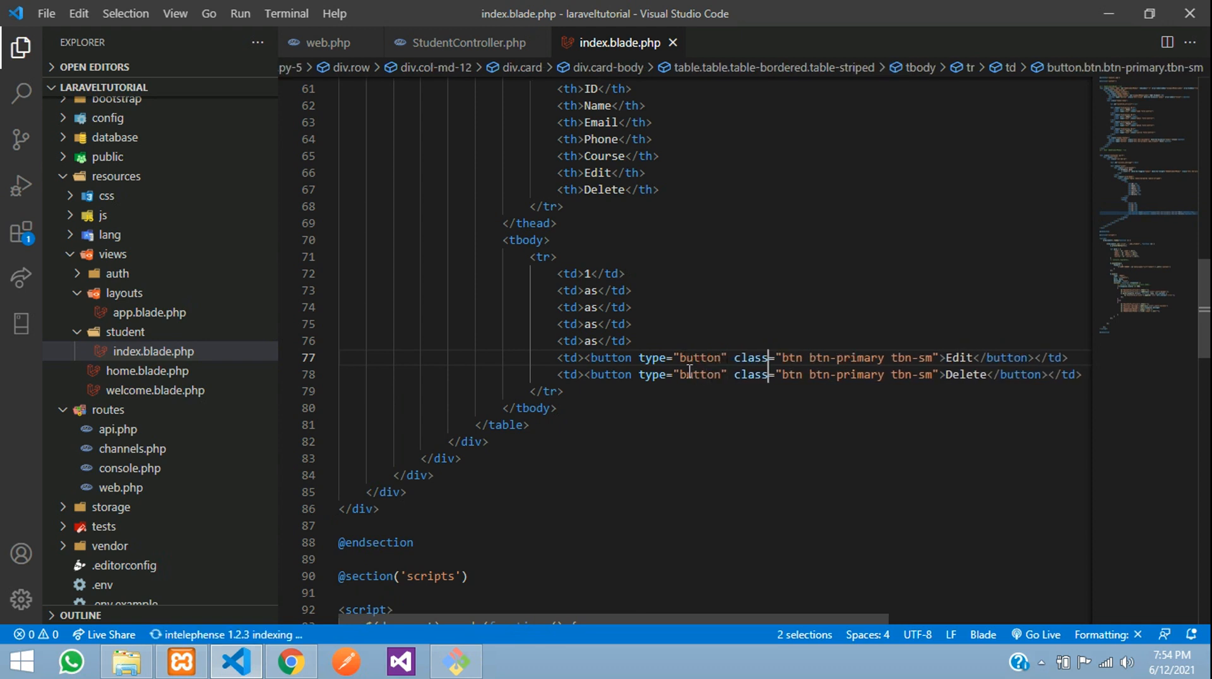
Add edit_student and delete_student classes and an empty value attribute to the buttons.
text(edit)
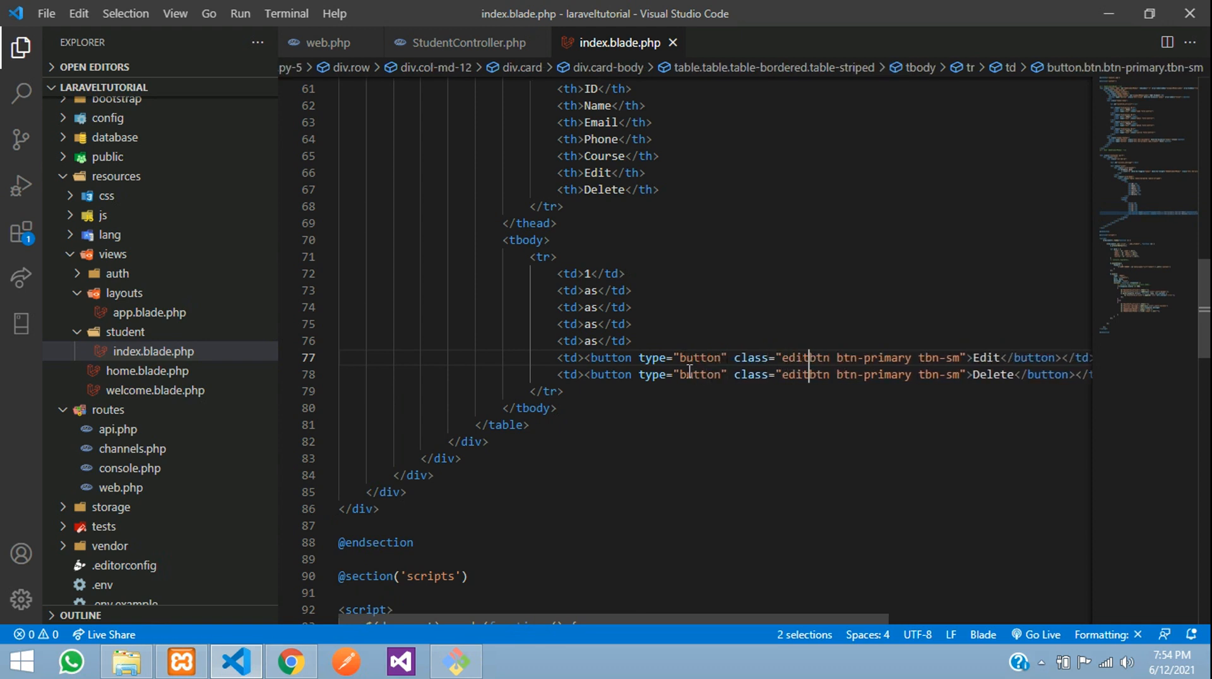
text(_)
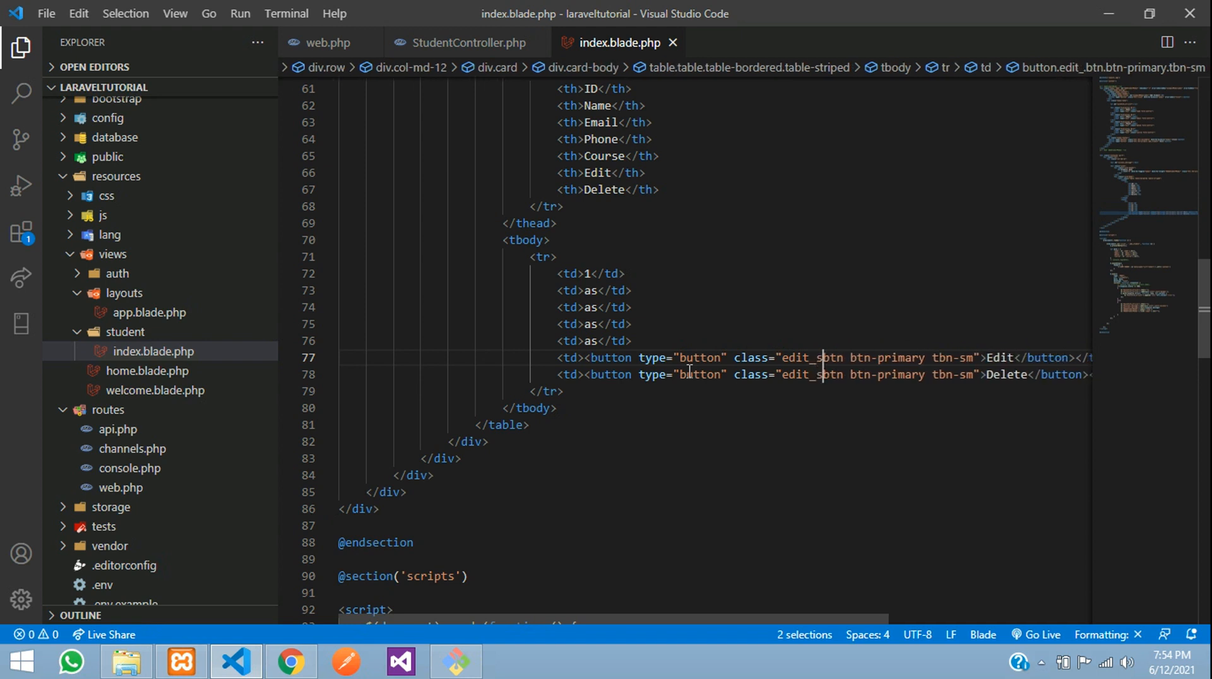
text(tudent)
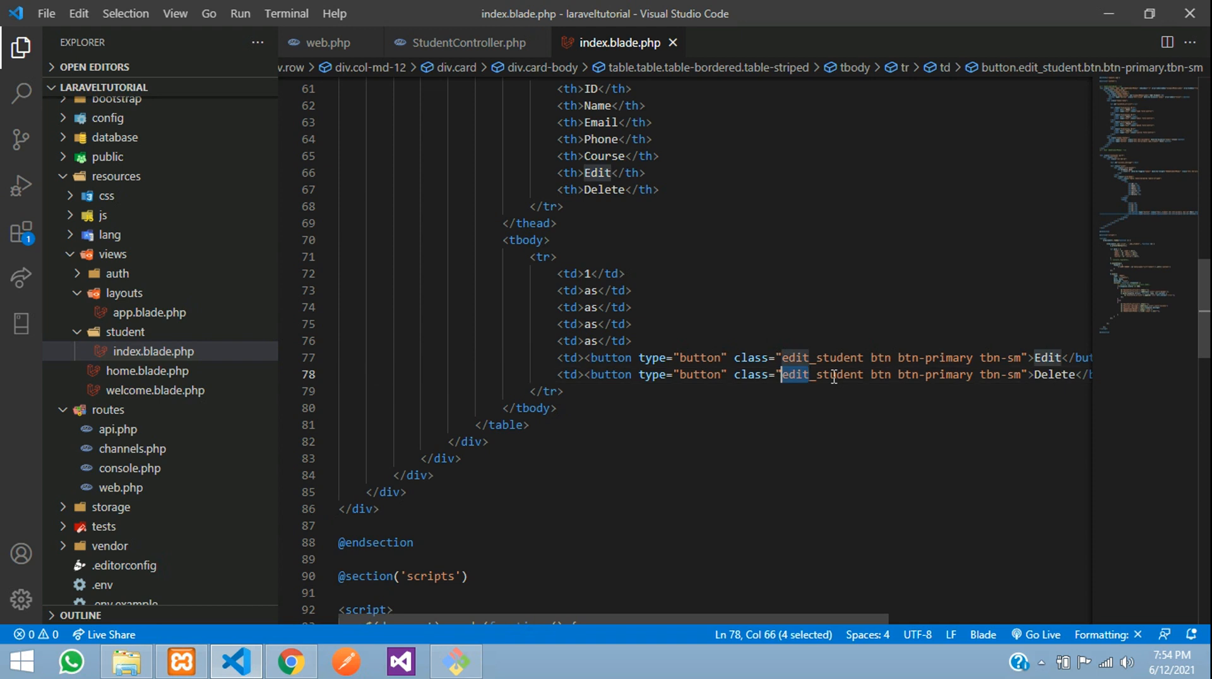
text(delete)
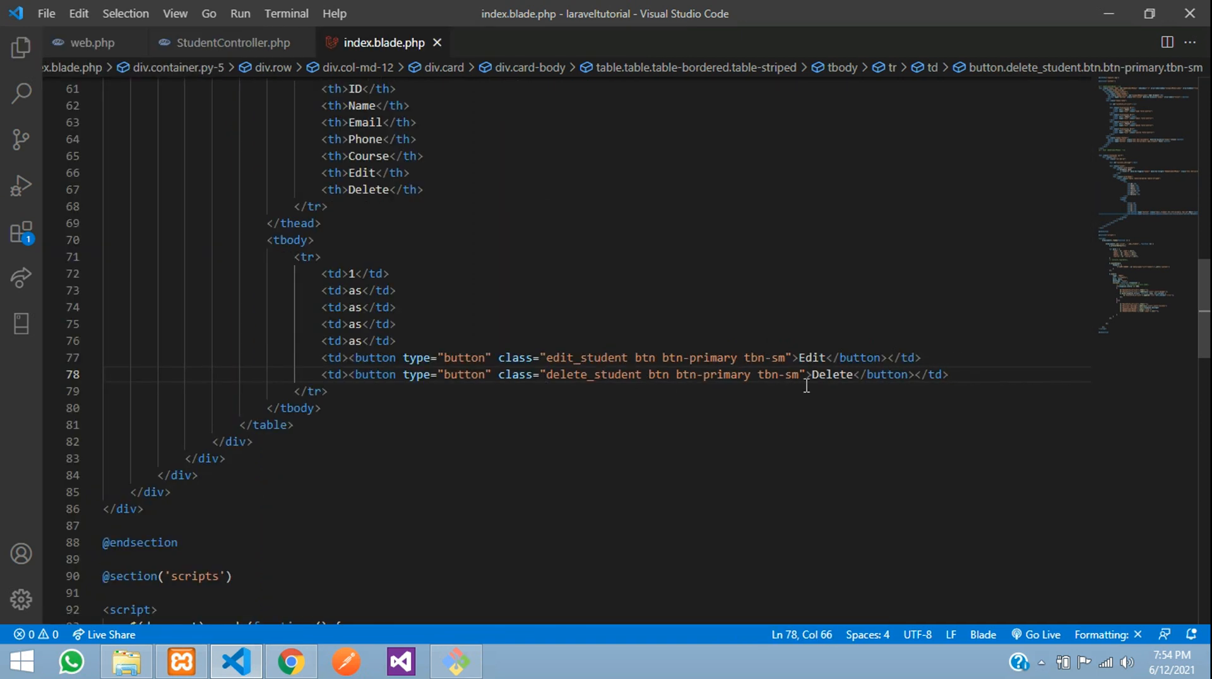
click(495, 357)
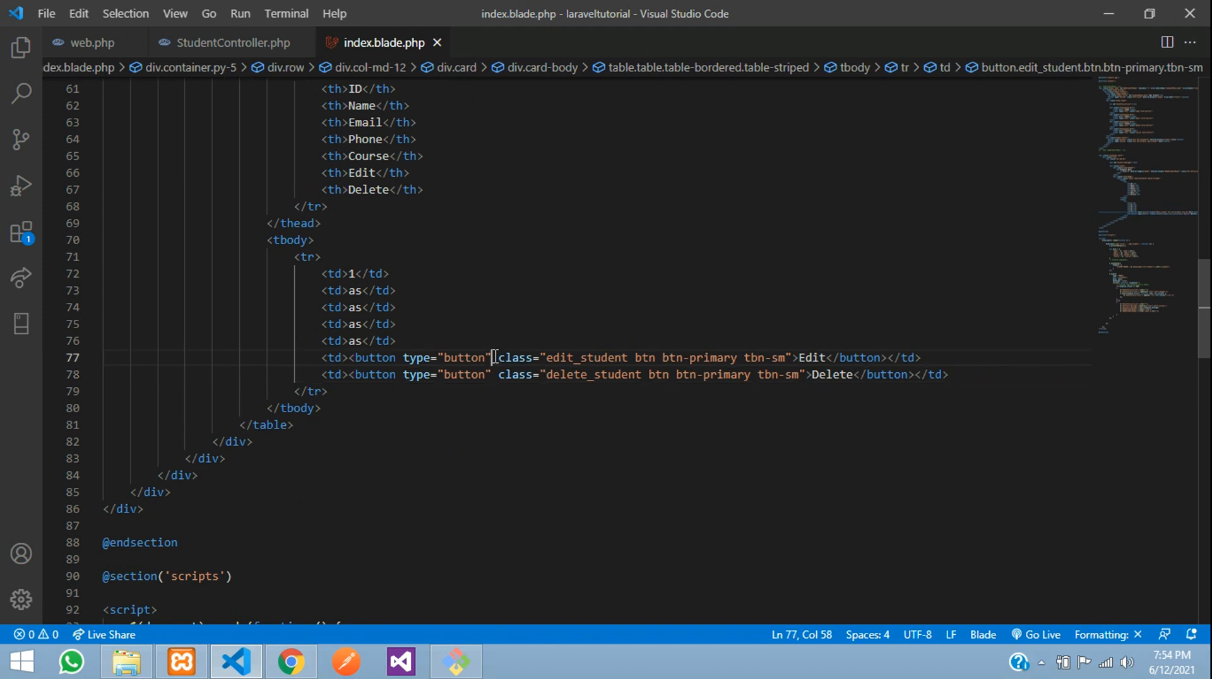
text(value=")
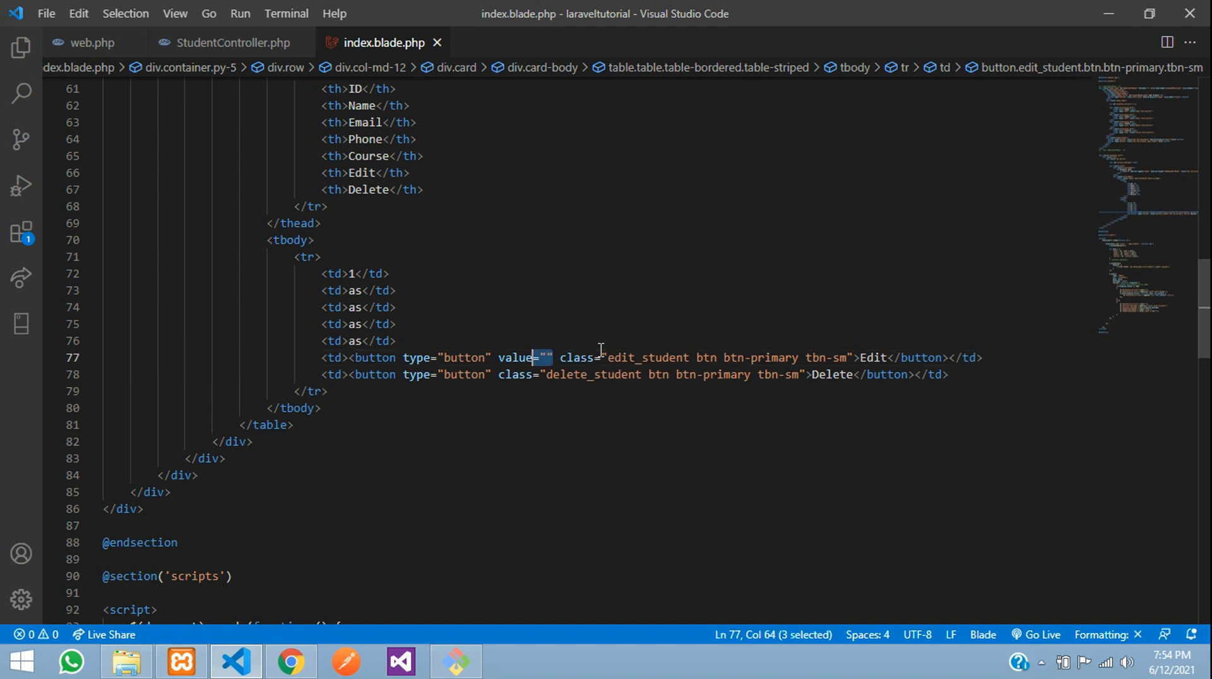
text(value="")
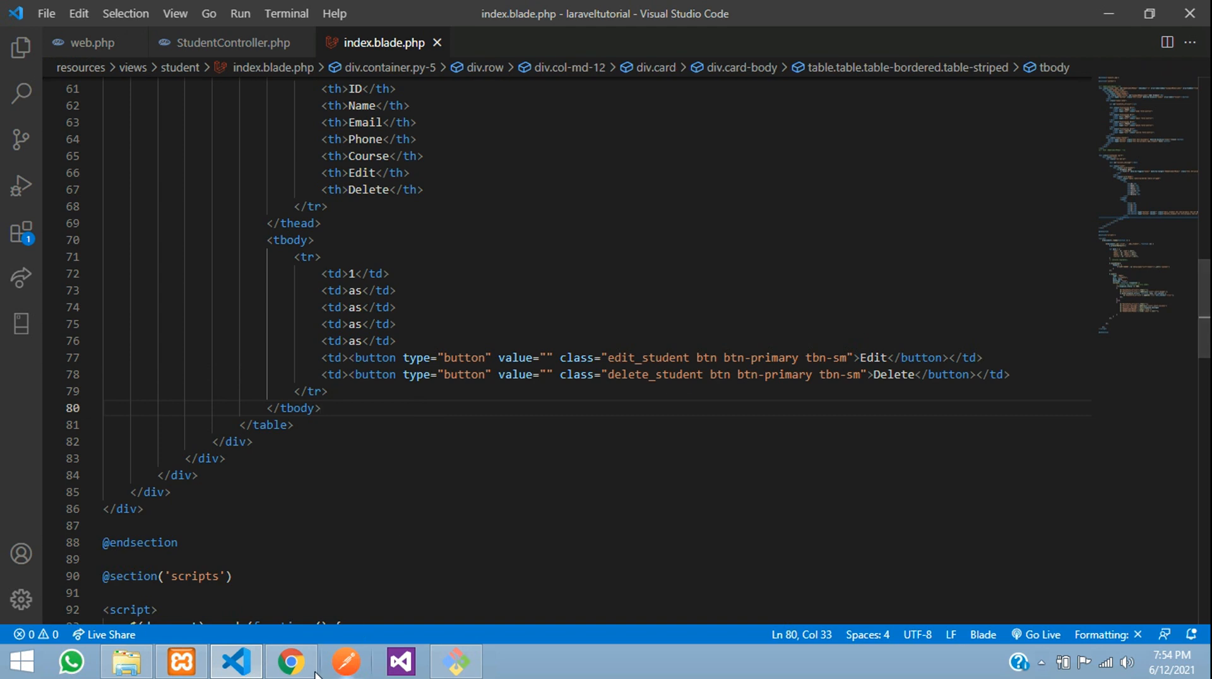
Make Delete btn-danger and both buttons btn-sm, checking the row in Chrome.
click(290, 663)
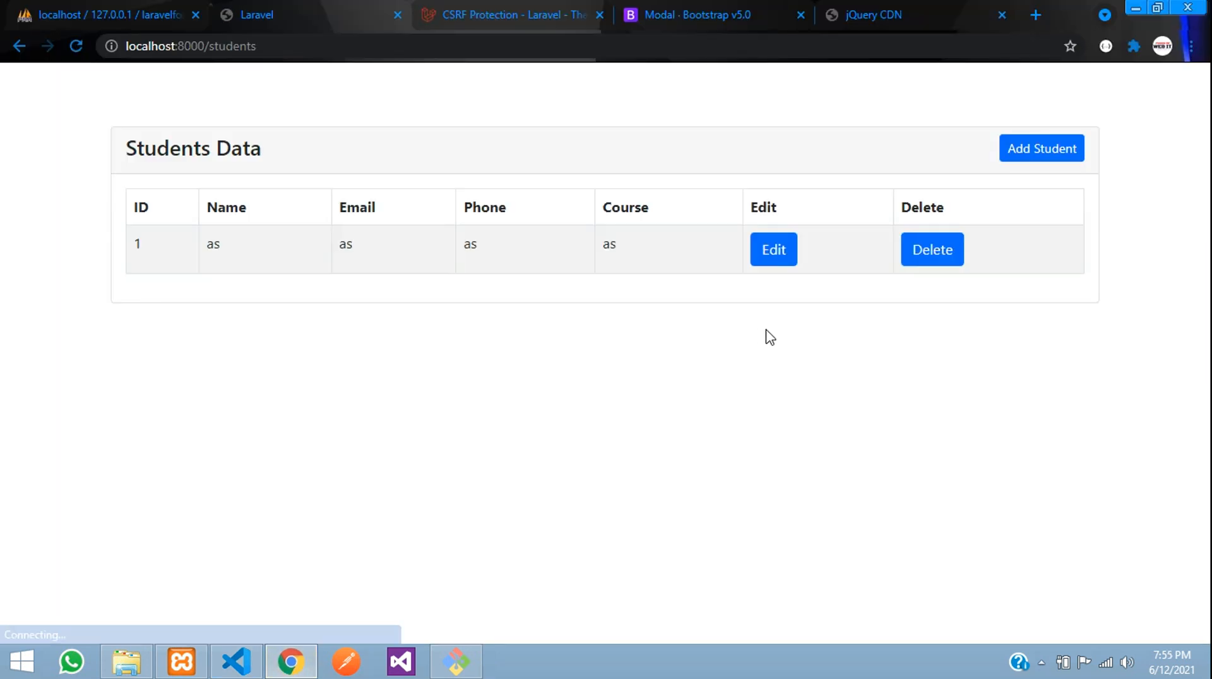
click(234, 662)
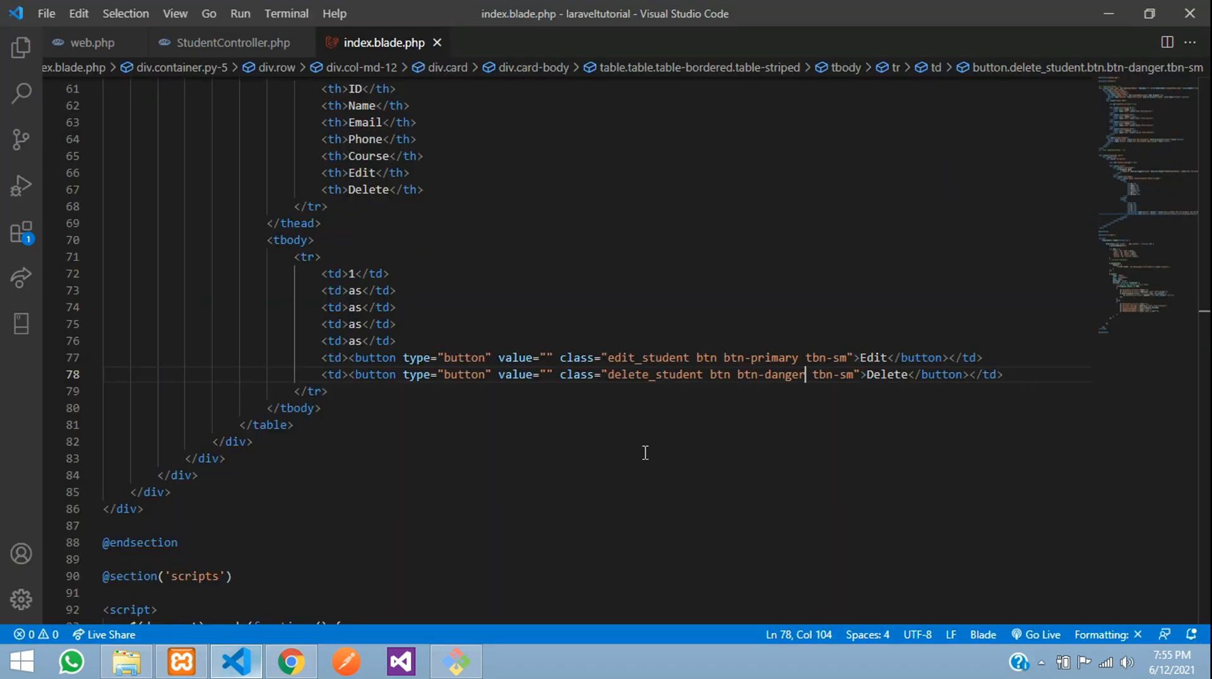
mouse_move(811, 358)
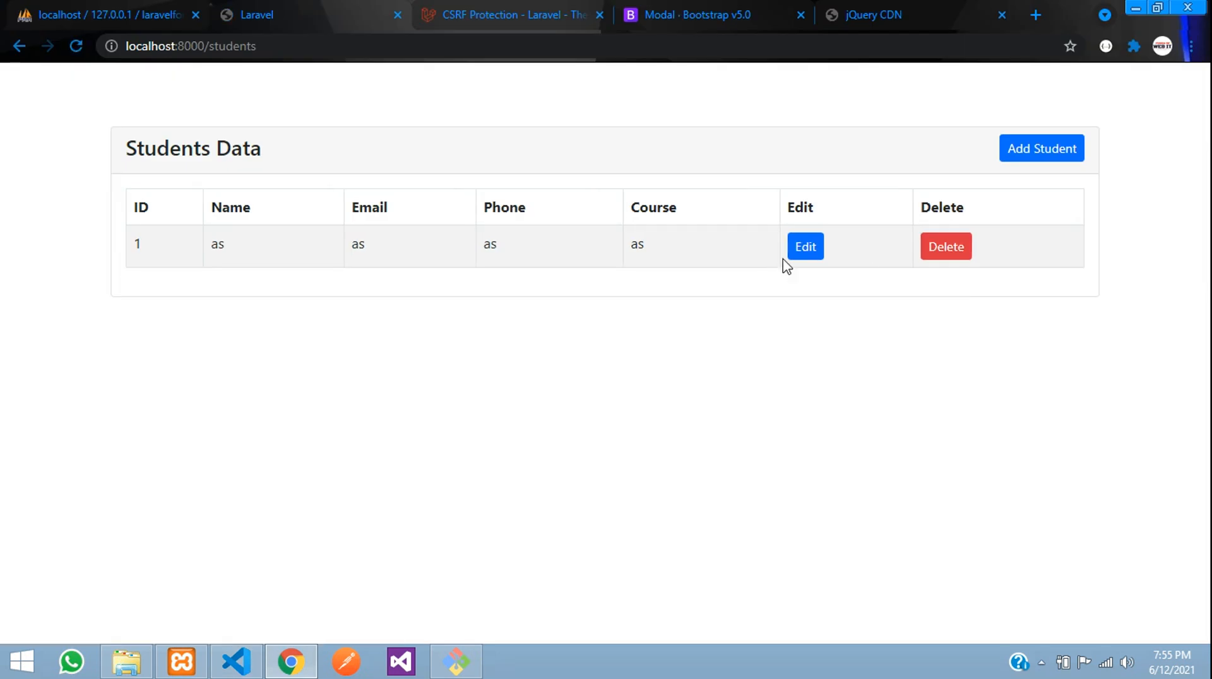
double_click(357, 244)
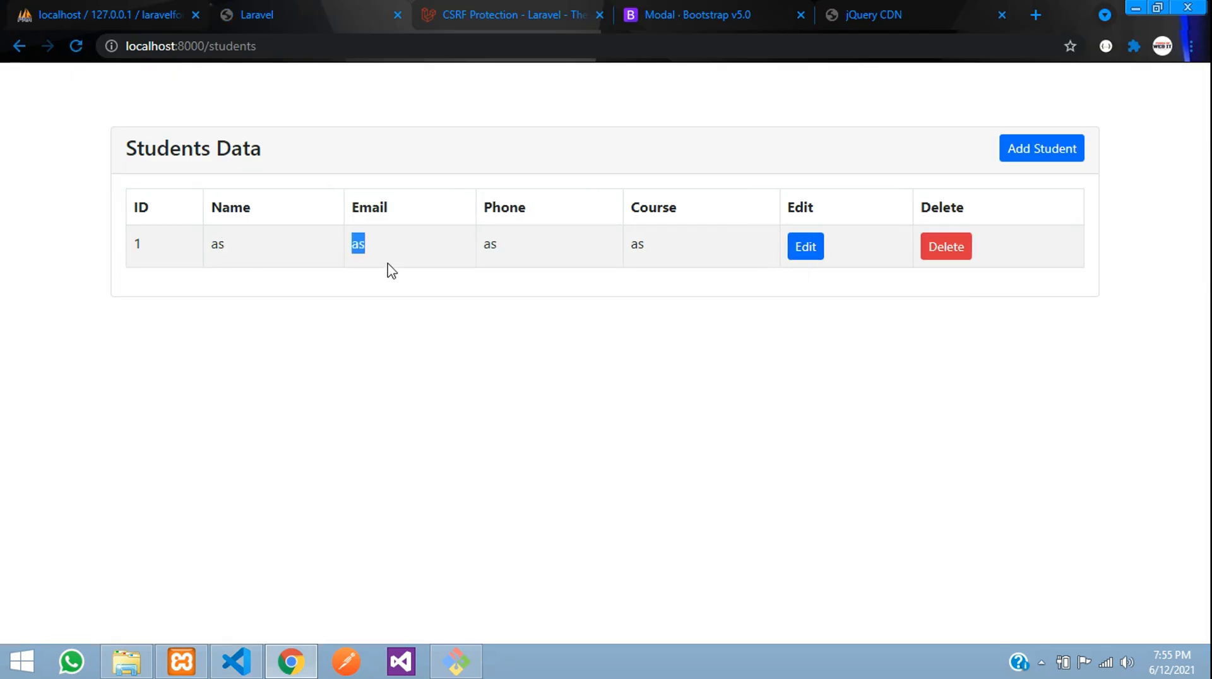
click(235, 660)
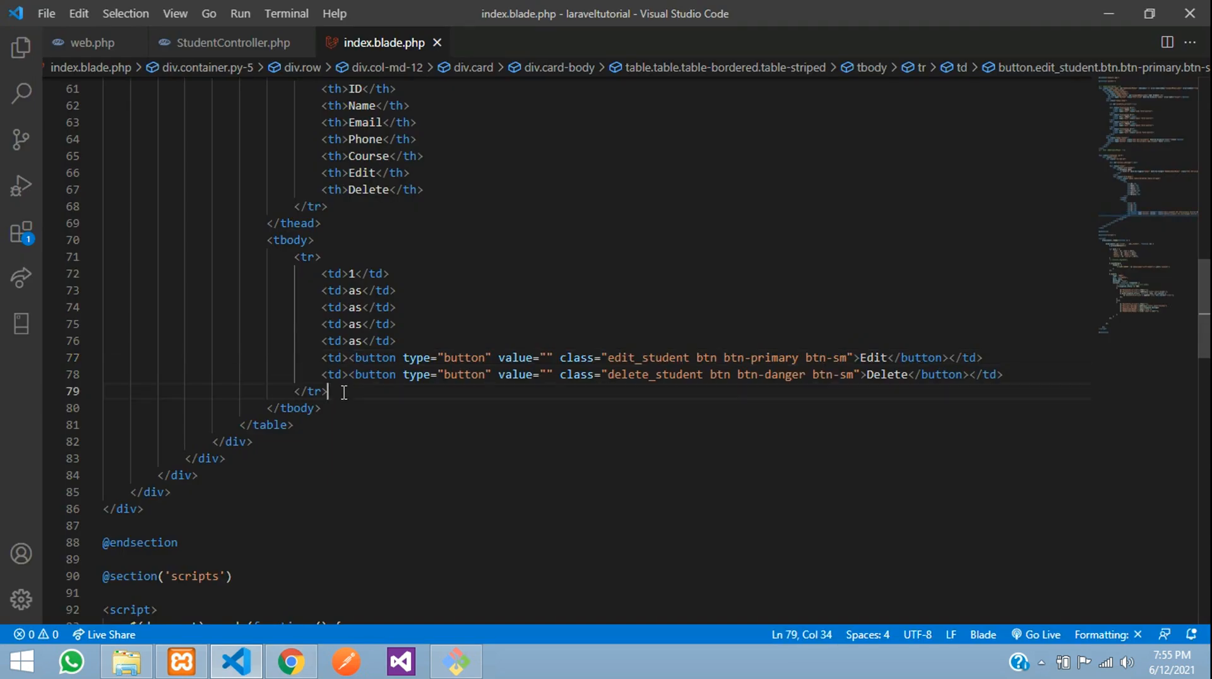
Define fetchstudent() doing a jQuery GET to fetch-students with dataType json, logging the response.
scroll(down, 3)
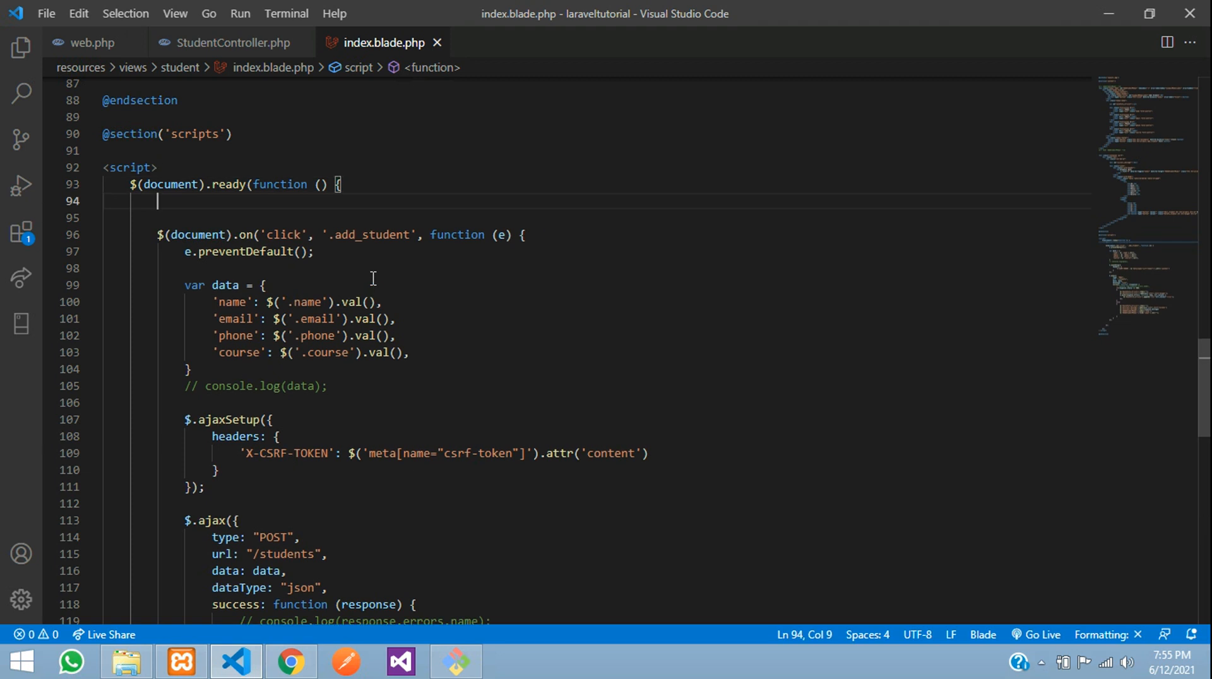
key(enter)
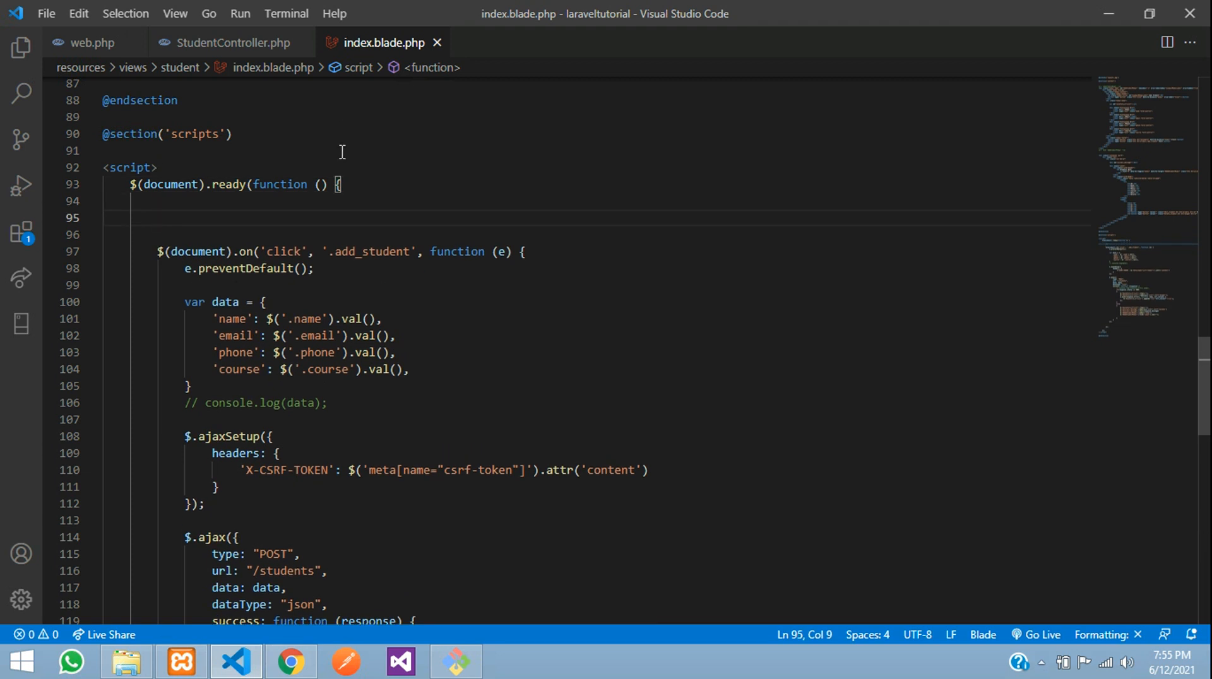
text(function fet)
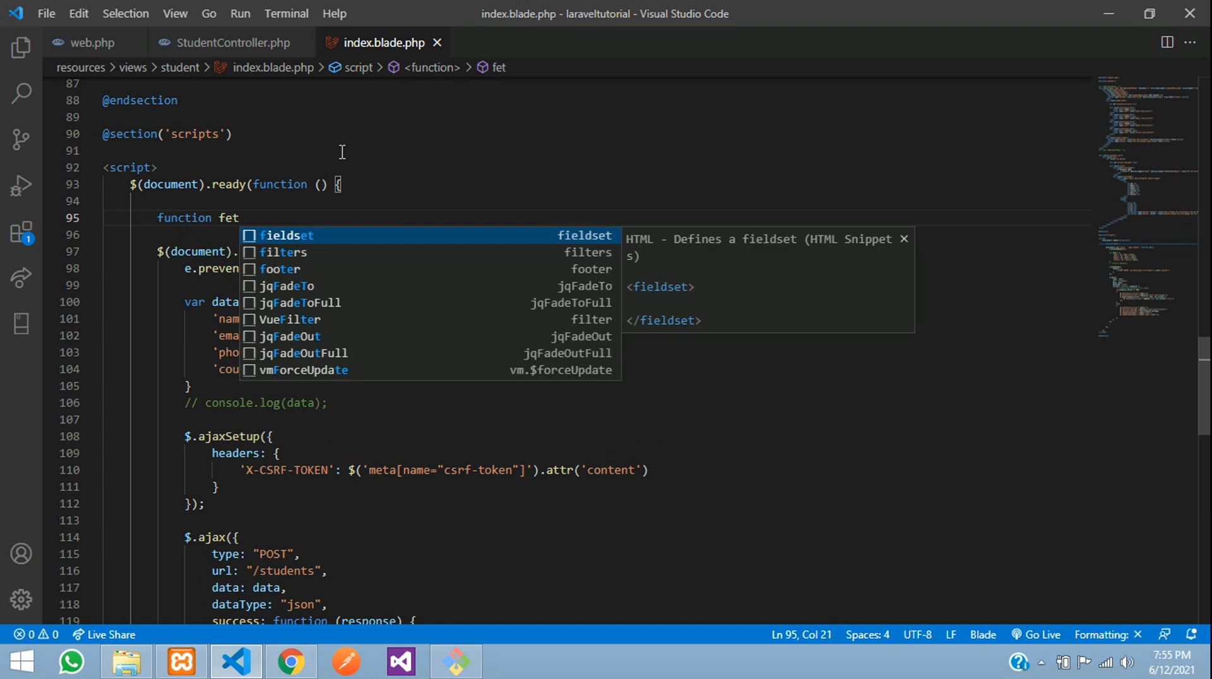
text(chstudent()
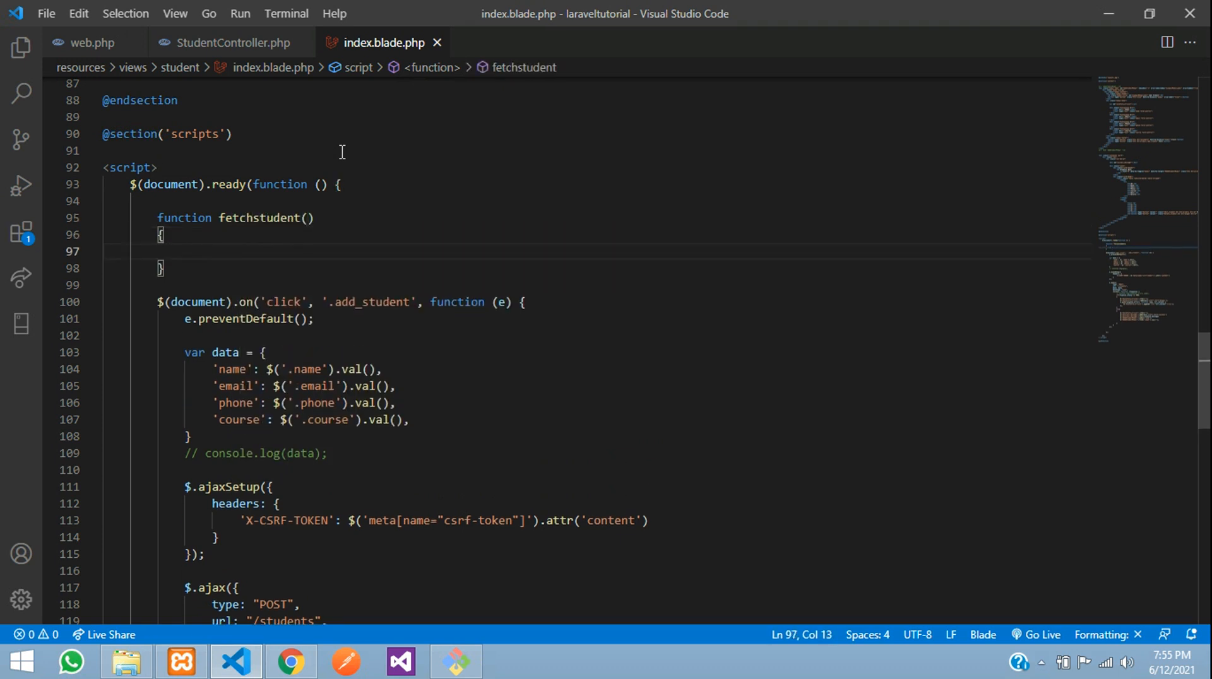
text(jq)
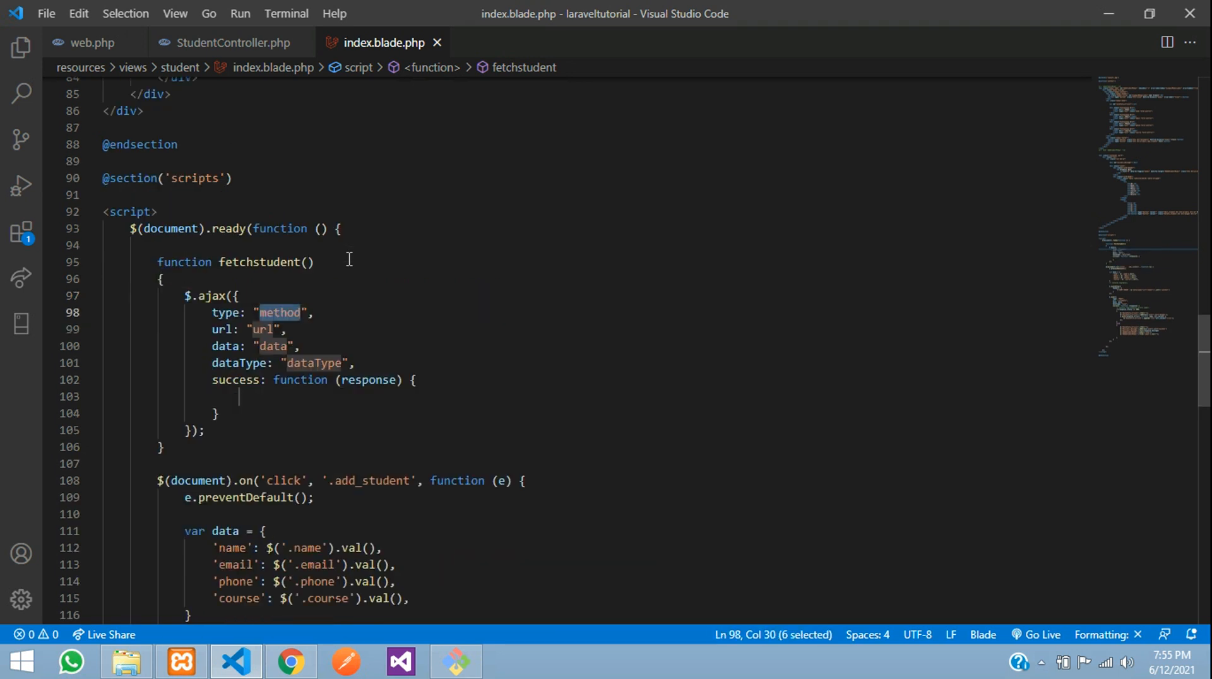
text(GET)
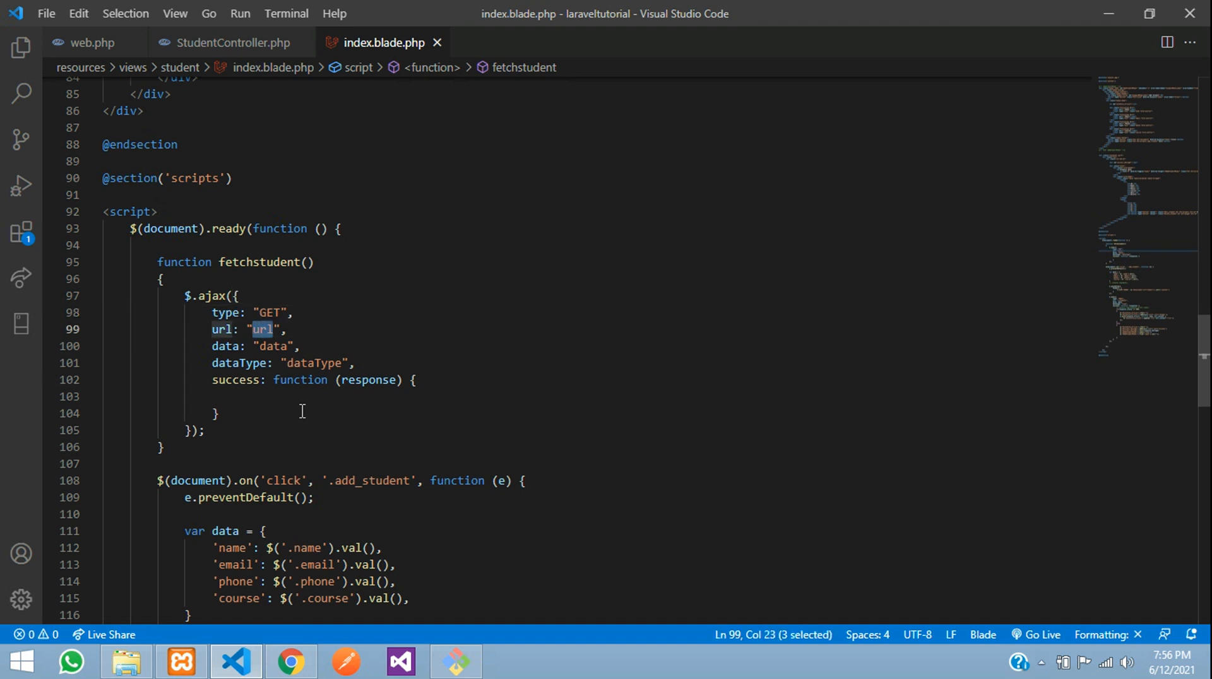
text(fetch-students)
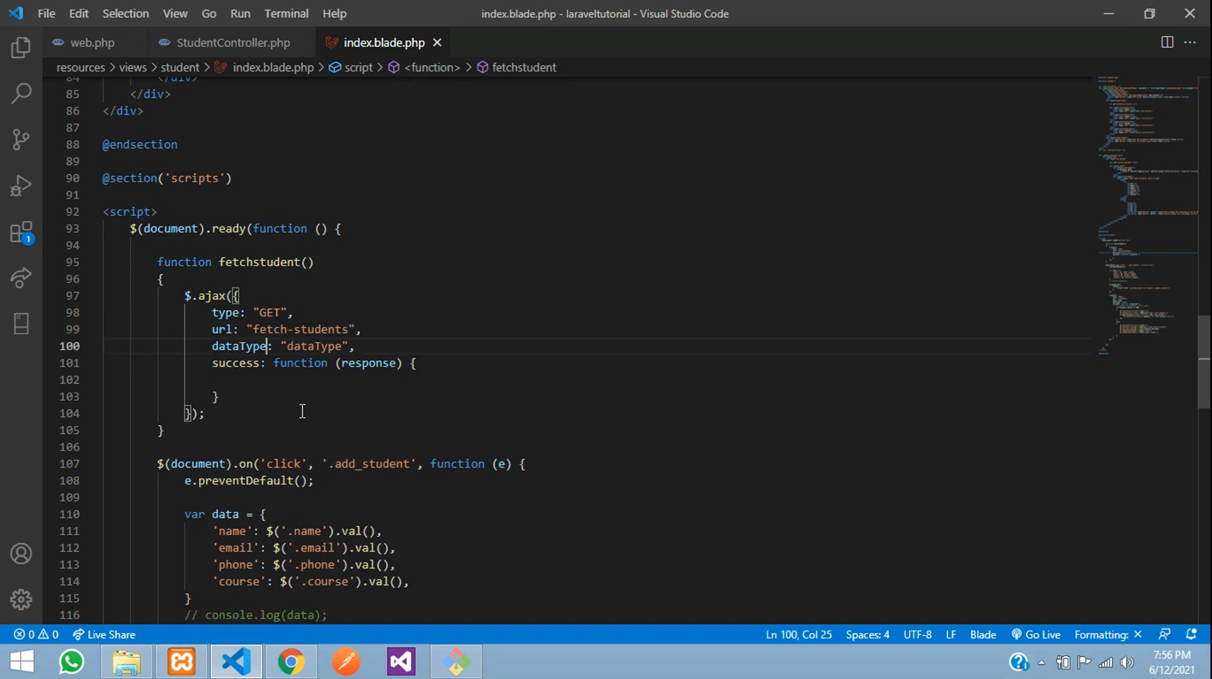
text(json)
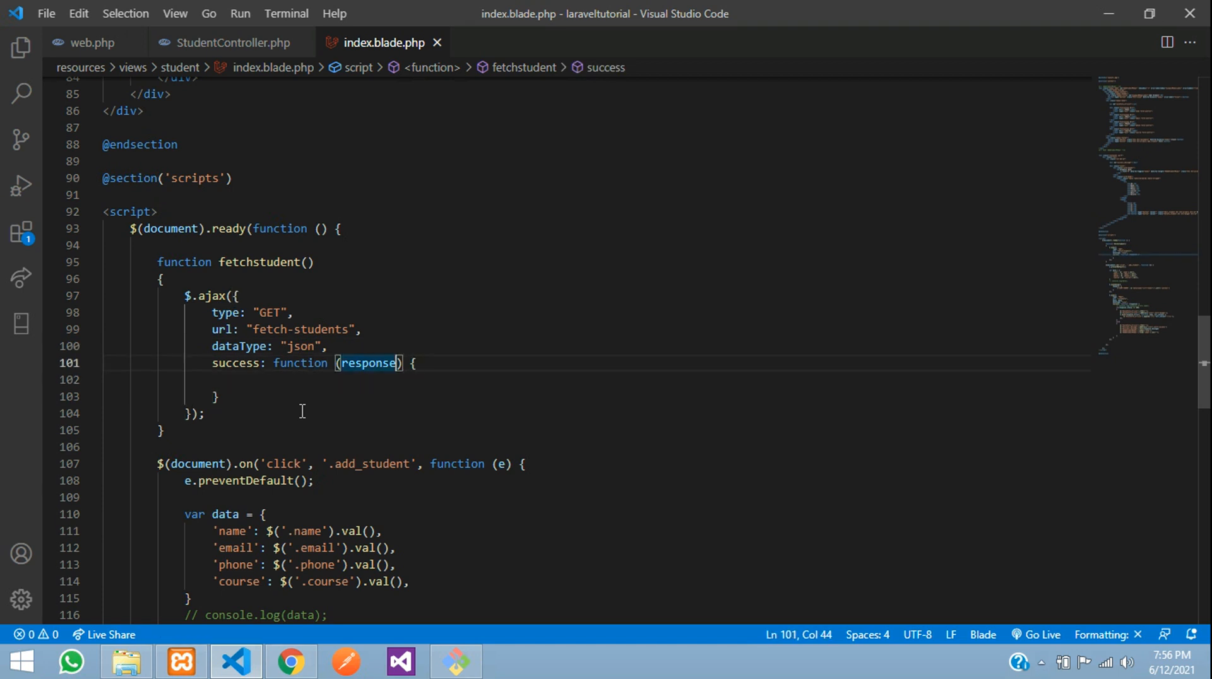
text(con)
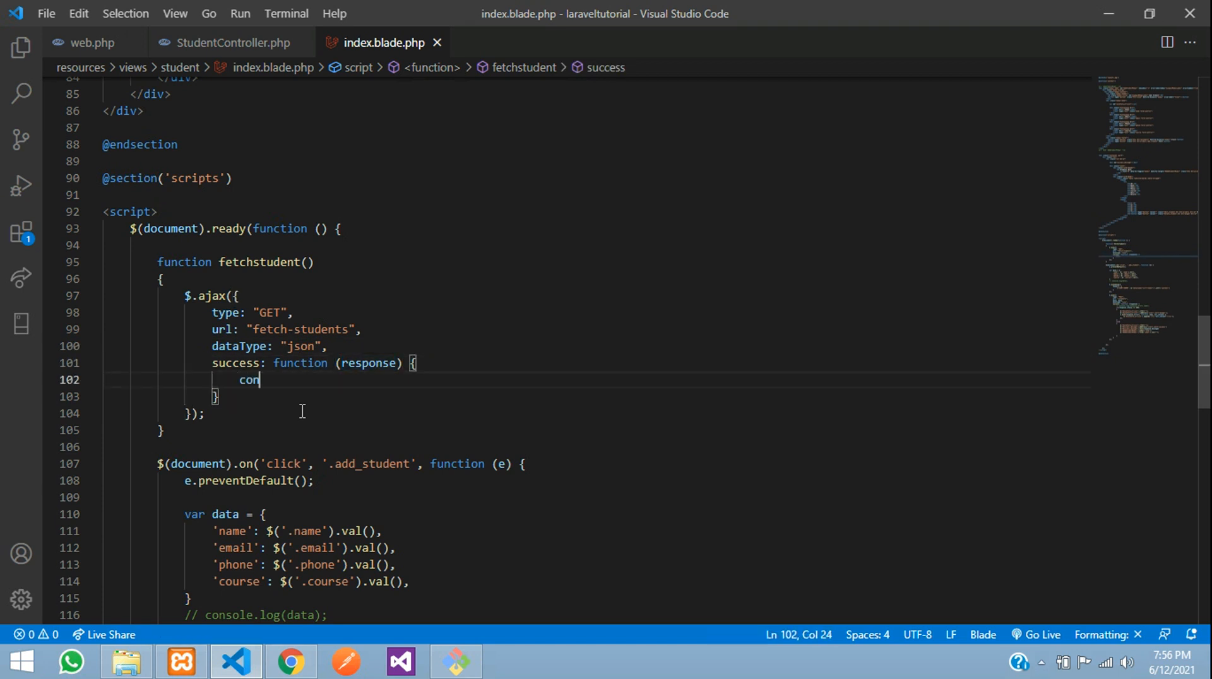
text(sole.log(response);)
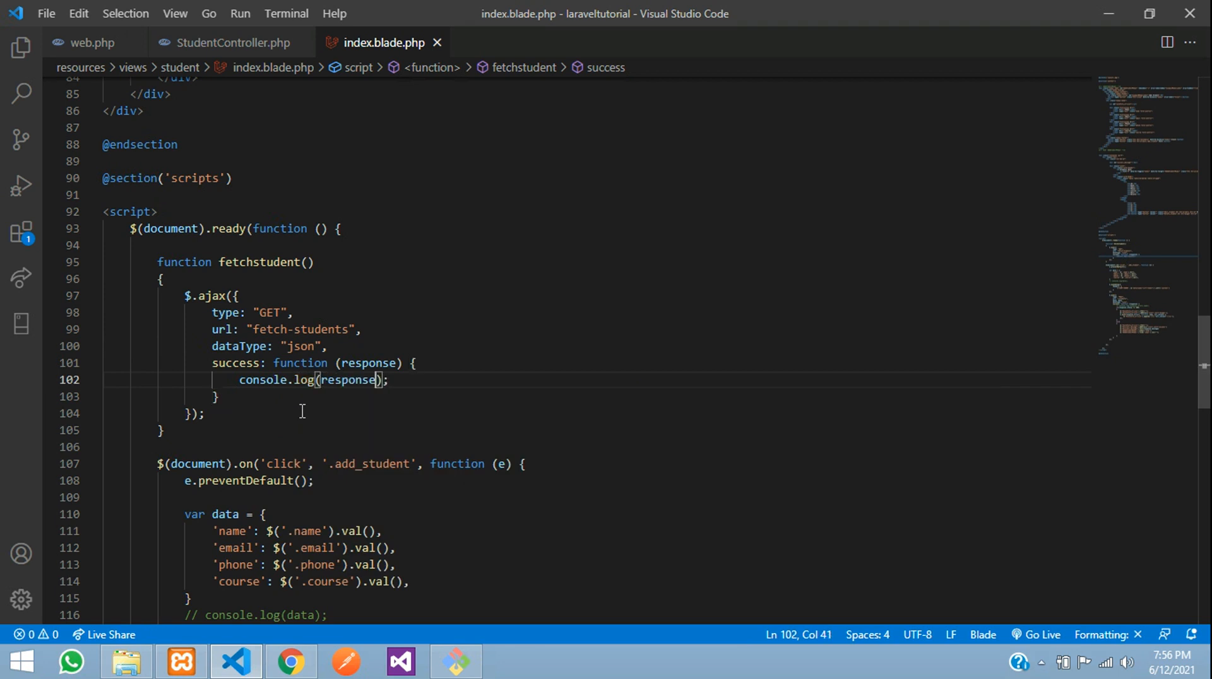
Call fetchstudent() inside document ready and prefix the url as /fetch-students.
double_click(270, 330)
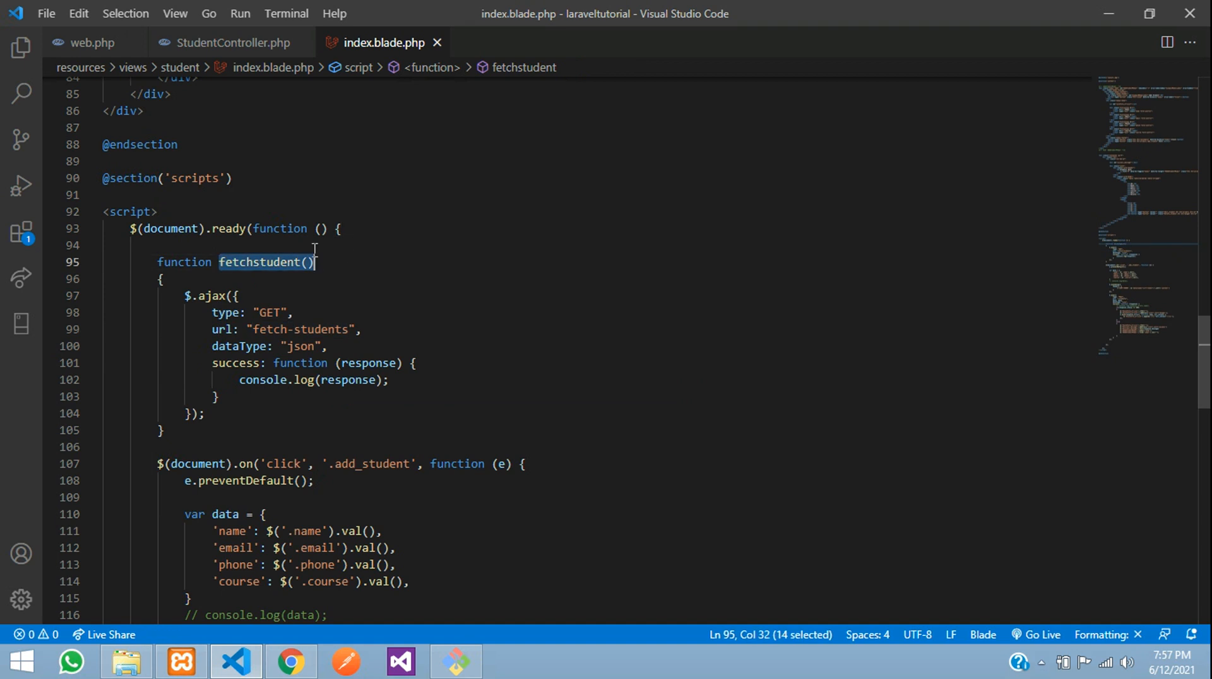
text(fetchstudent();)
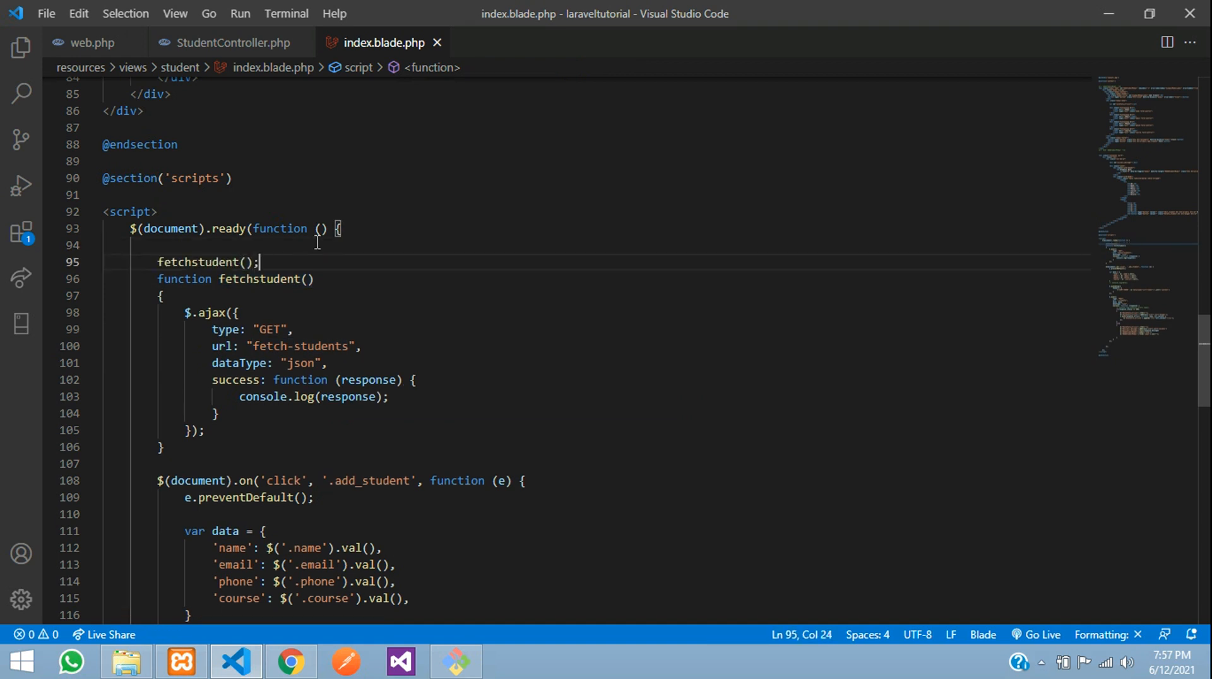
key(Enter)
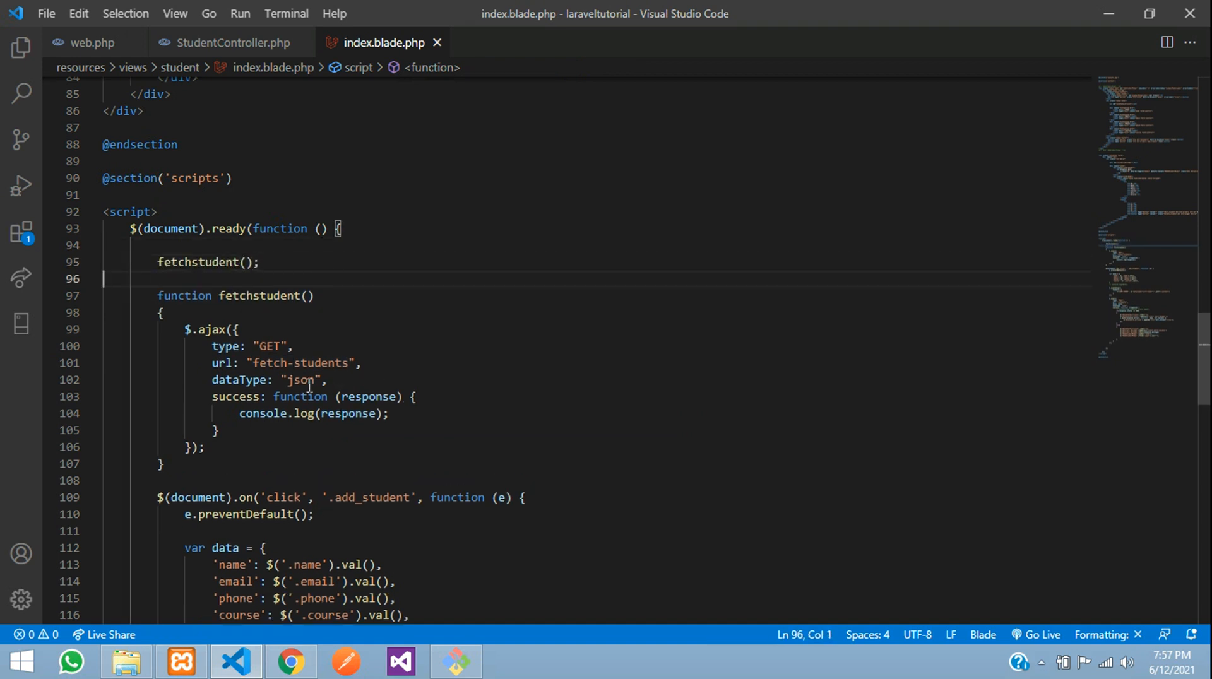
double_click(269, 364)
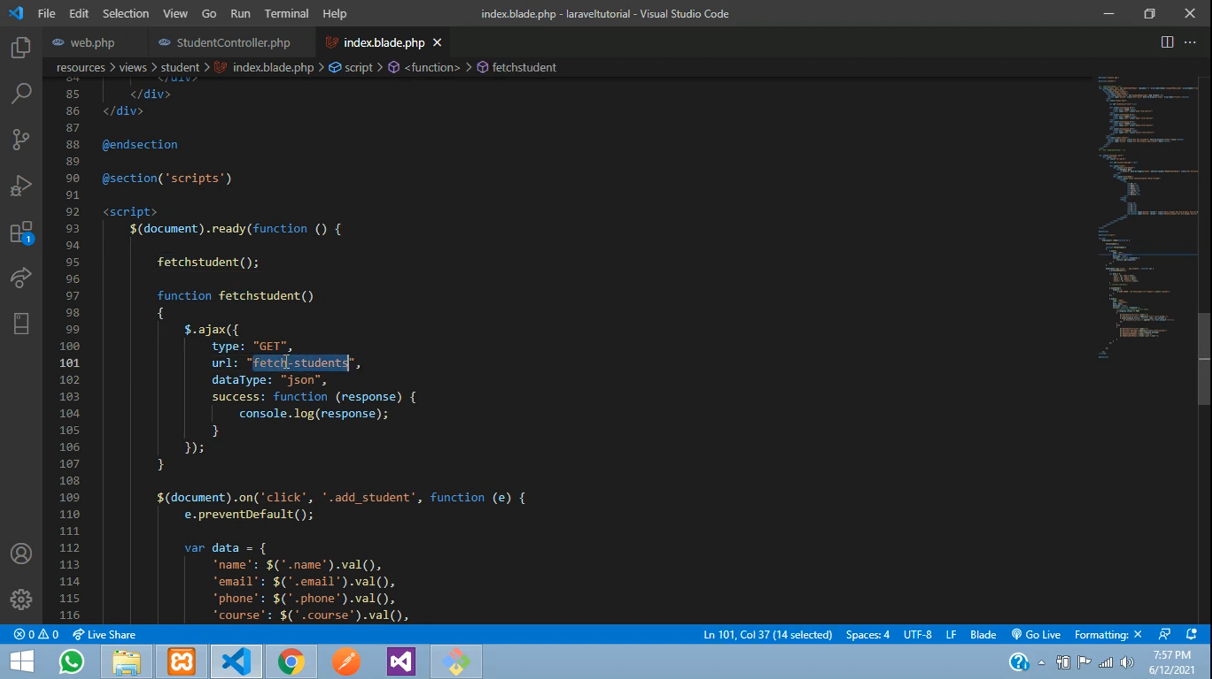
text(/)
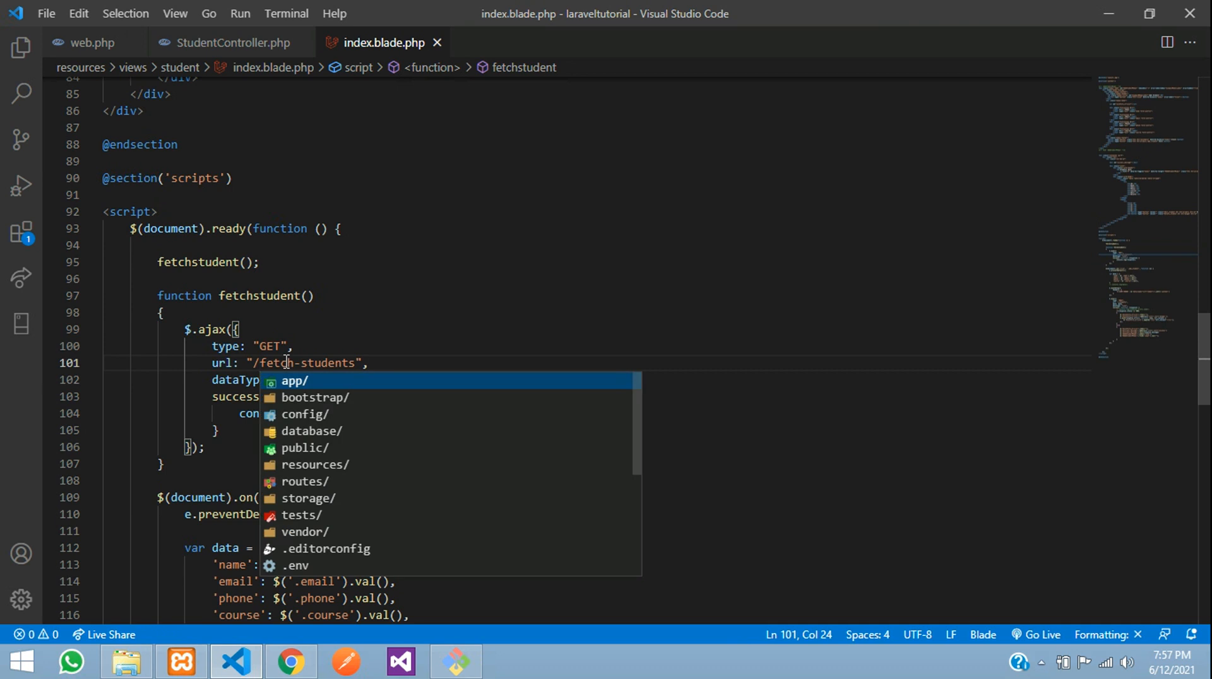
Add Route::get('fetch-students', [StudentController::class, 'fetchstudent']) in web.php.
click(92, 43)
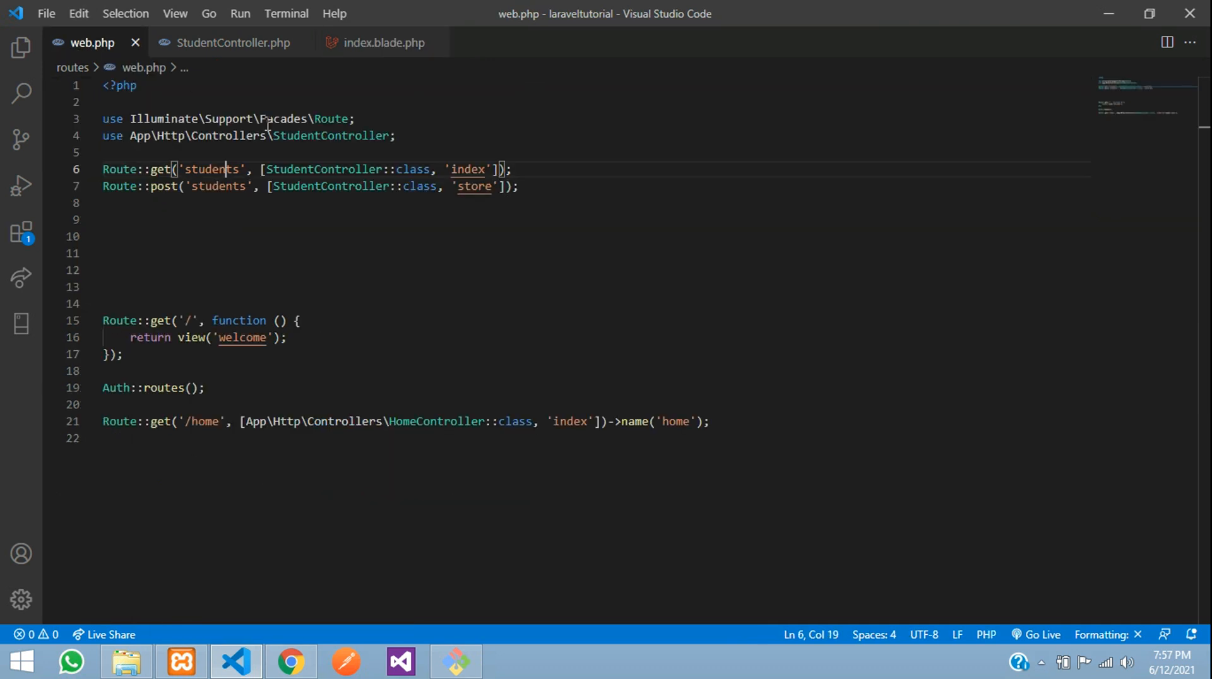
text(Ro)
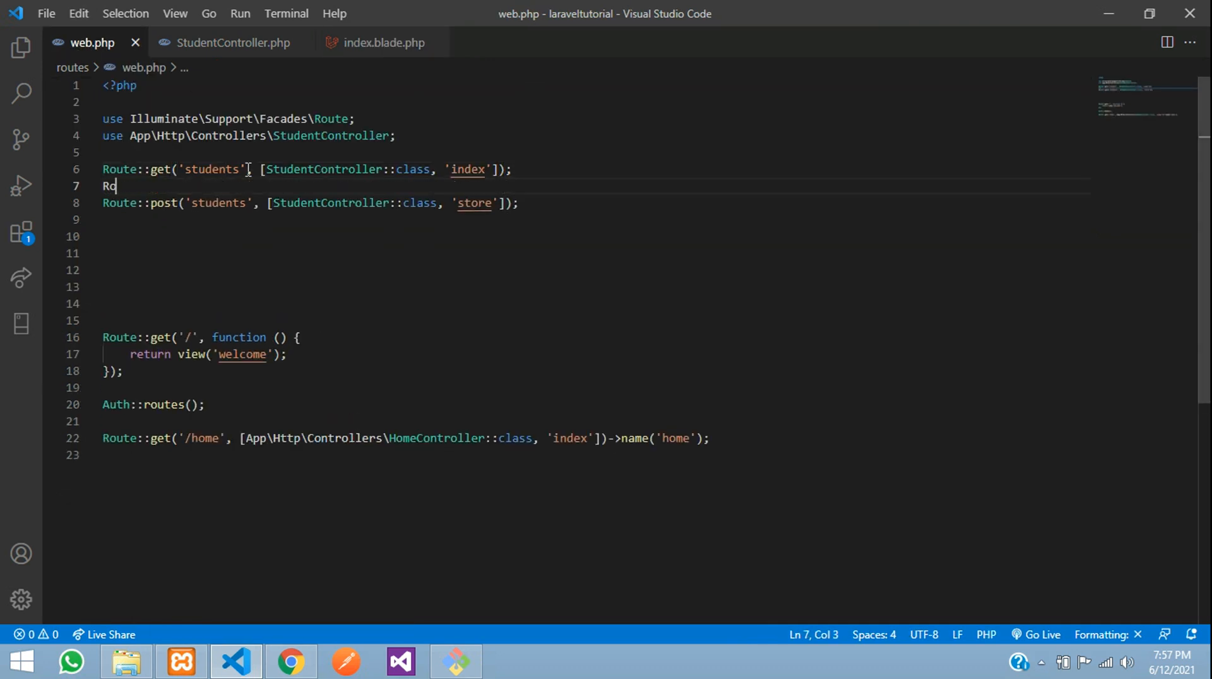
text(ute::get()
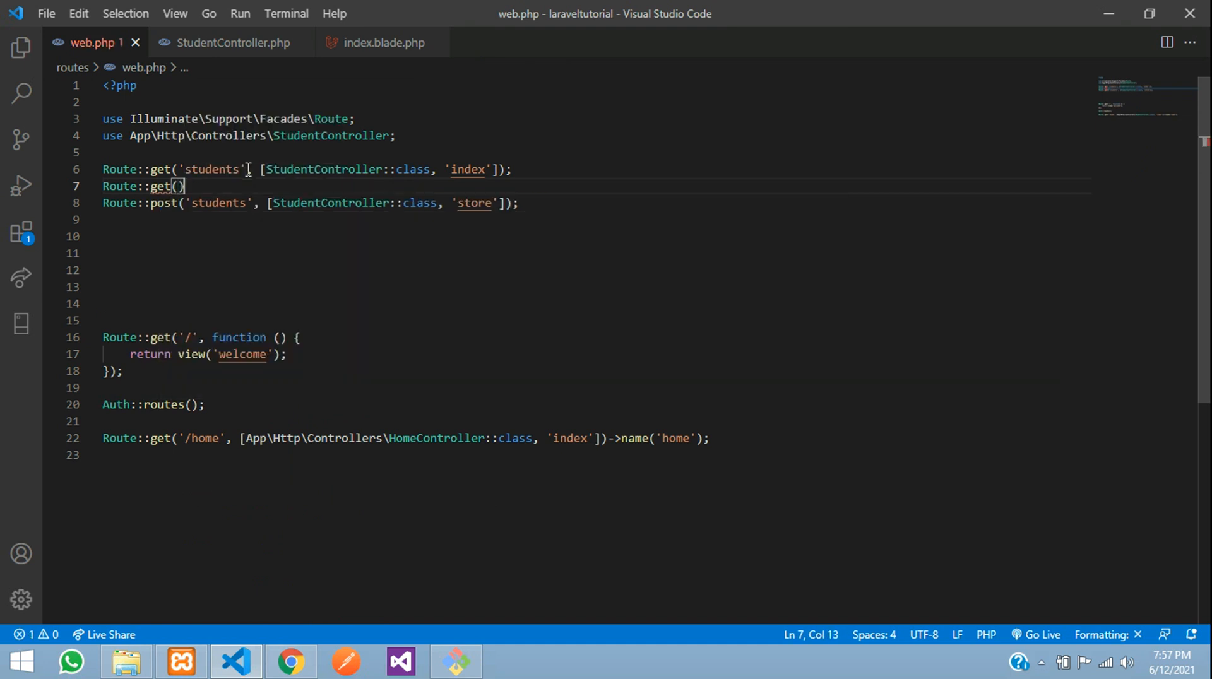
text('fetch-students')
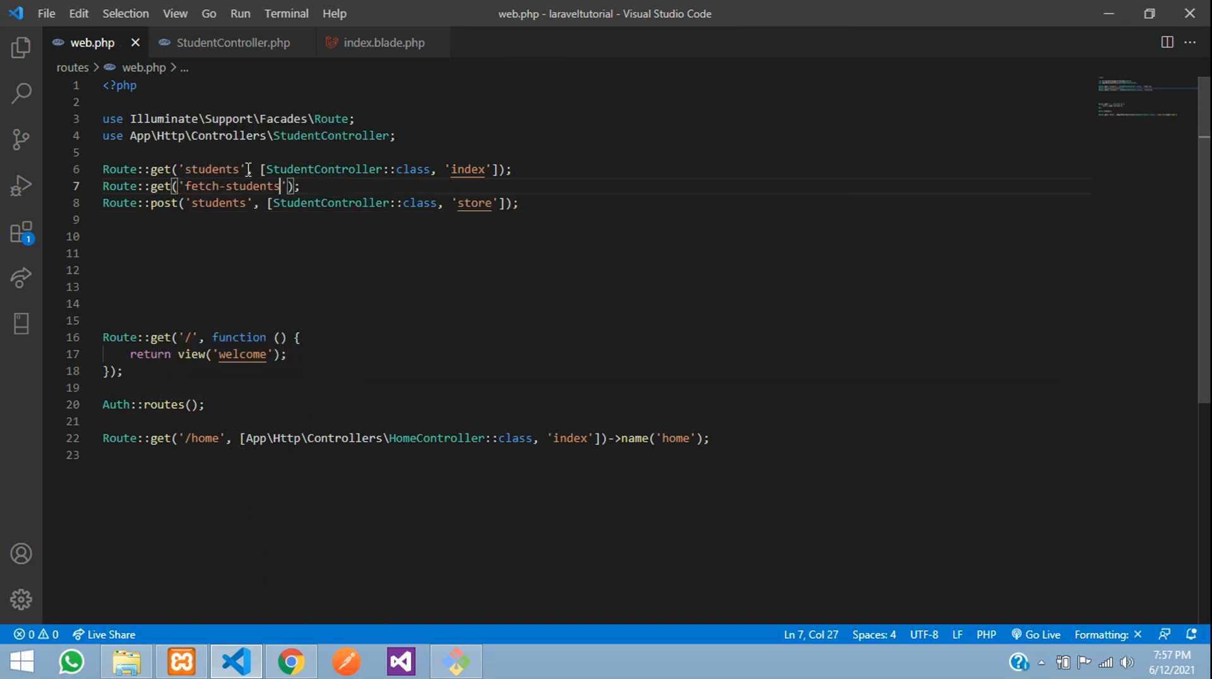
text(, [)
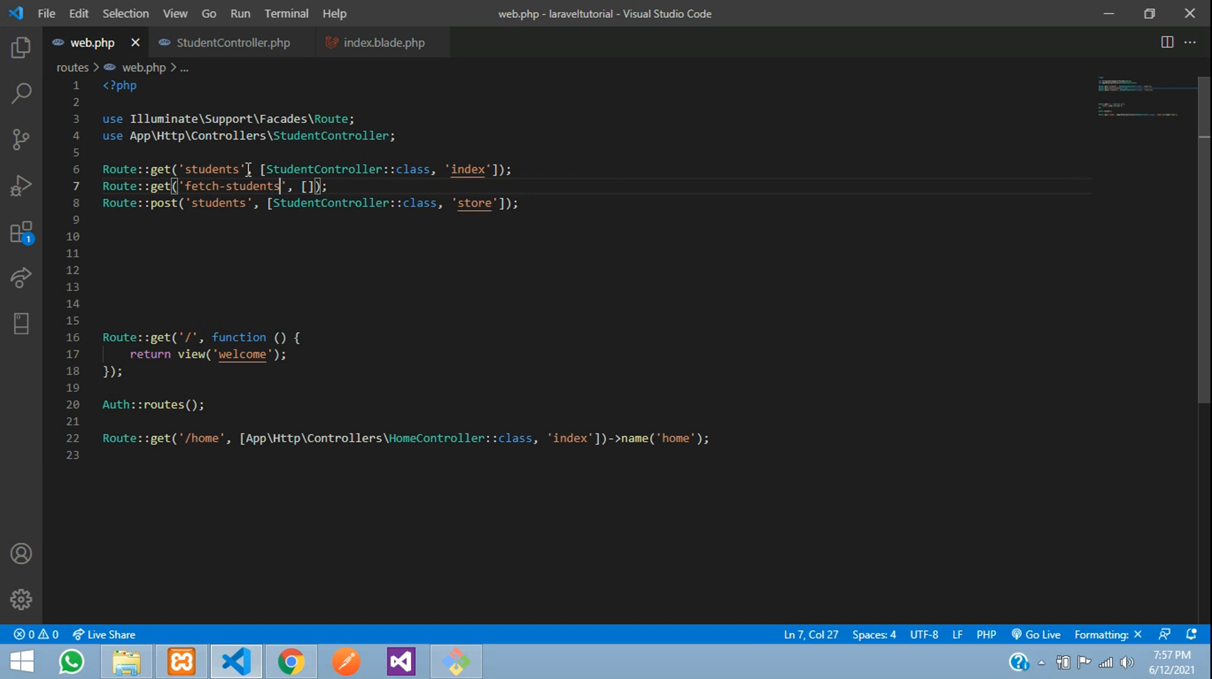
text(StudentController::class, 'index')
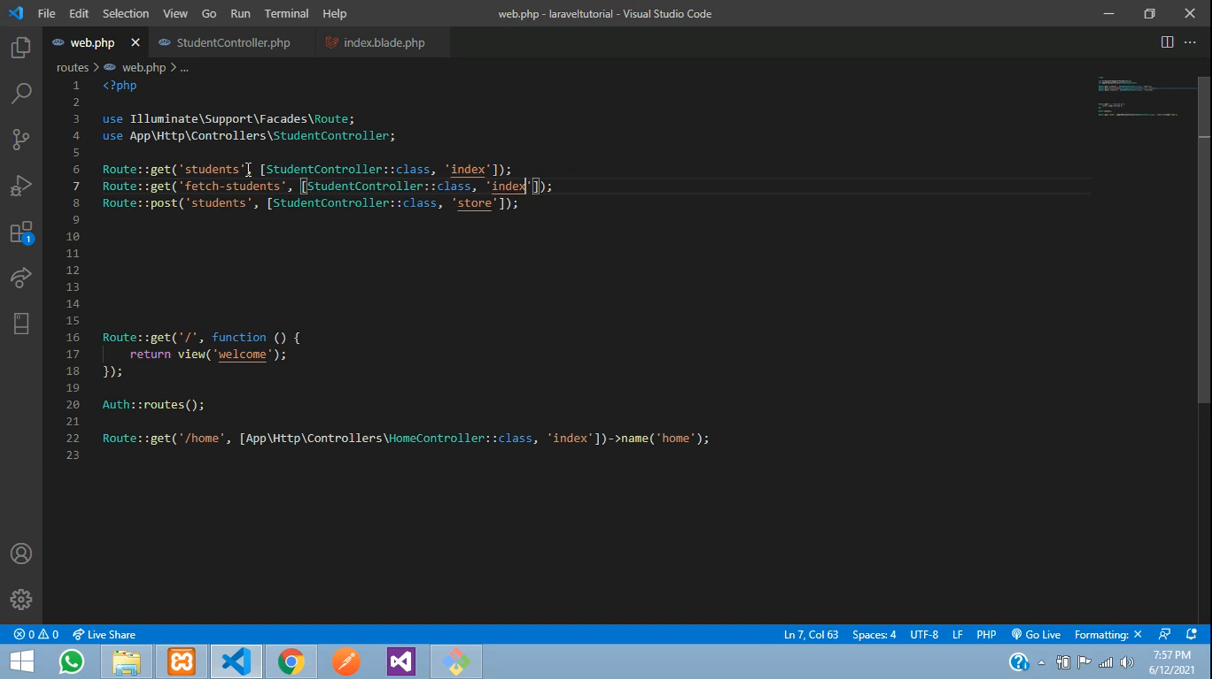
text(fetchstudent)
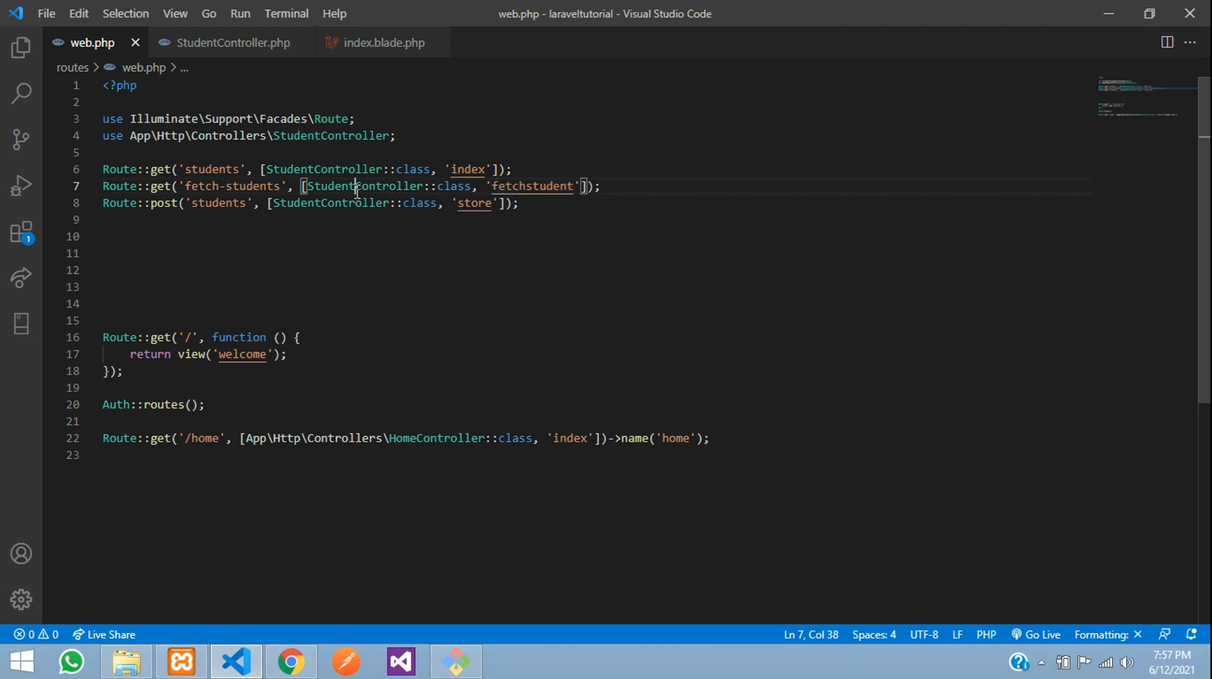
click(232, 42)
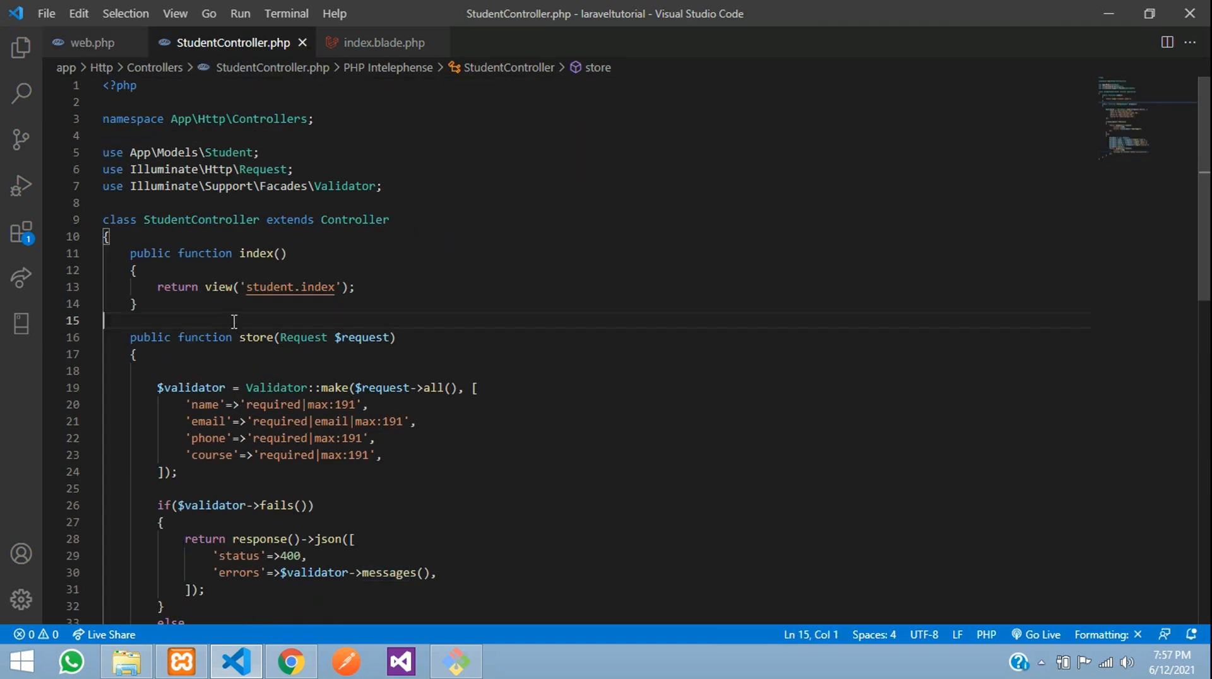
Create a fetchstudent() method in StudentController fetching $students = Student::all().
key(enter)
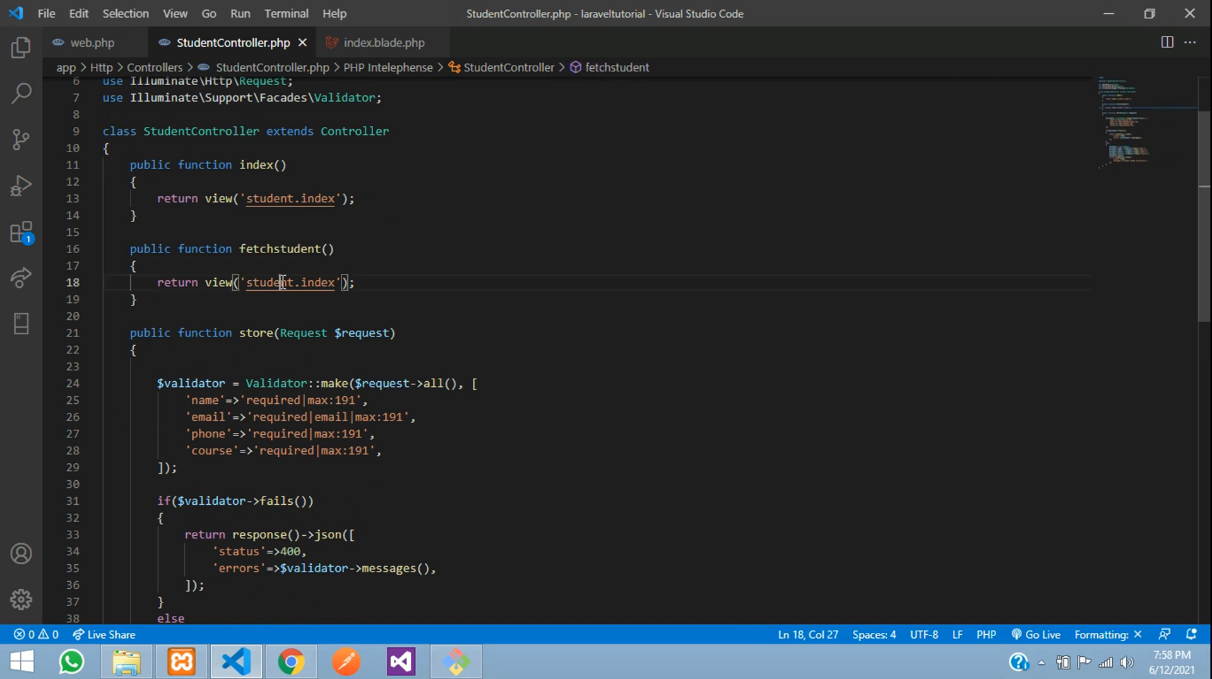
key(Ctrl+Shift+K)
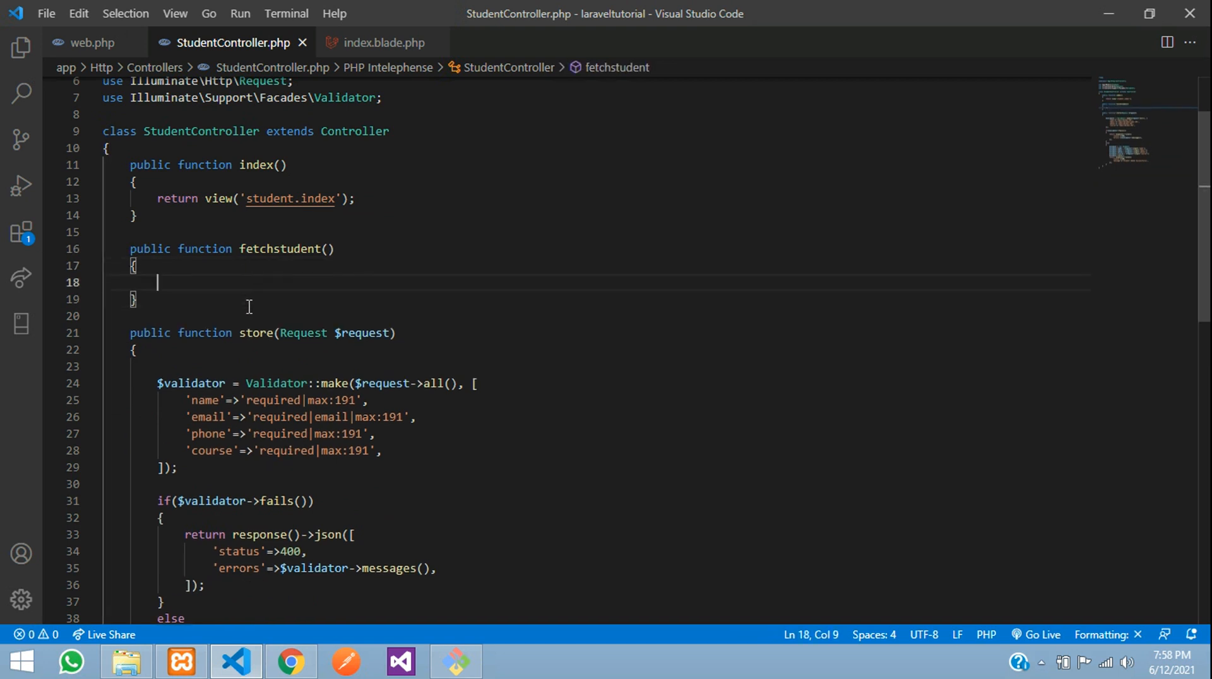
text($students =)
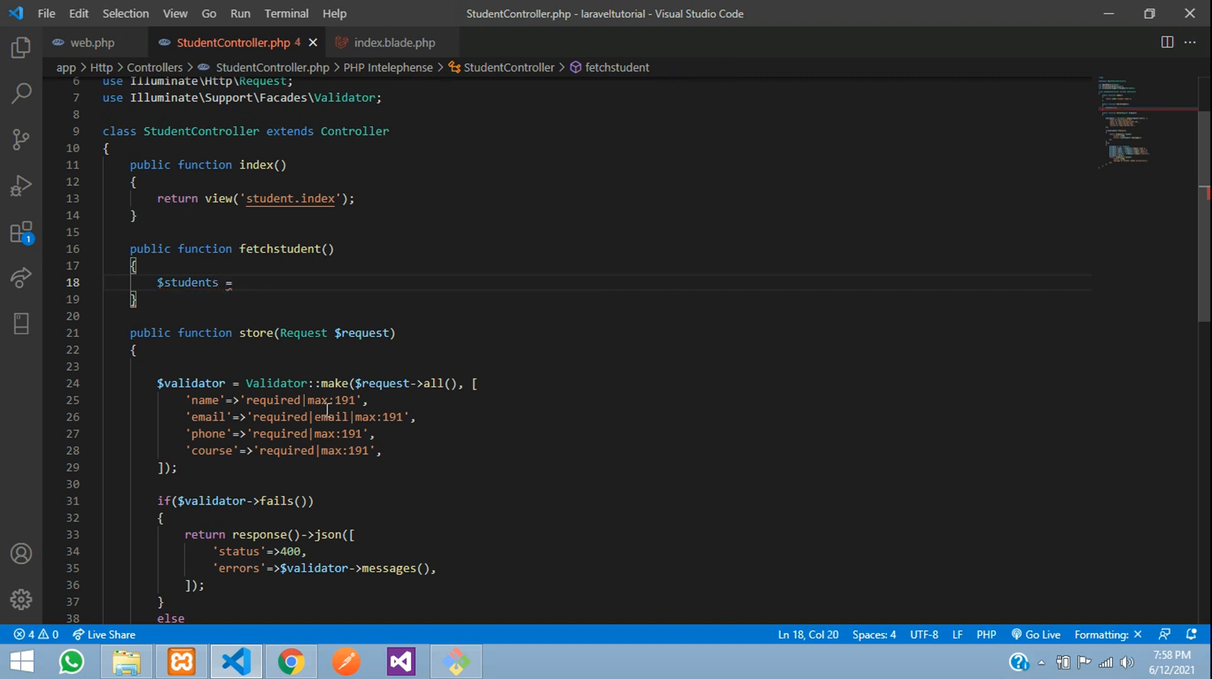
text(Studen)
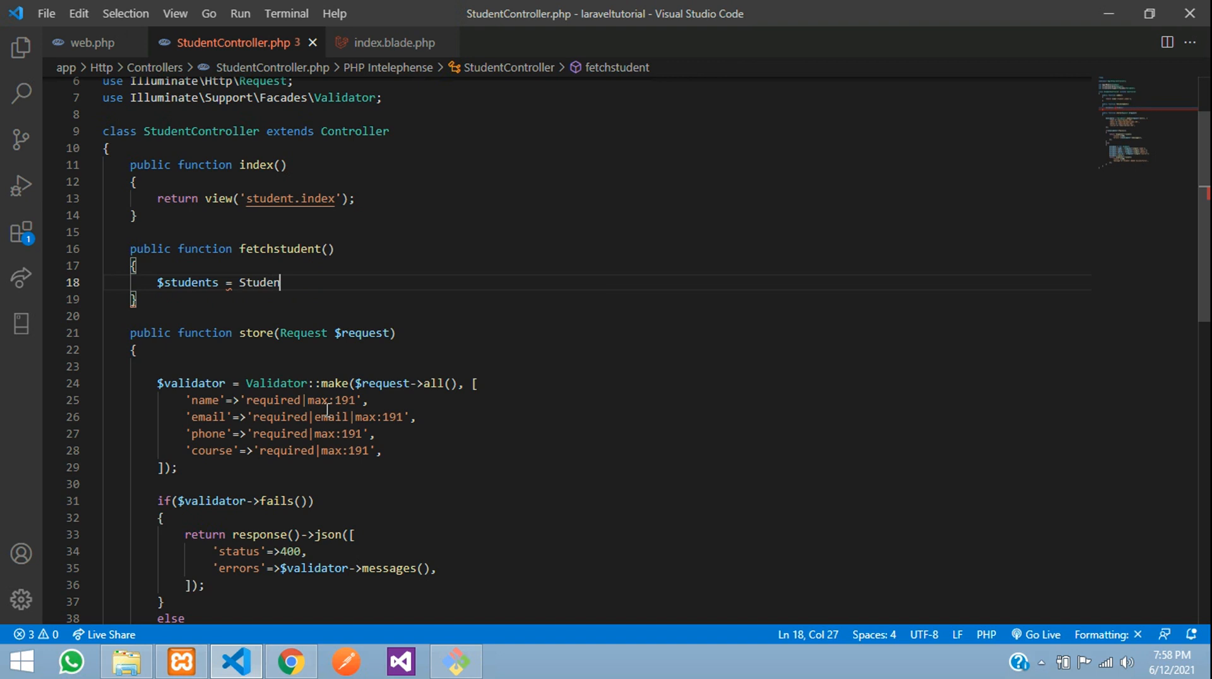
text(::all();)
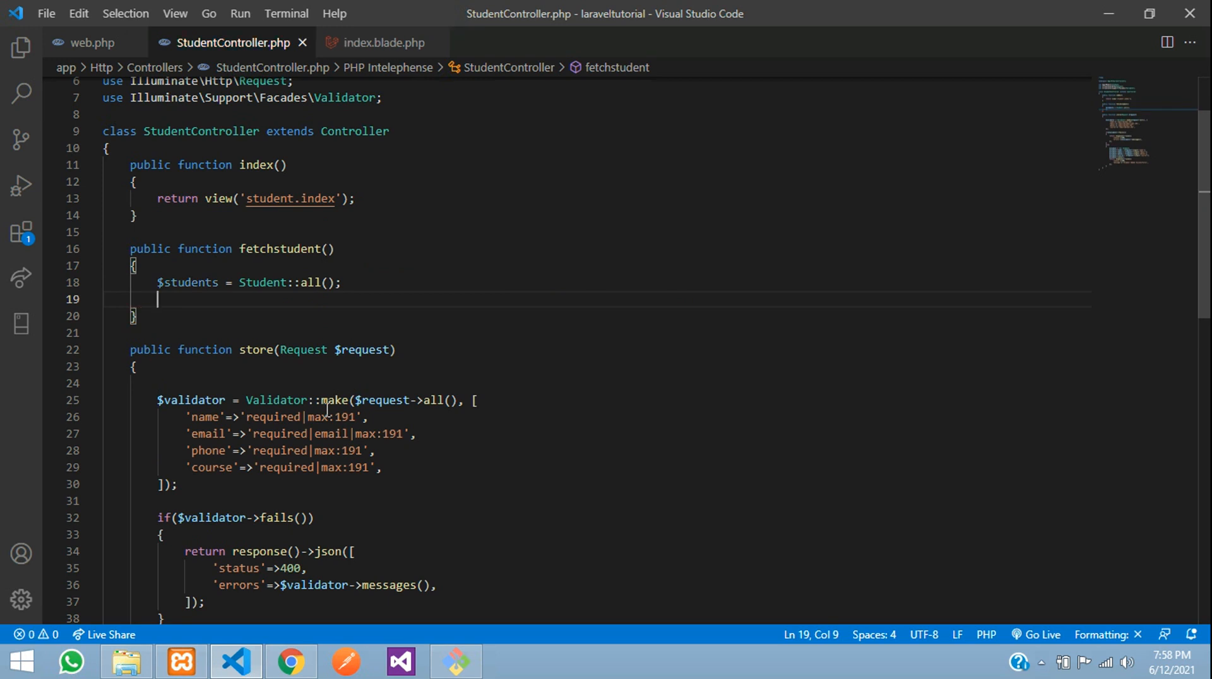
Return response()->json(['students' => $students]) from fetchstudent.
text(return re)
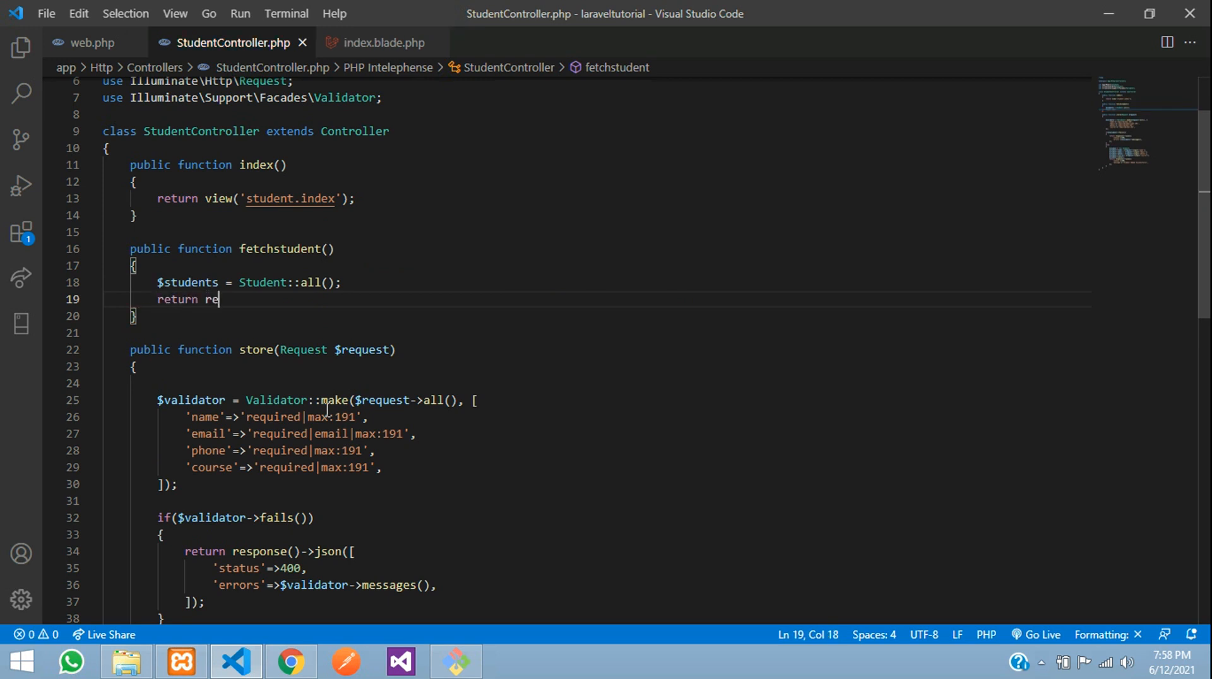
text(sponse)
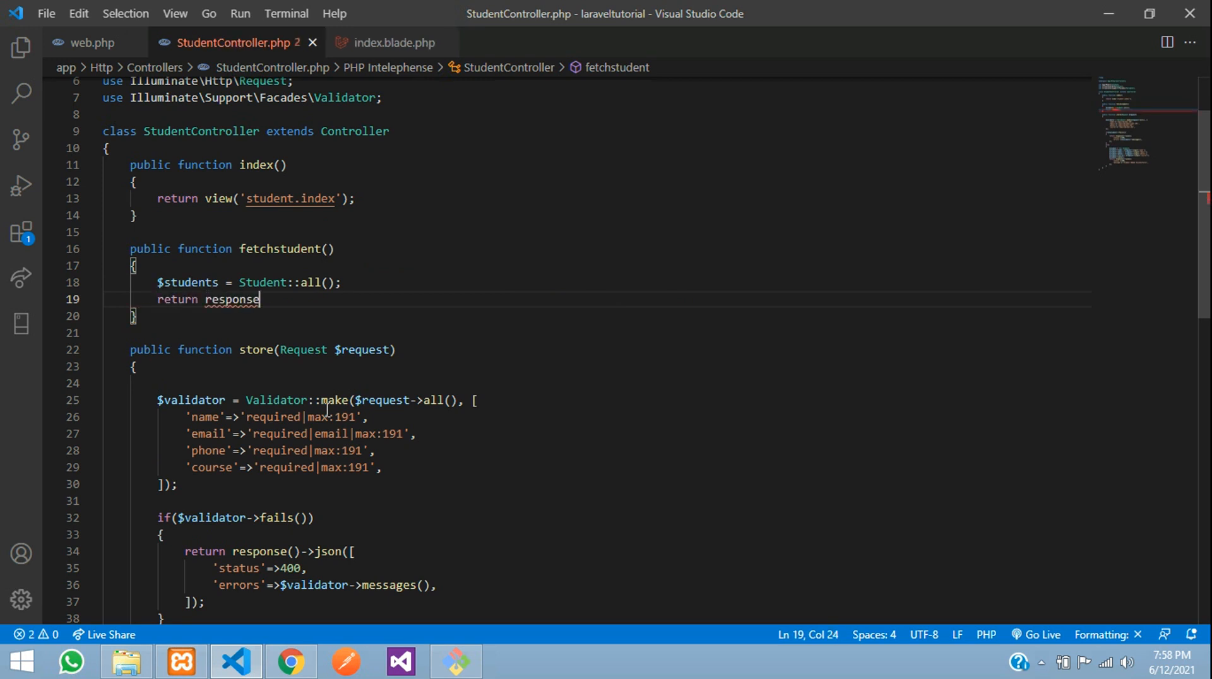
text(()->json();)
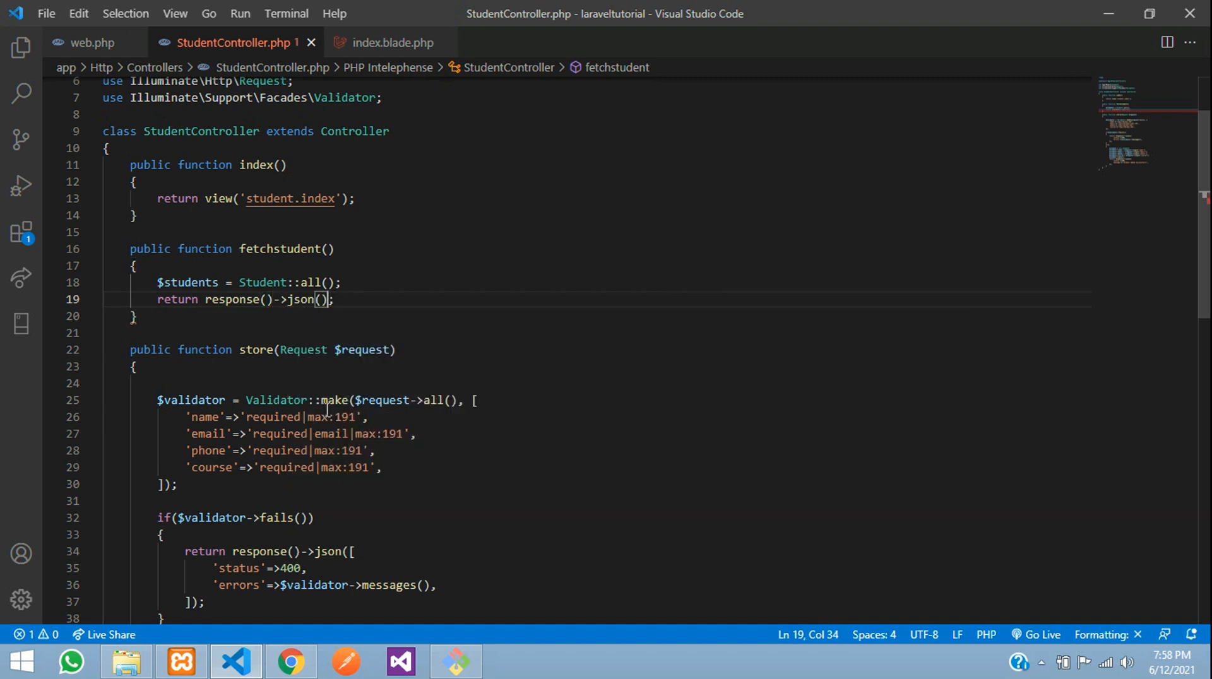
text([)
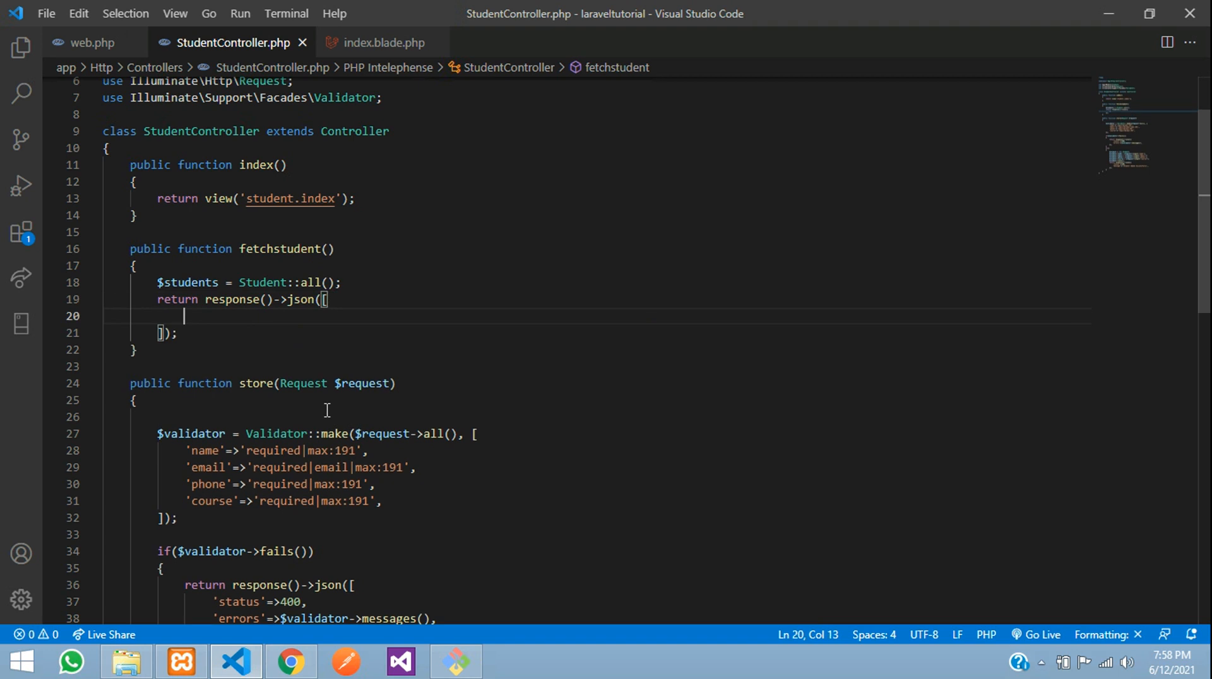
text('stud')
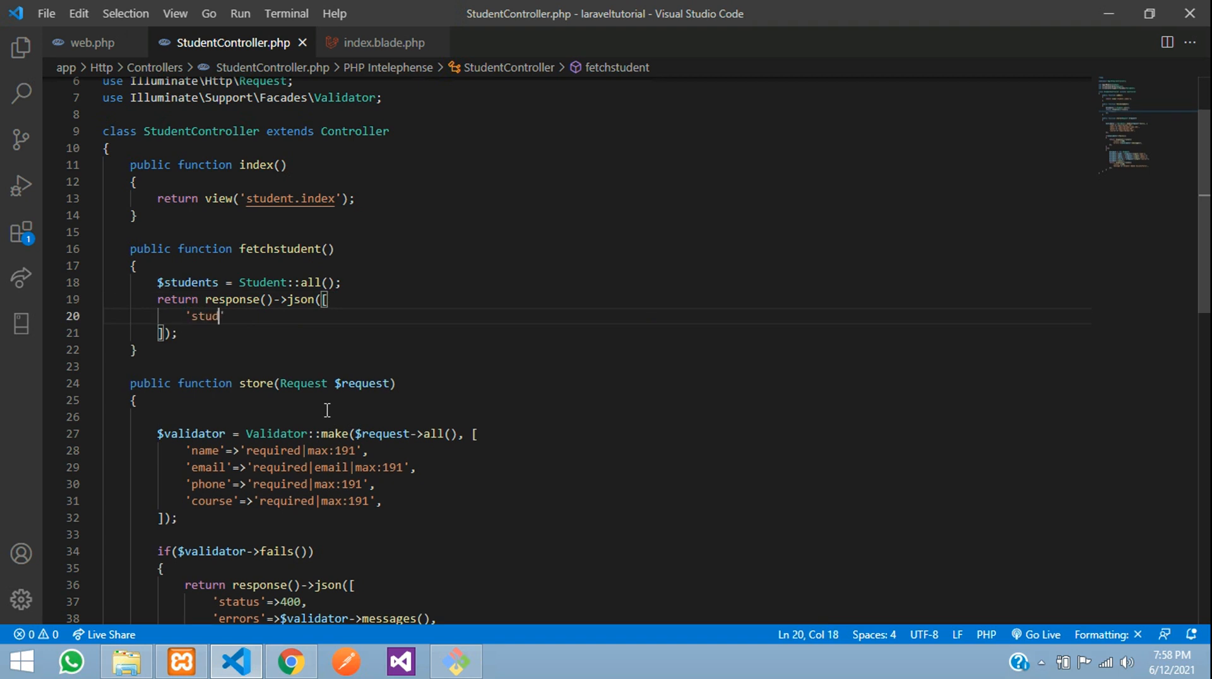
text(ents)
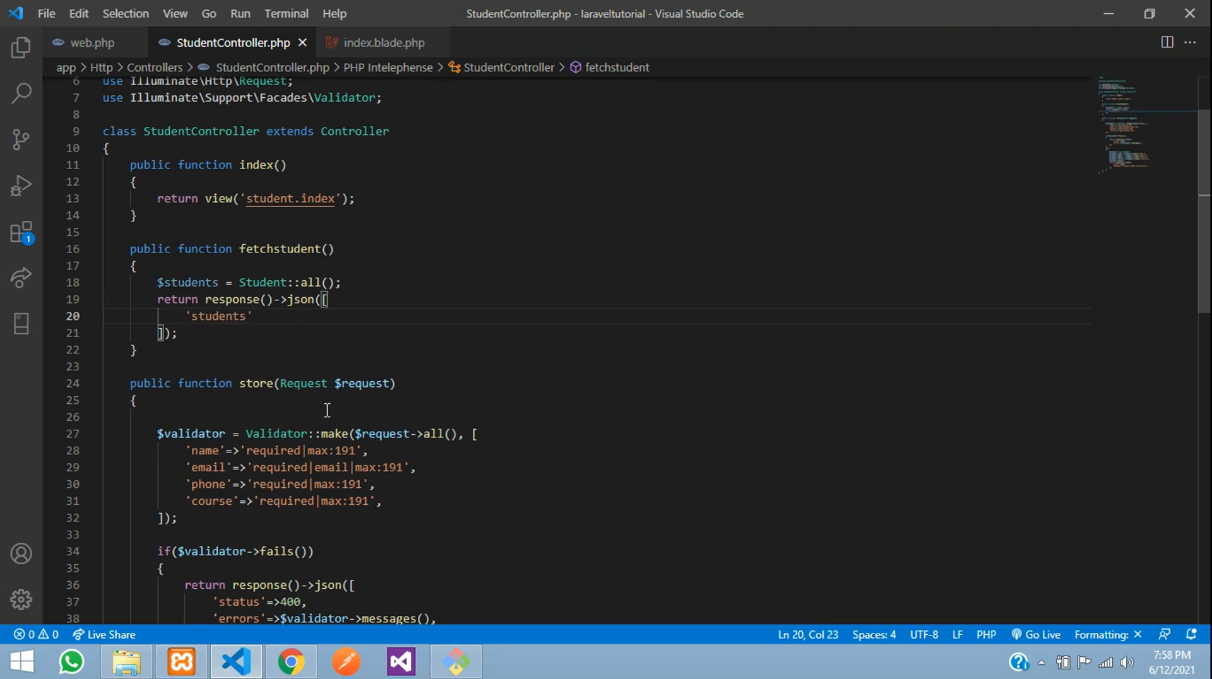
text(=>)
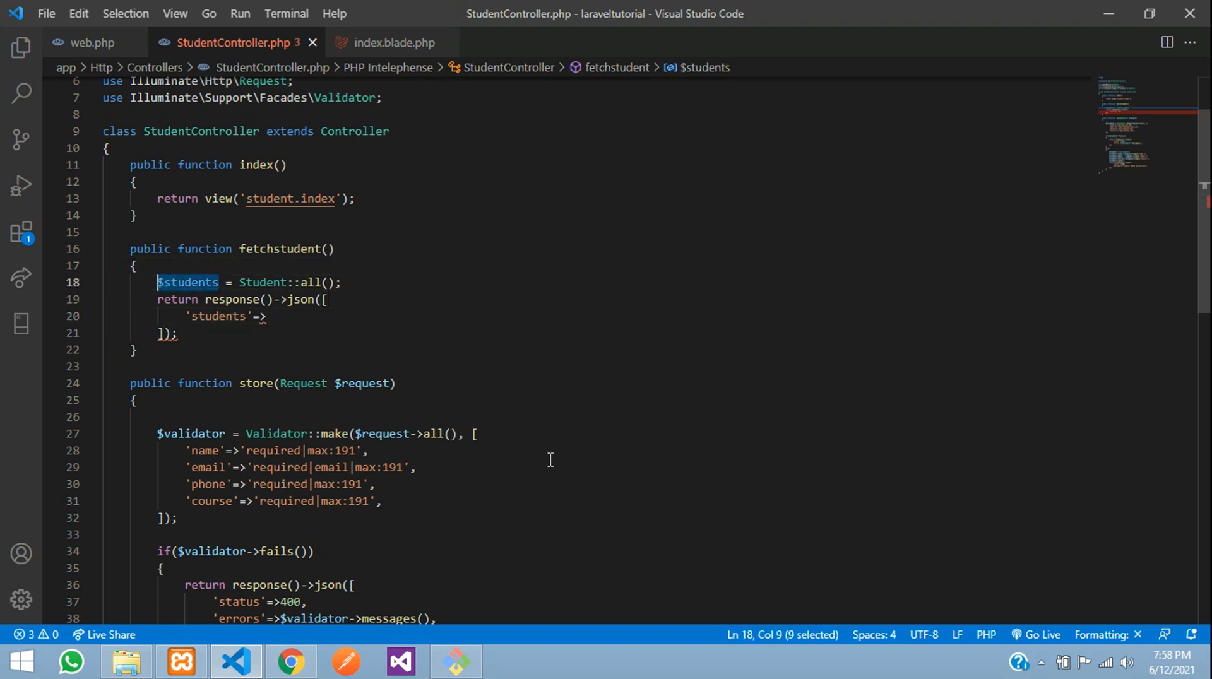
text($students)
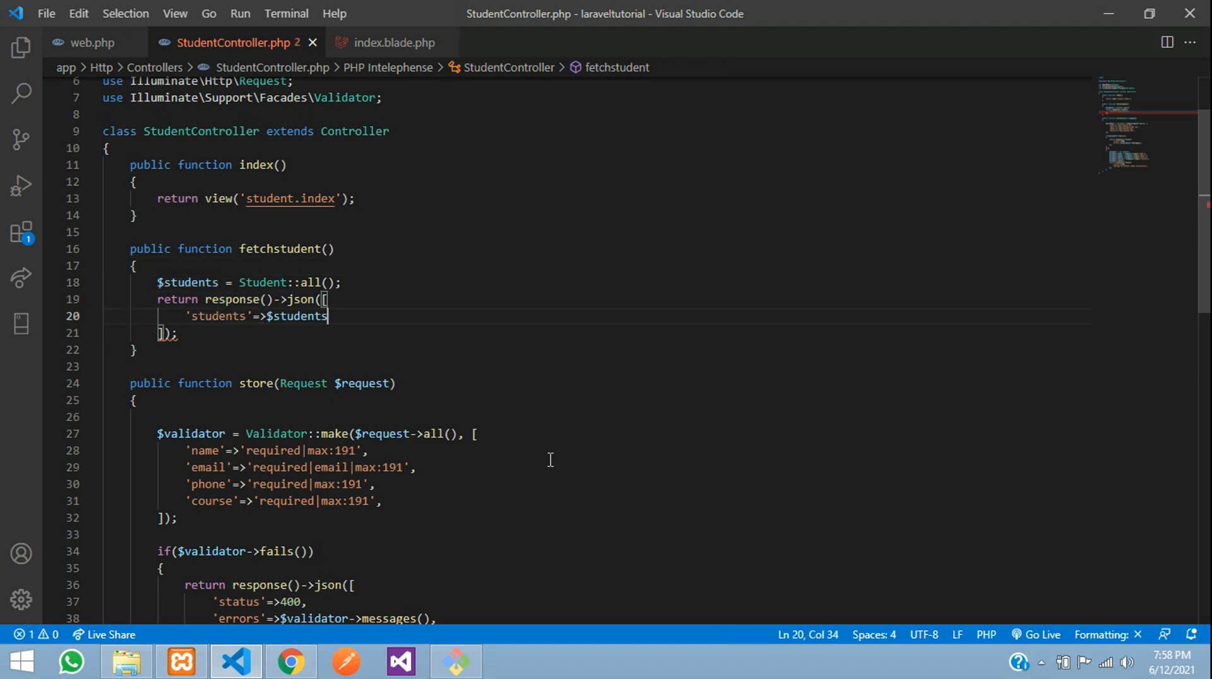
text(,)
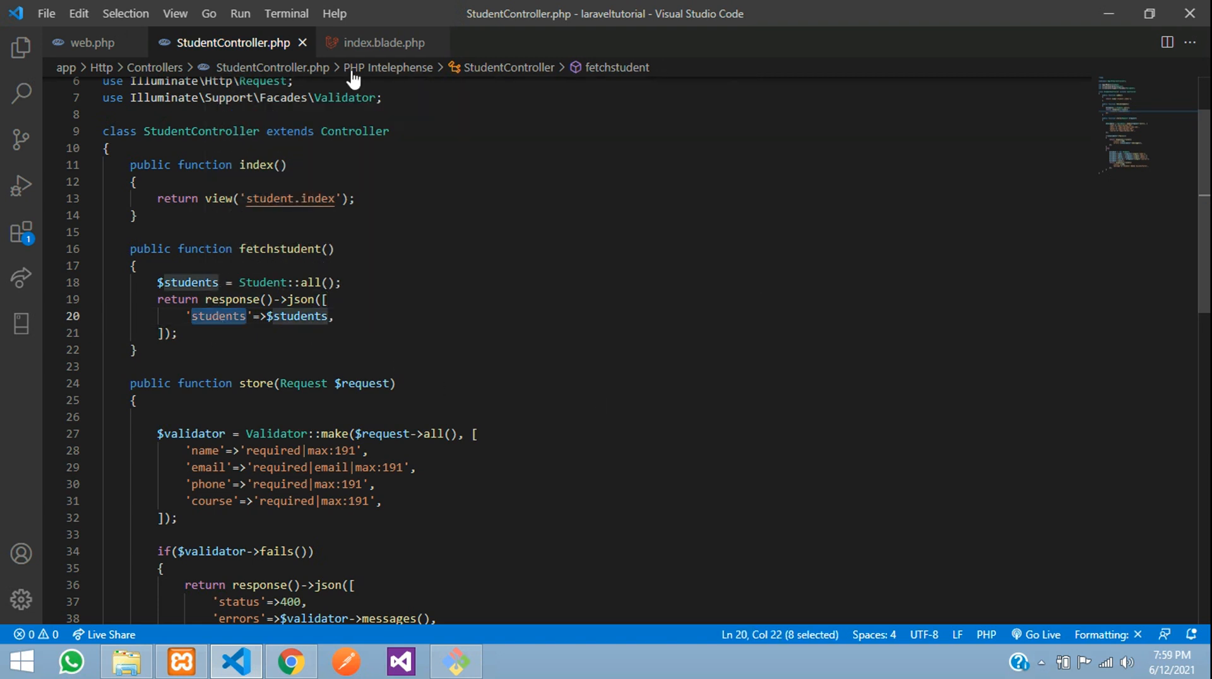
Log response.students in the view's Ajax success callback and show the students page.
click(381, 43)
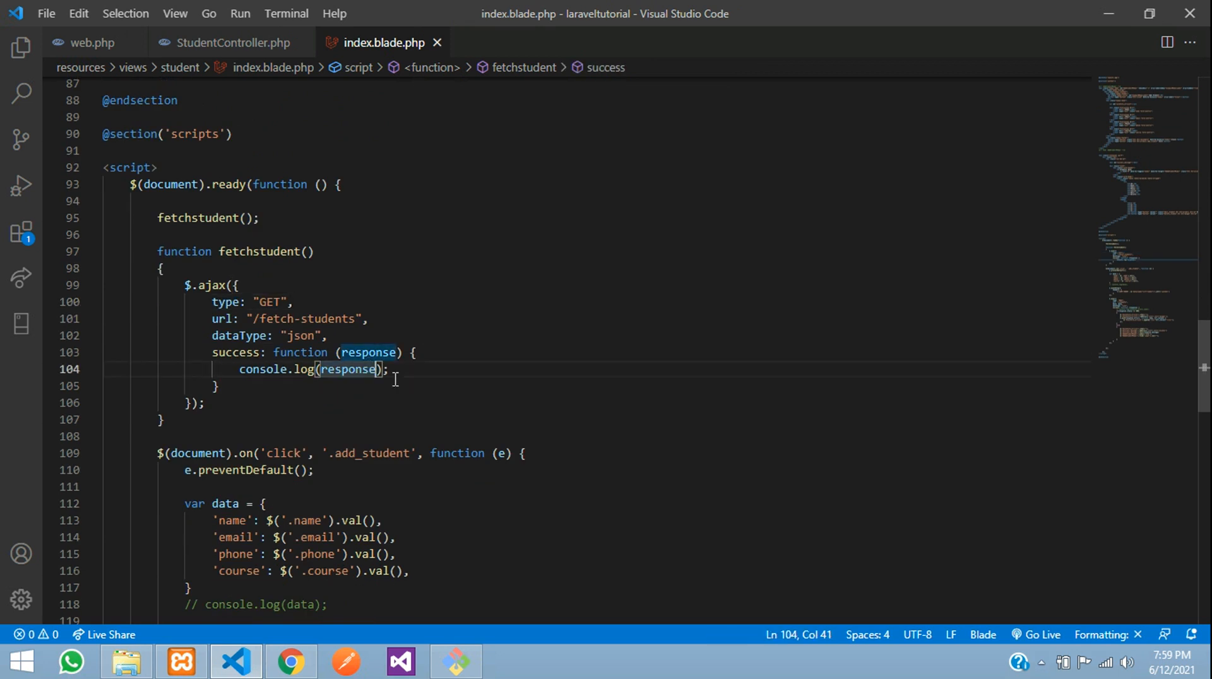
text(.students)
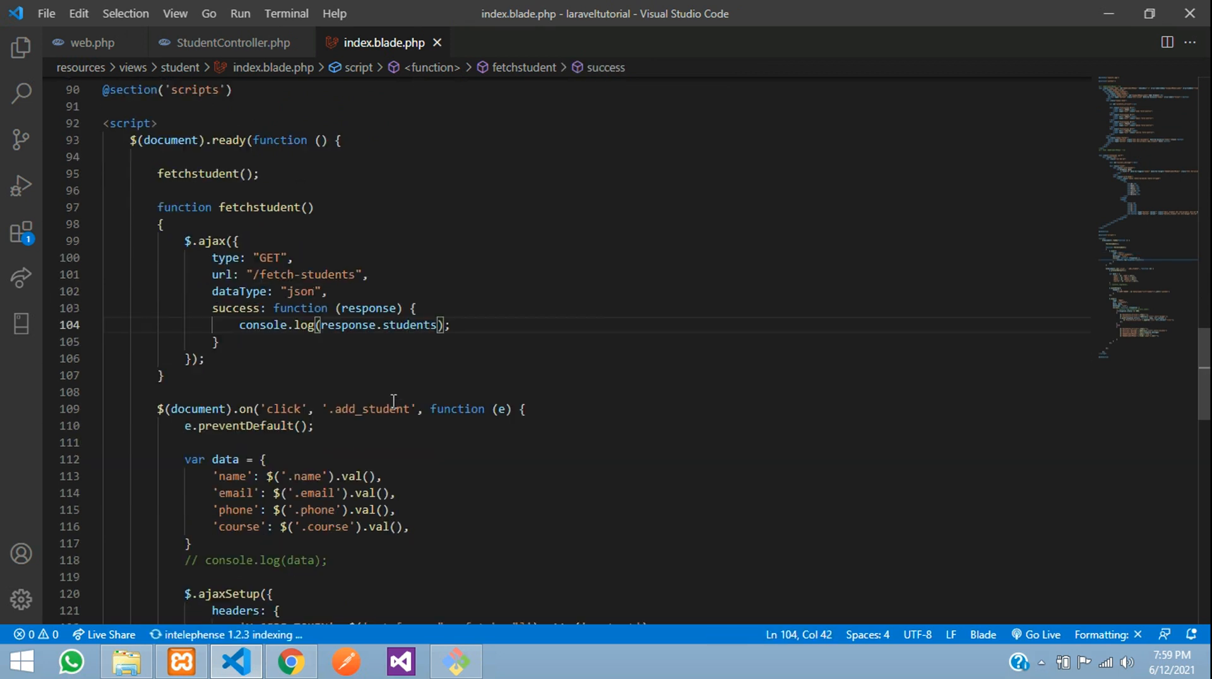
click(291, 663)
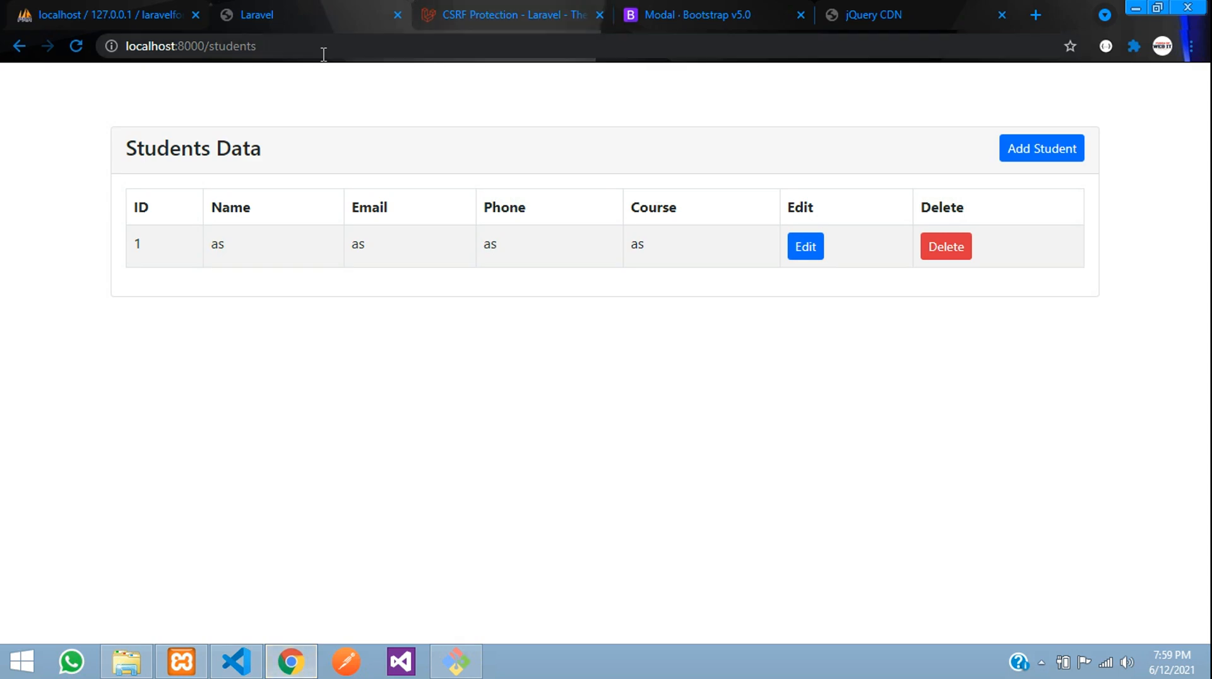
In DevTools Console, expand the logged students array and the second student's record.
click(75, 45)
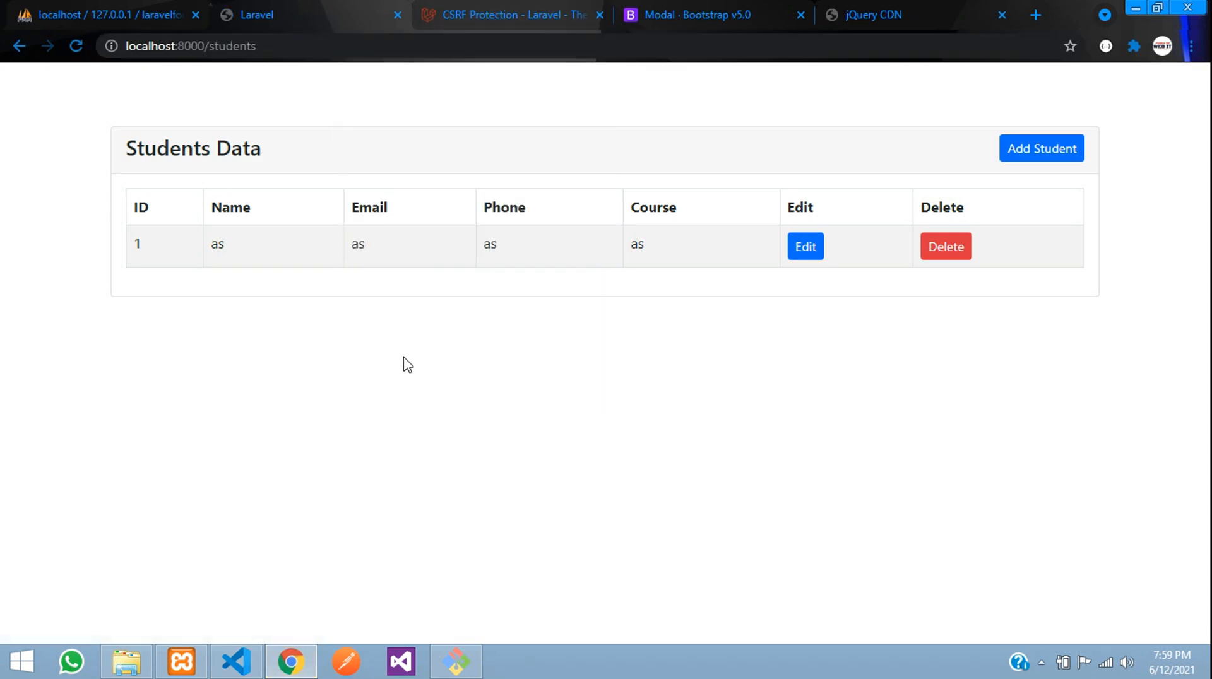
key(F12)
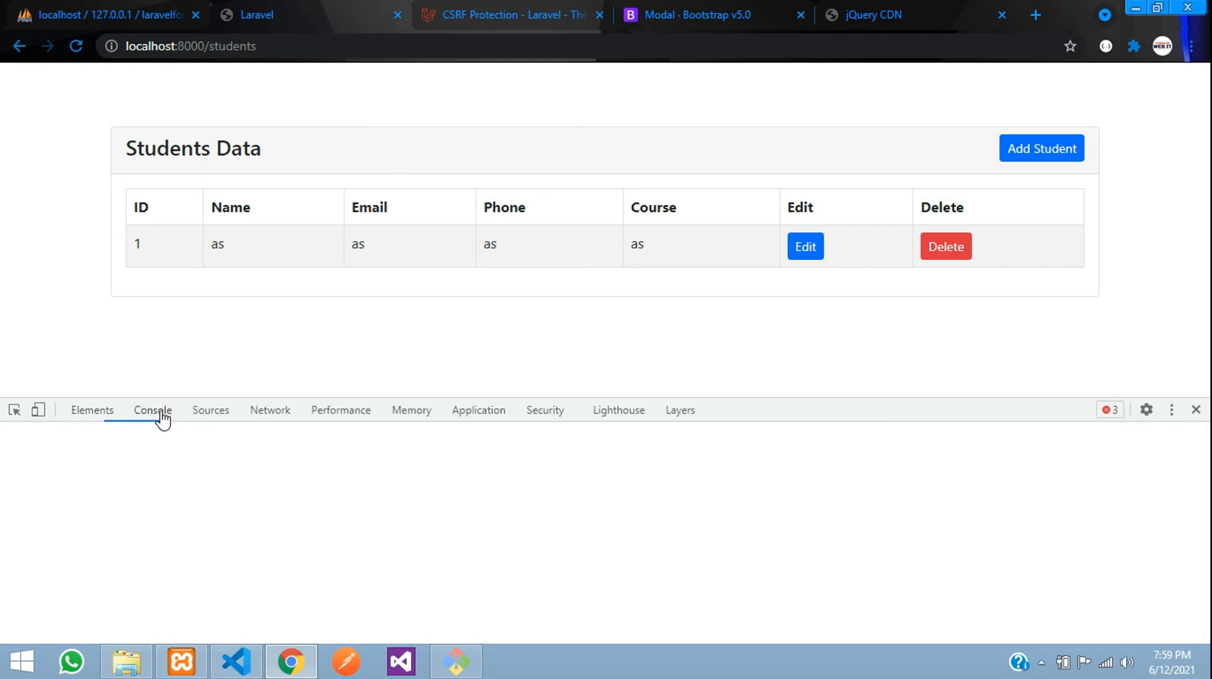
click(152, 410)
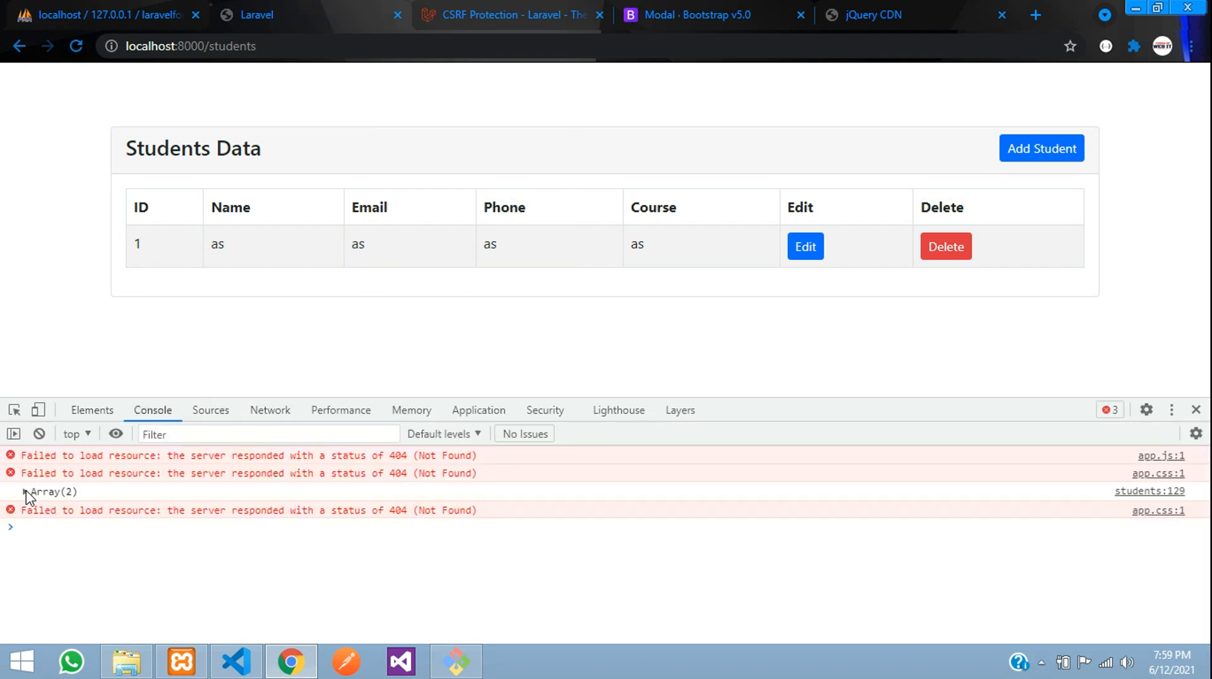
click(25, 491)
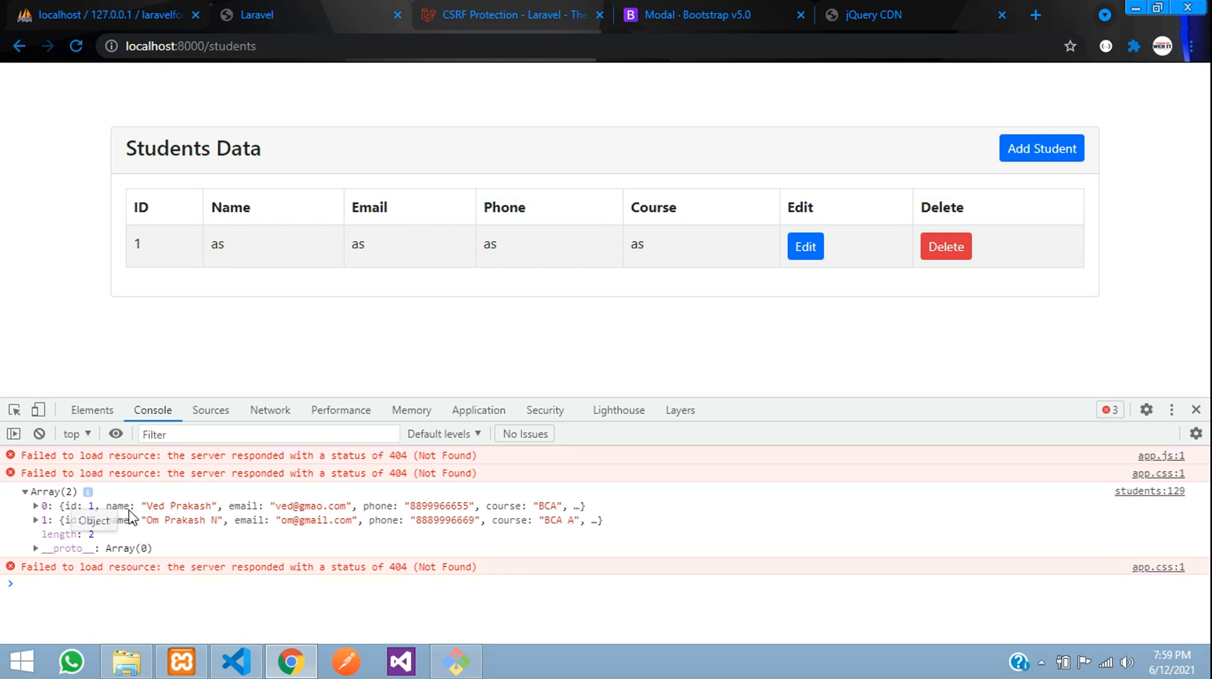
mouse_move(711, 461)
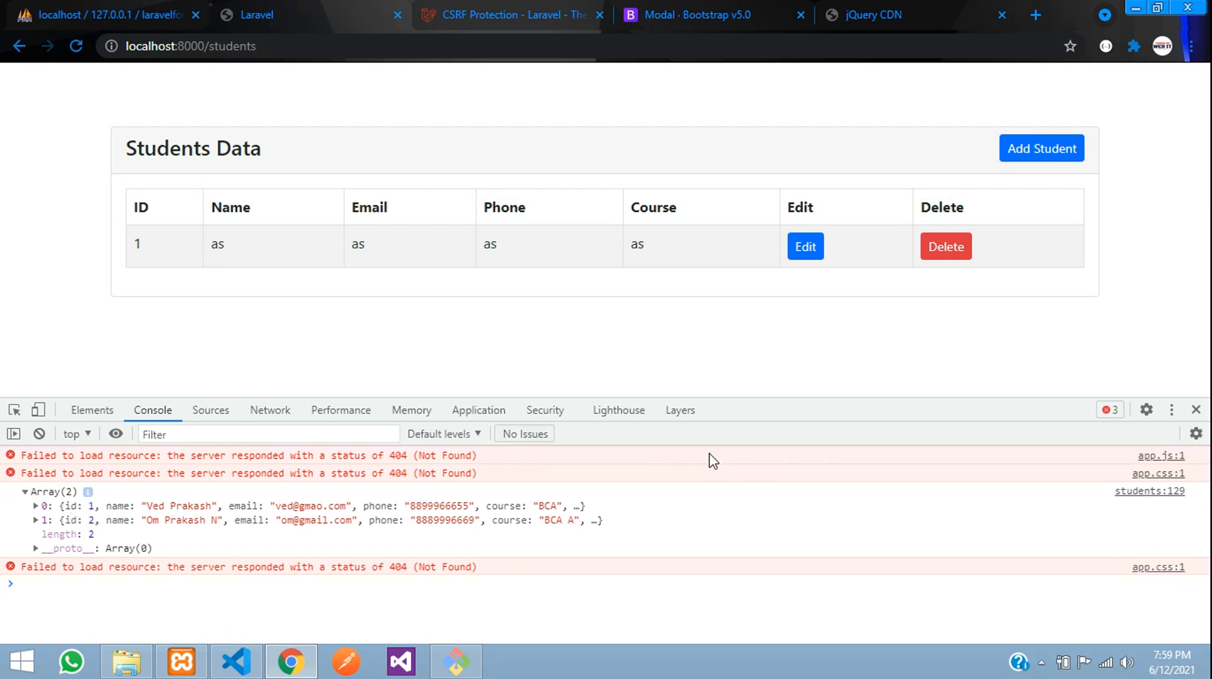
mouse_move(84, 514)
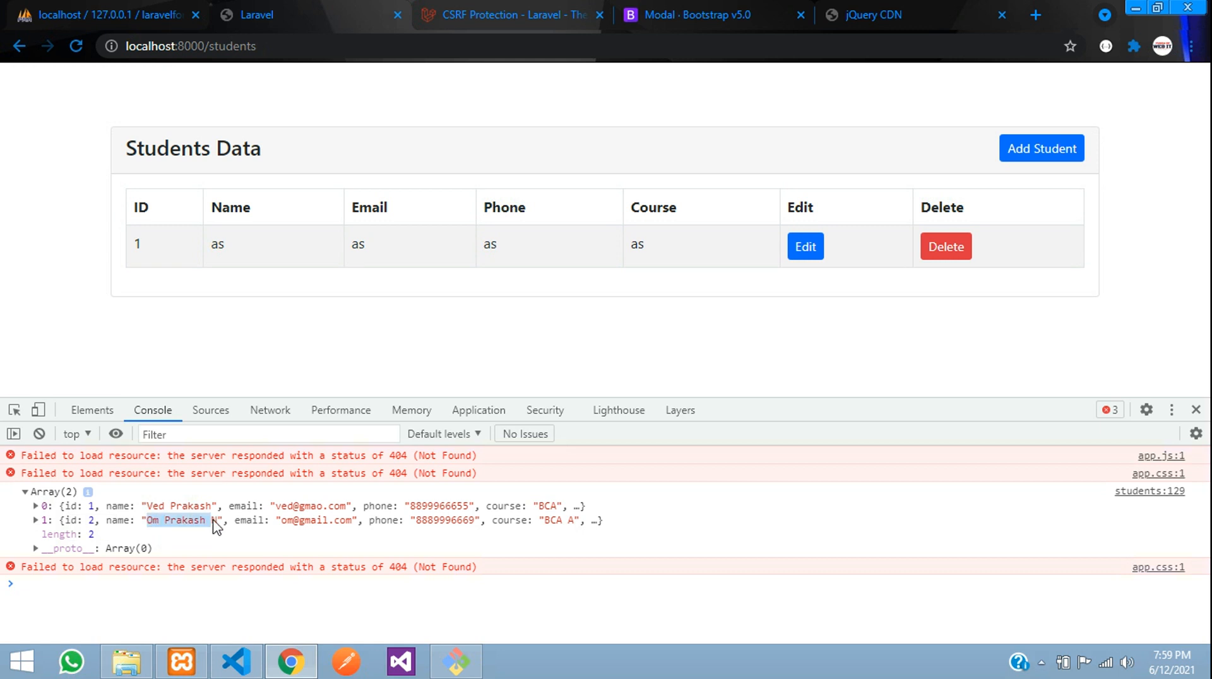
click(109, 16)
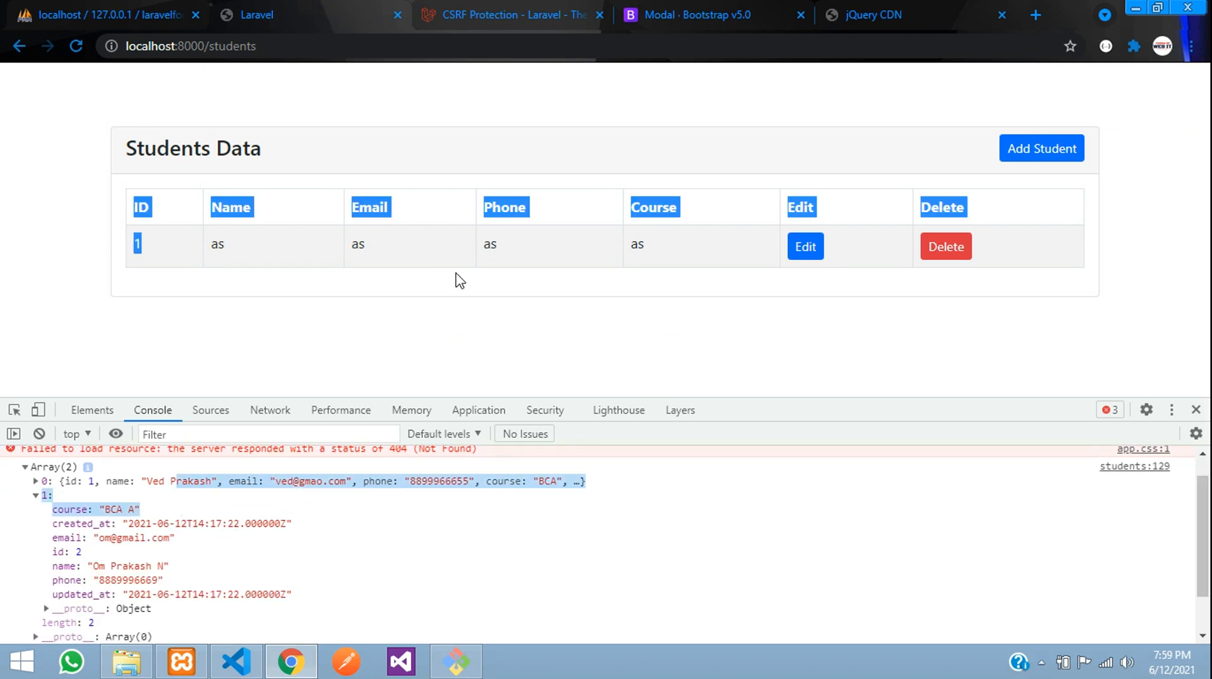
mouse_move(236, 663)
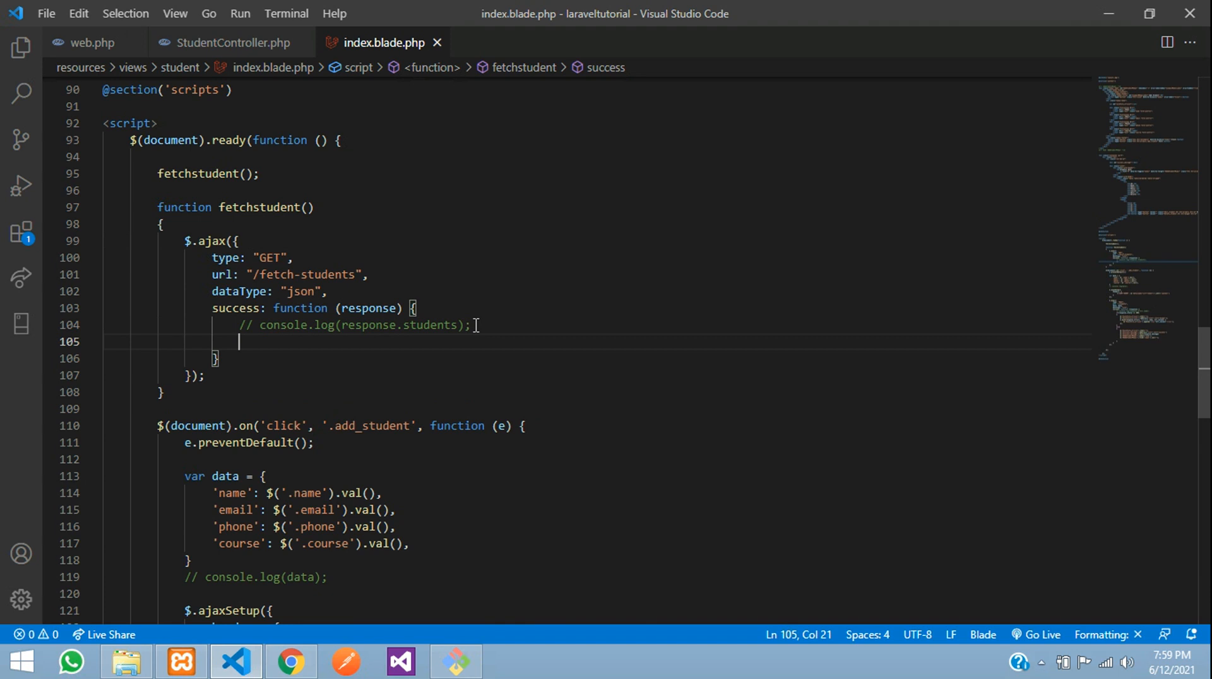
Loop over response.students with $.each using parameters key and item.
text(jq)
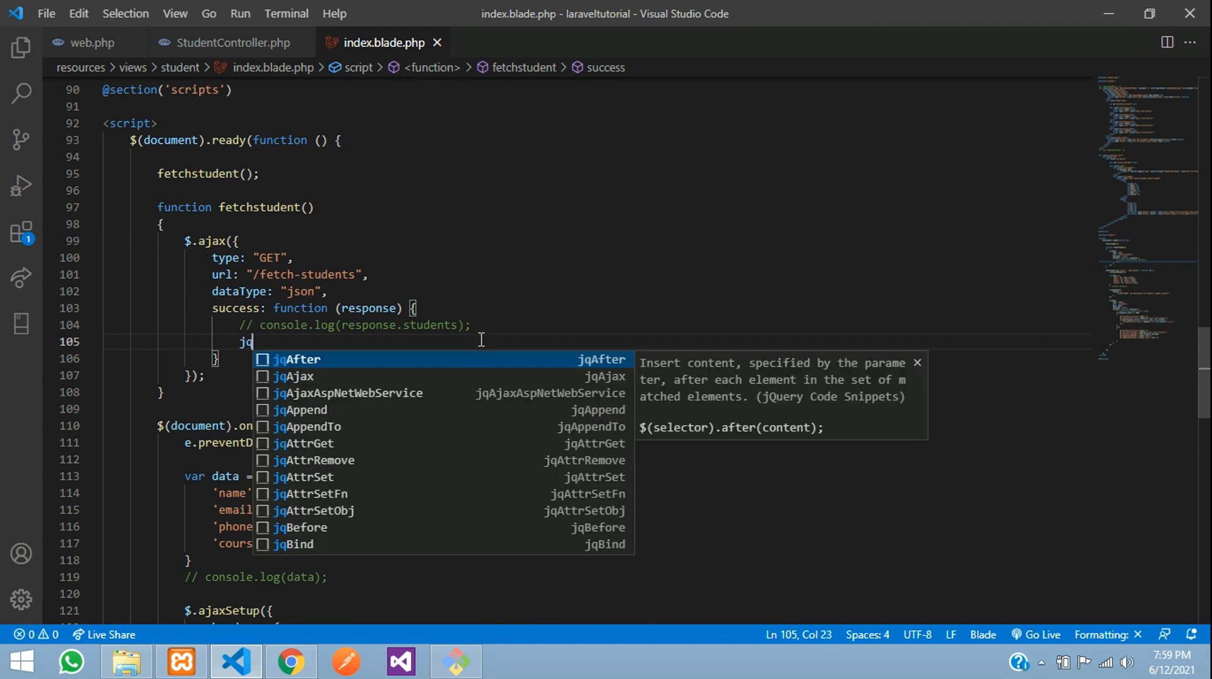
text(ead)
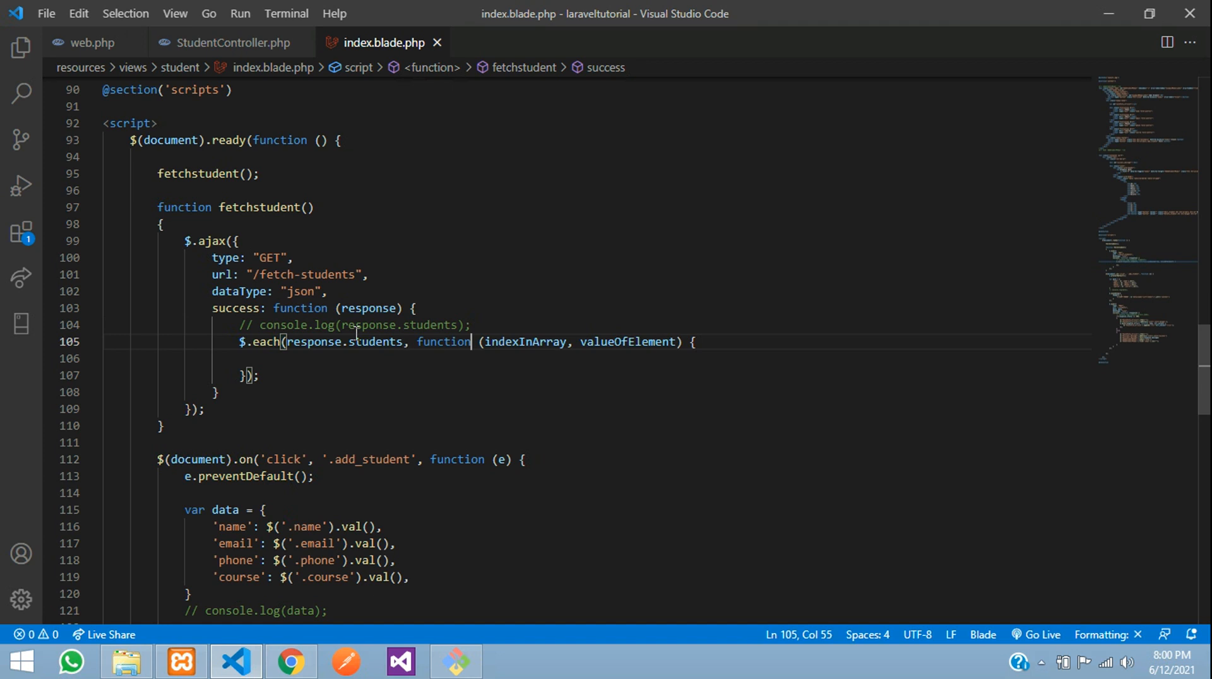
text(key)
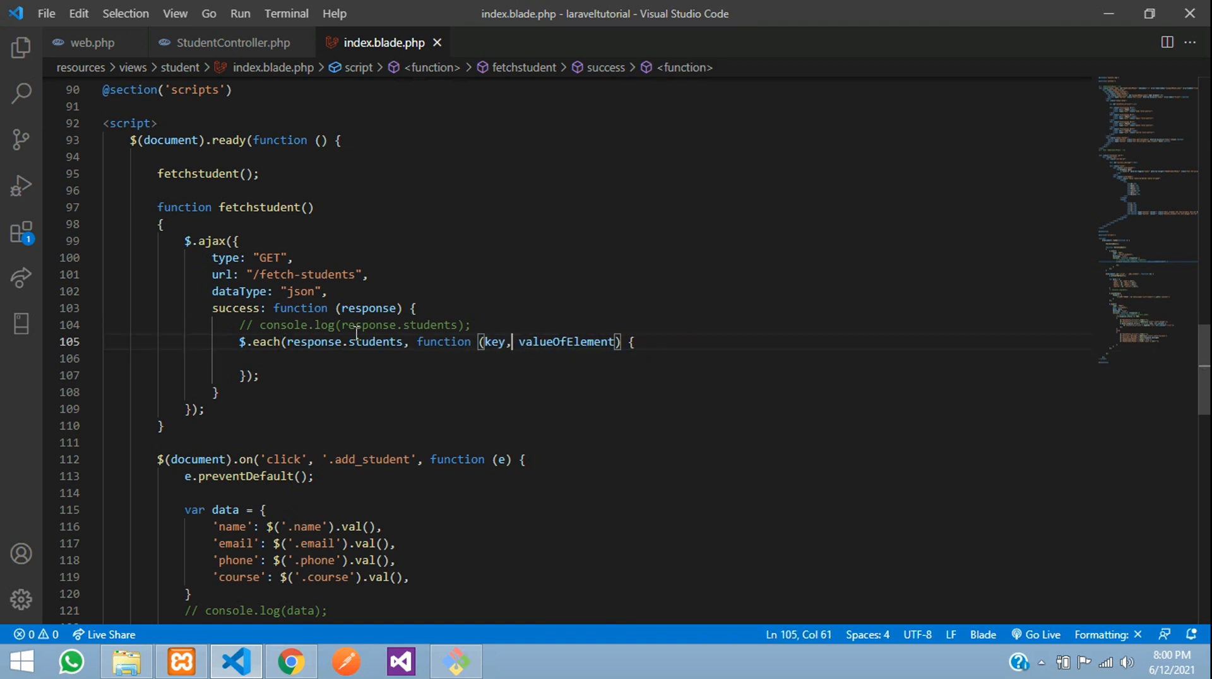
double_click(565, 342)
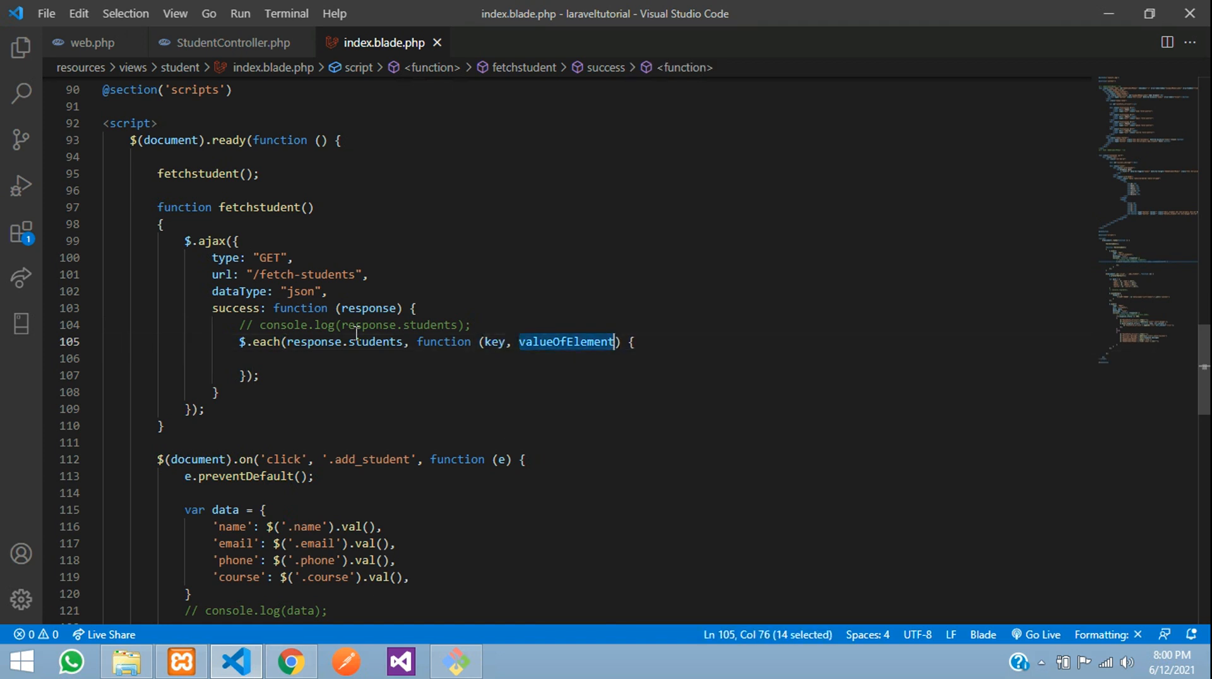
text(item)
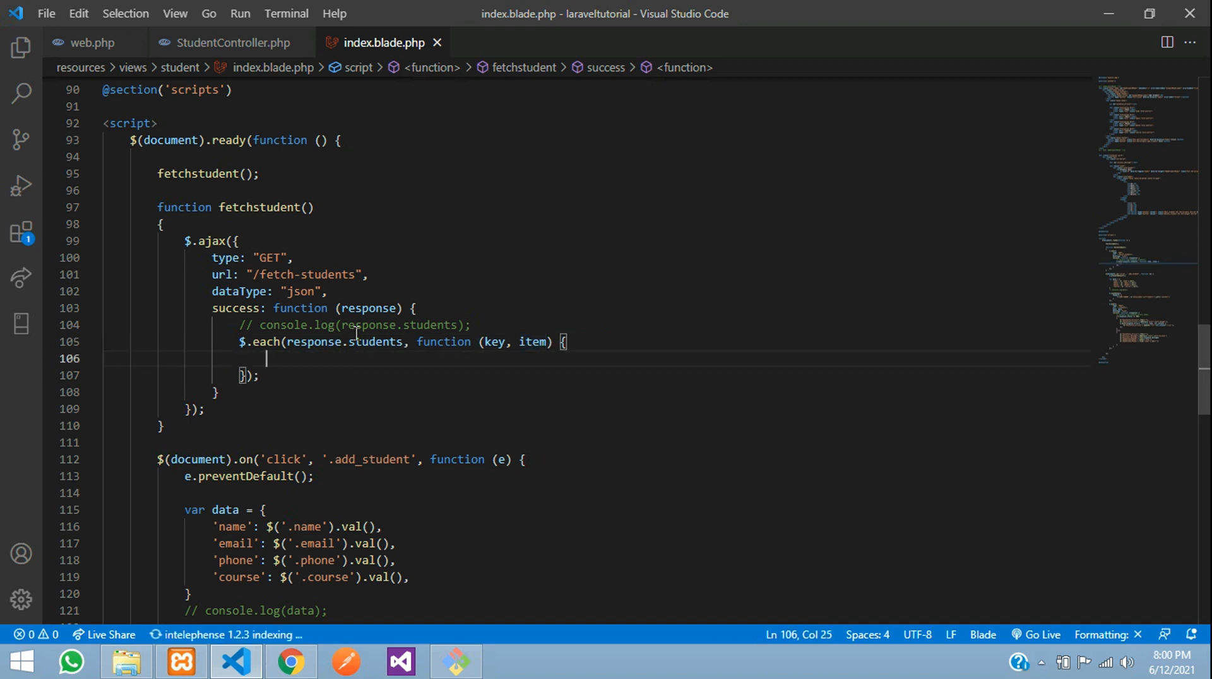
mouse_move(445, 349)
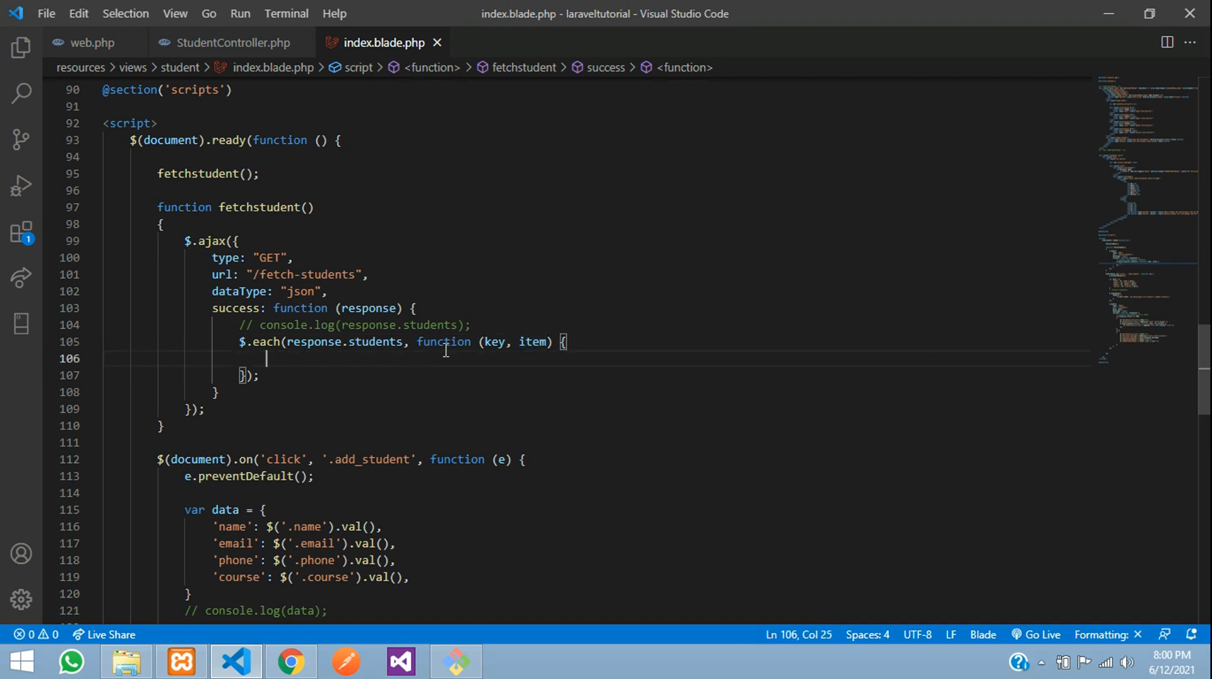
Inside the loop, begin a $('tbody').append(); call.
text($())
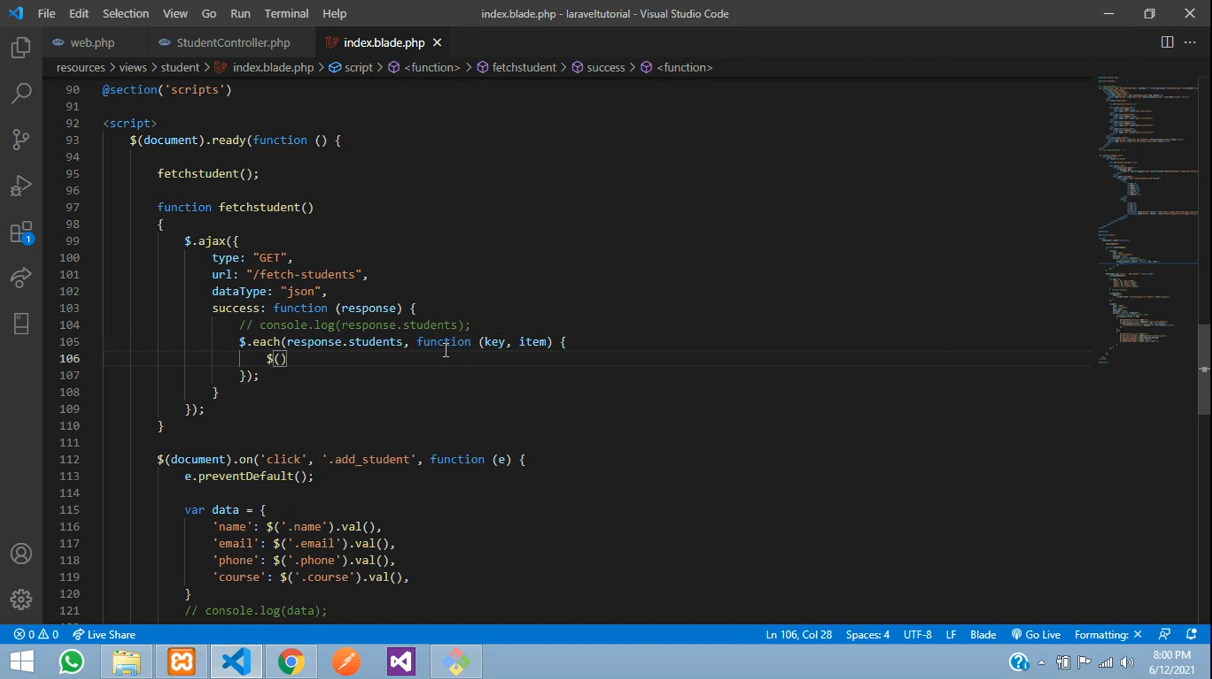
text('t')
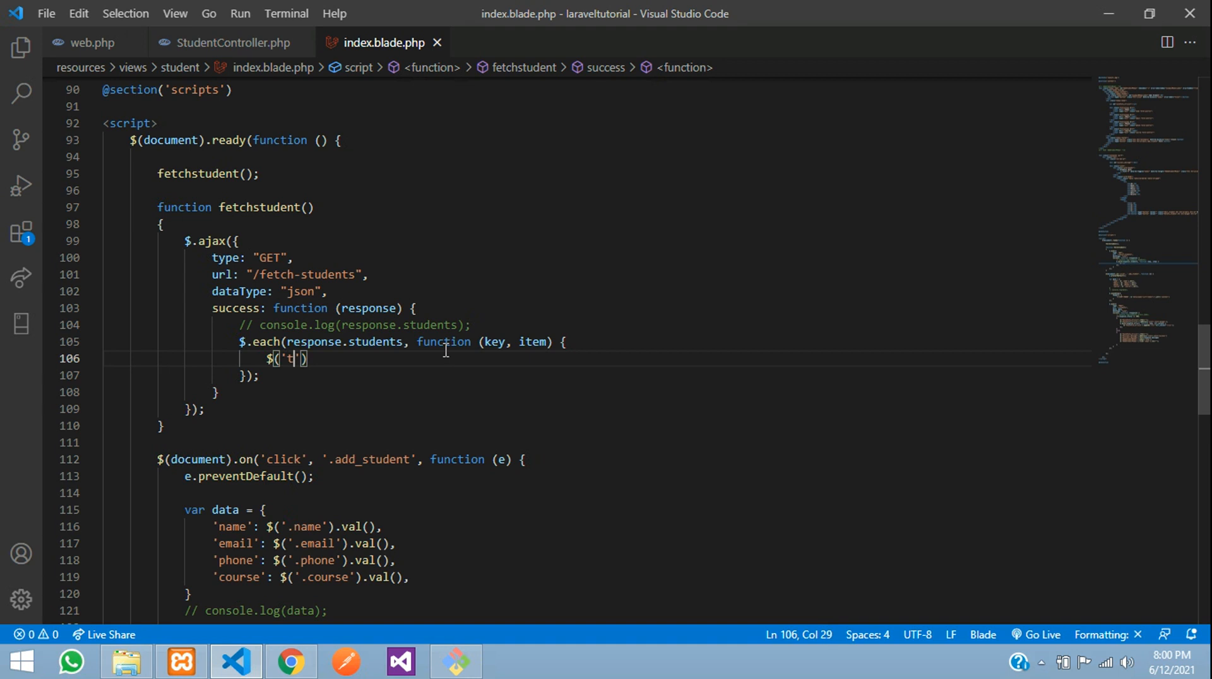
text(body)
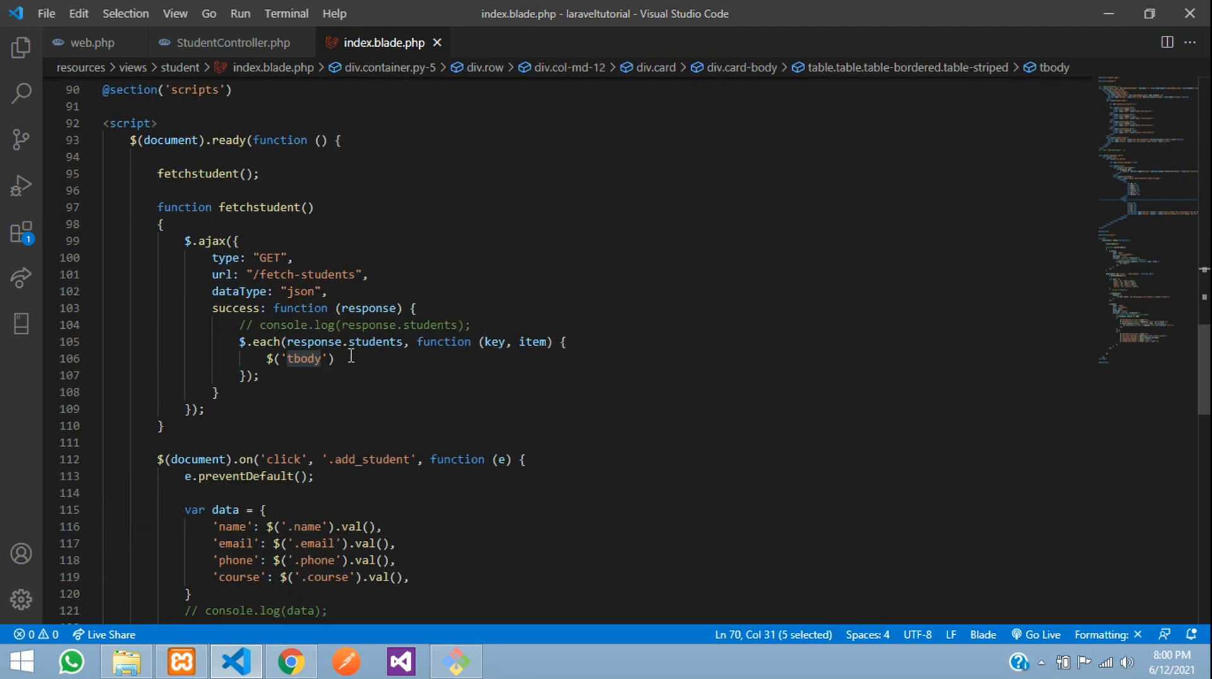
text(.append)
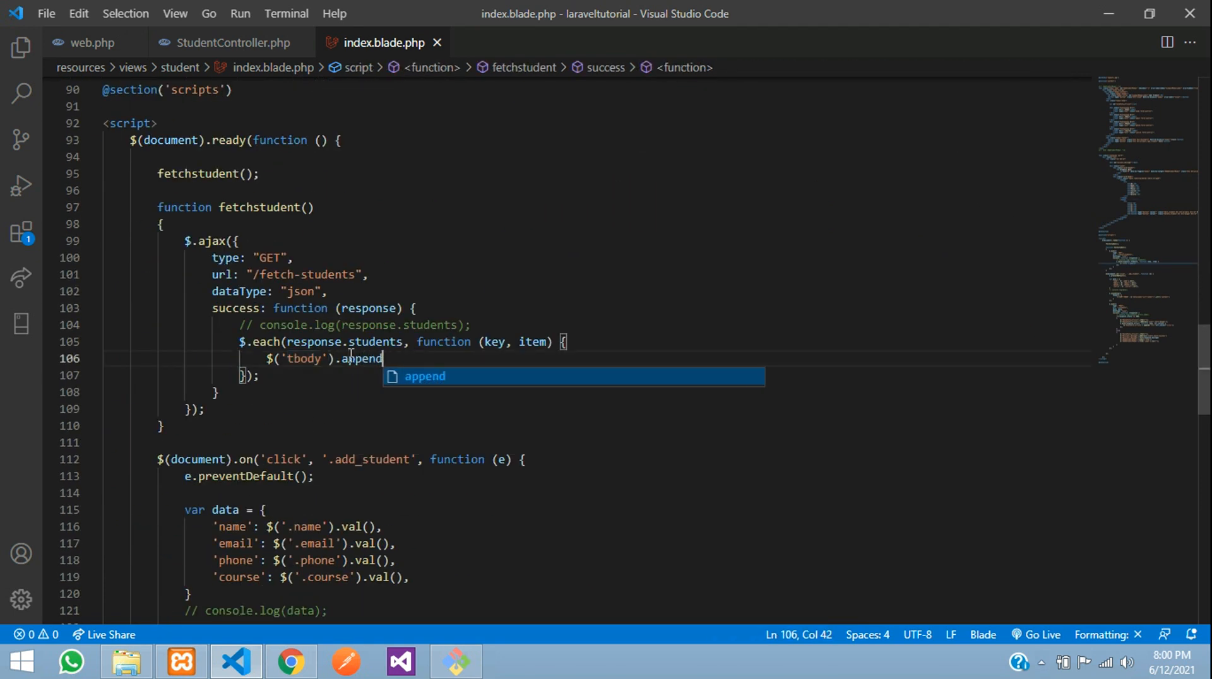
text(();)
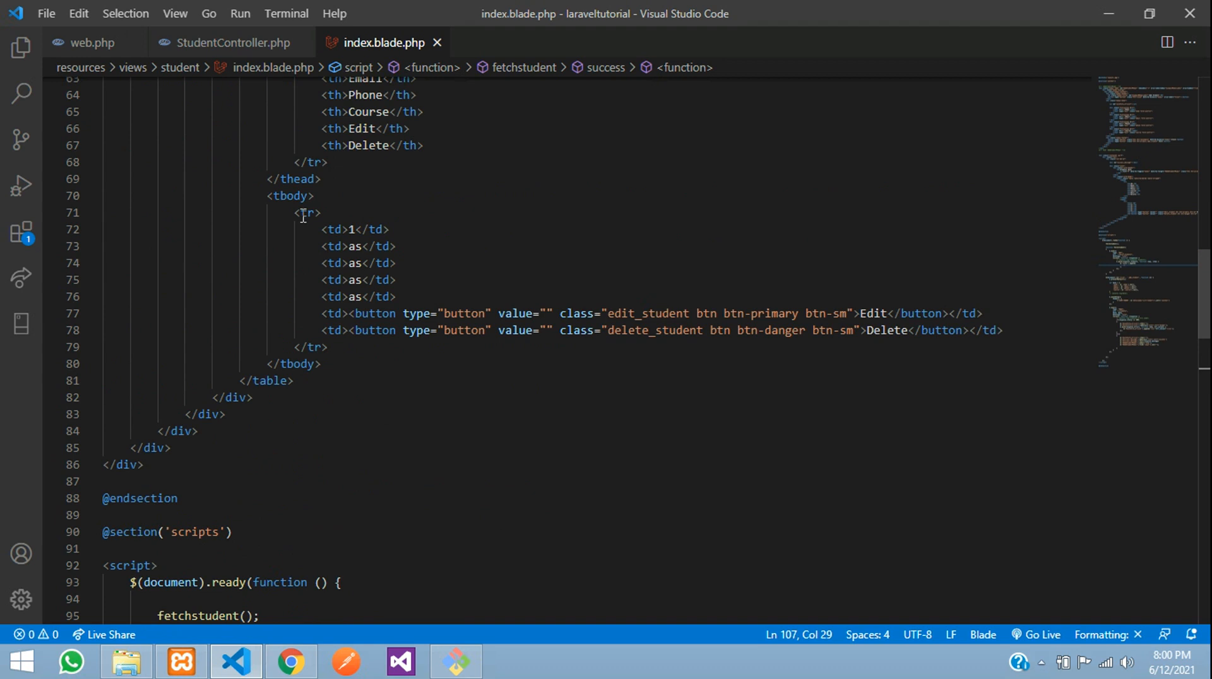
Cut the static student <tr> from tbody into append('...') with line-end backslashes.
drag(300, 212, 325, 347)
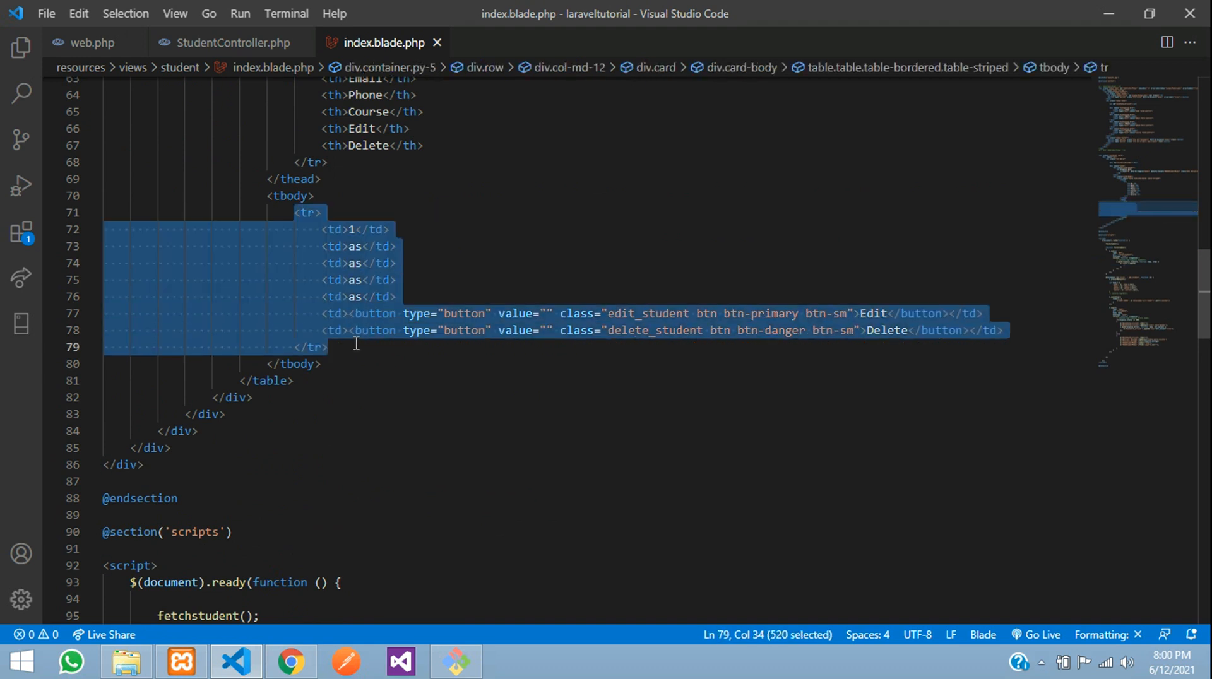
scroll(down, 3)
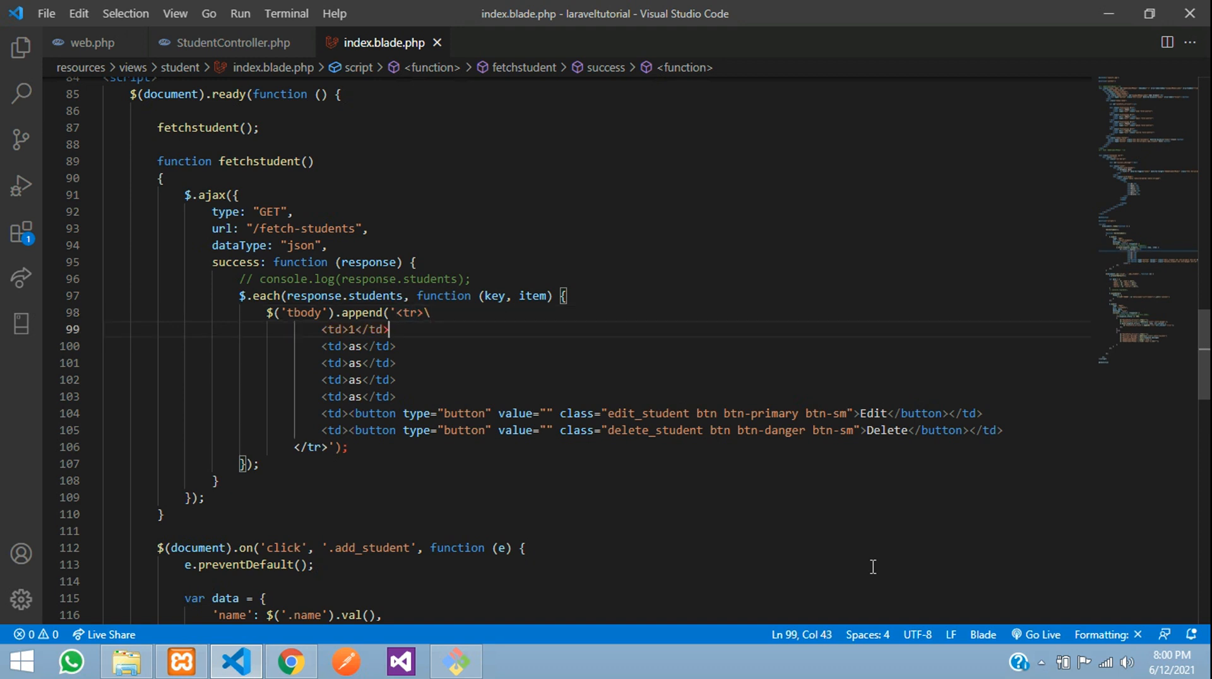
text(\)
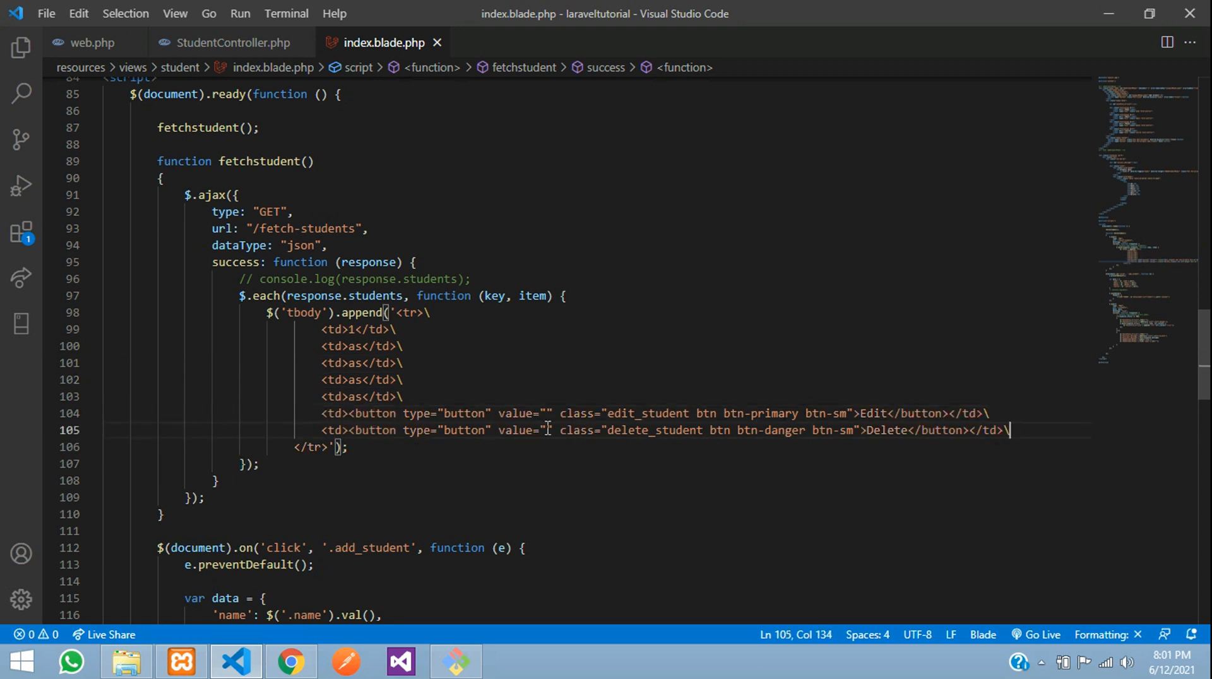
Replace the row's placeholder cells with item.id, item.name, item.email and item.phone.
click(354, 330)
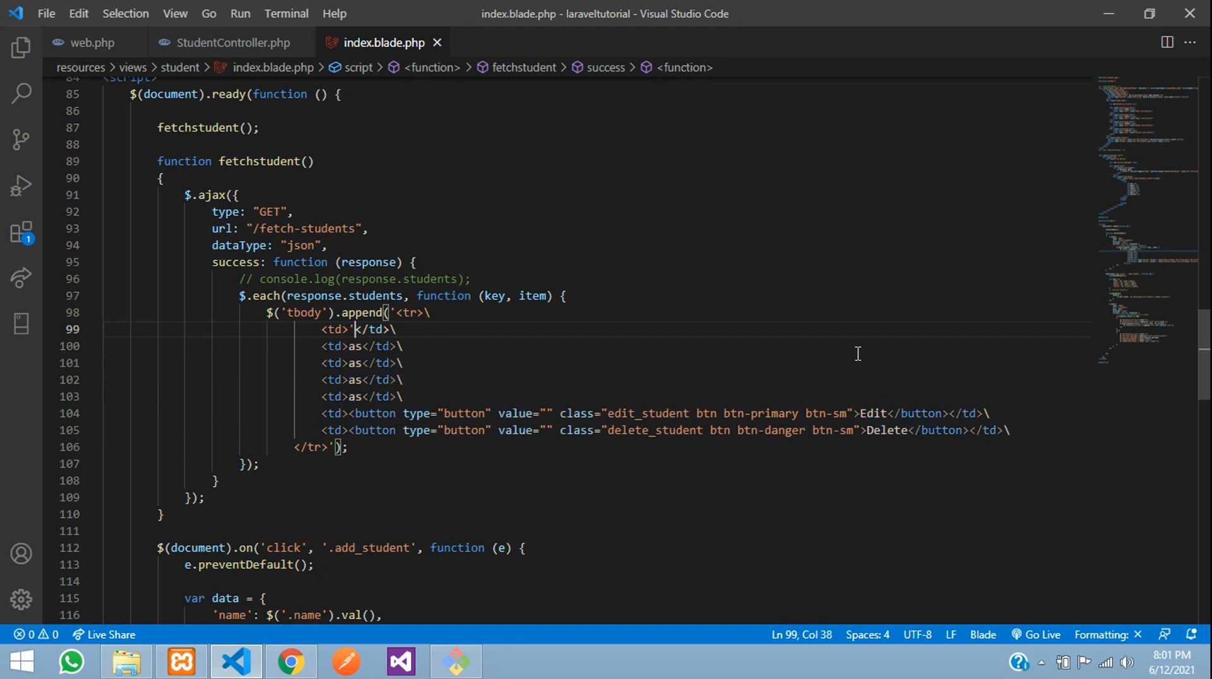
text(++)
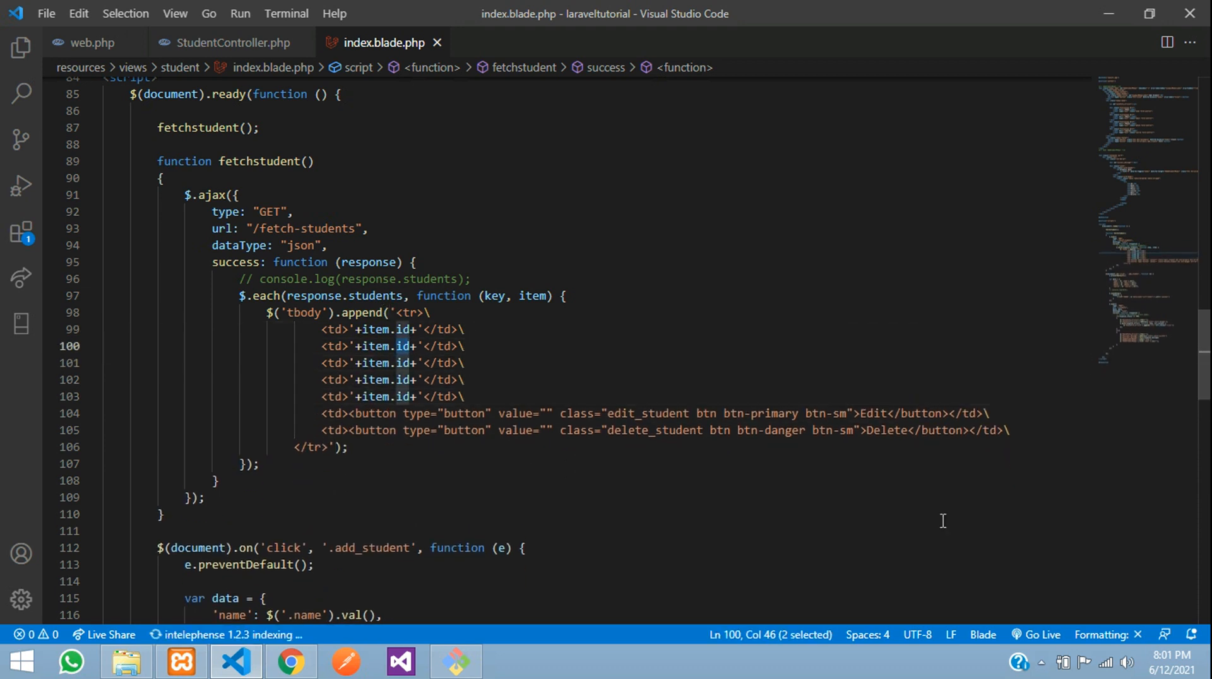
text(name)
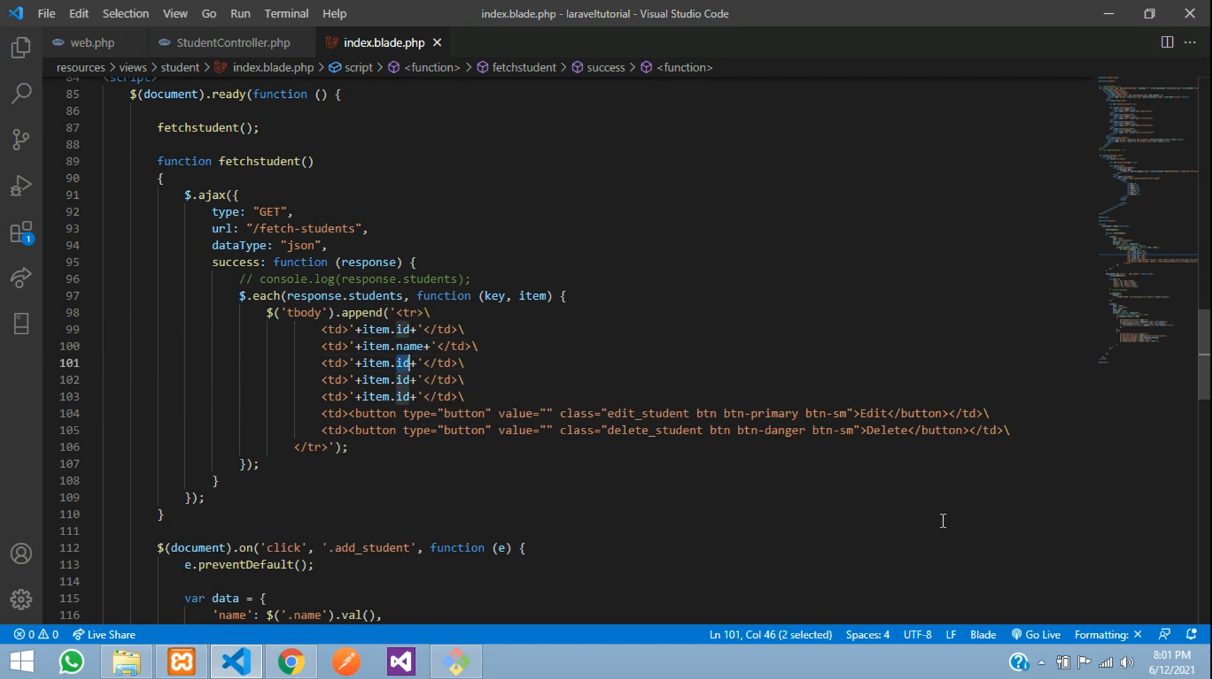
text(email)
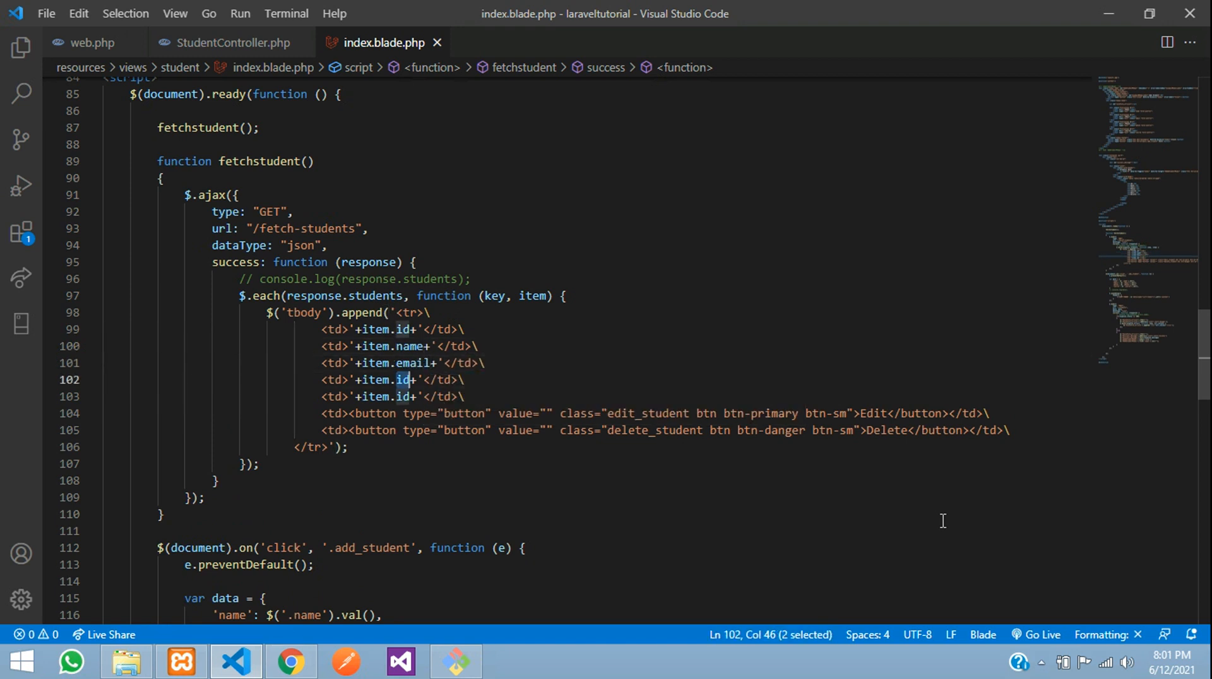
text(phone)
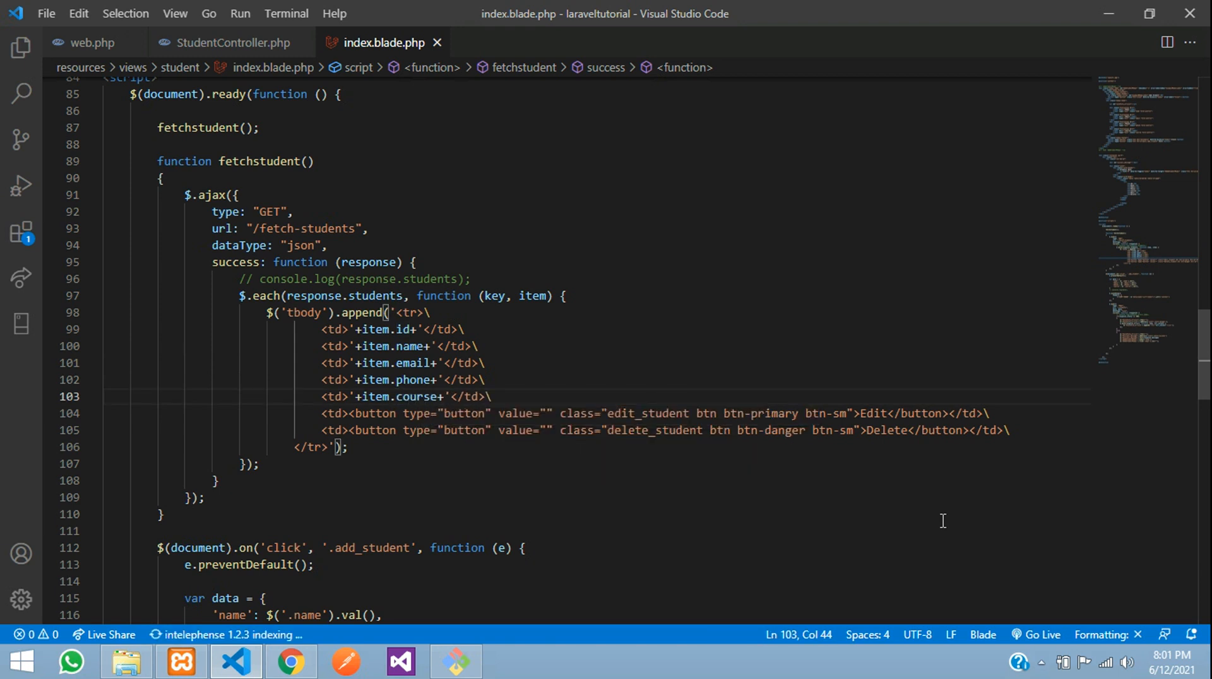
mouse_move(549, 408)
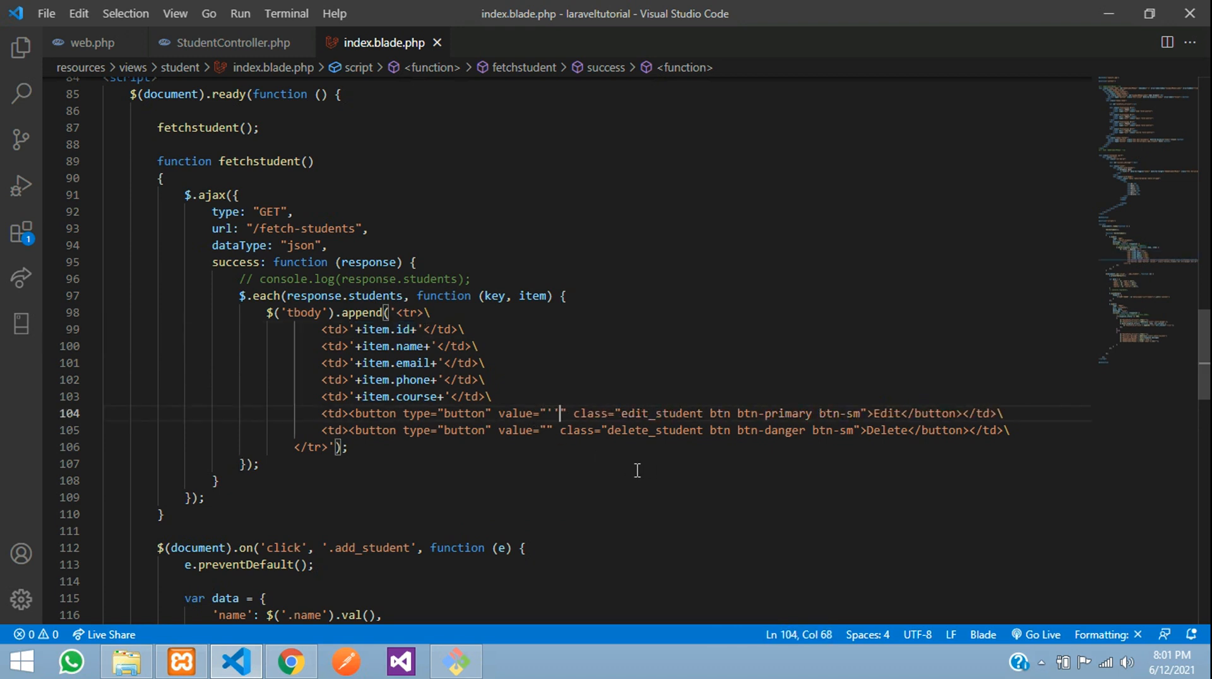
Set the edit and delete buttons' value attributes to item.id.
text(+item.id+)
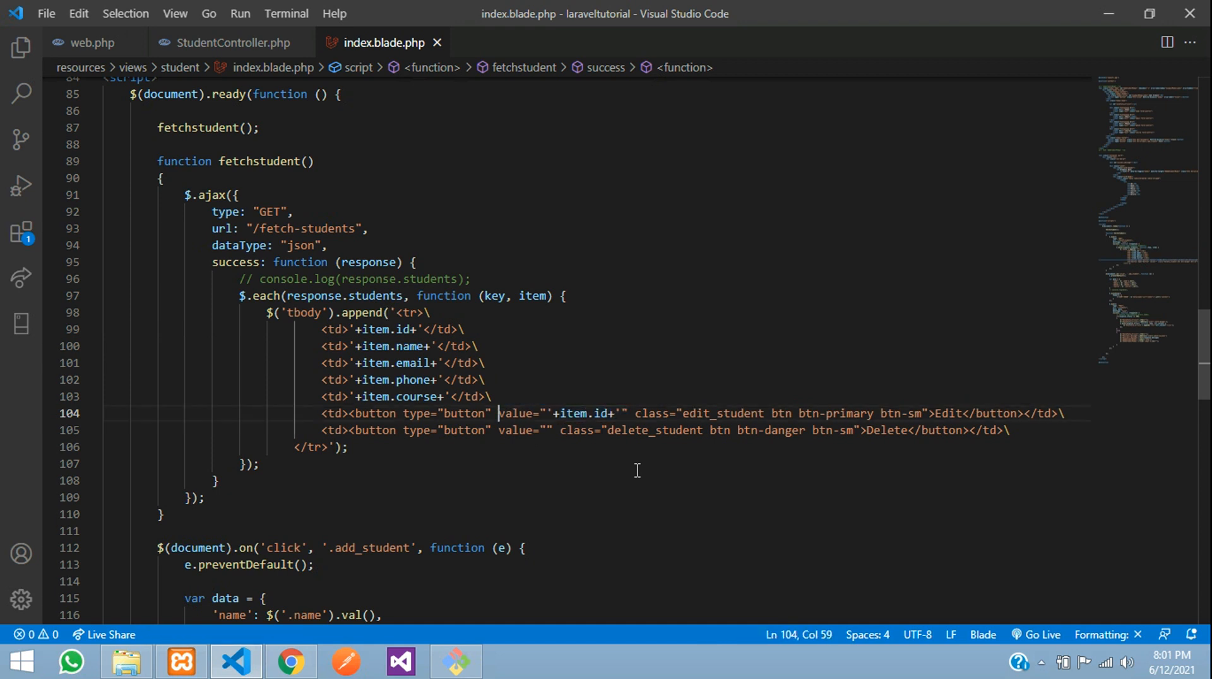
text('+item.id+')
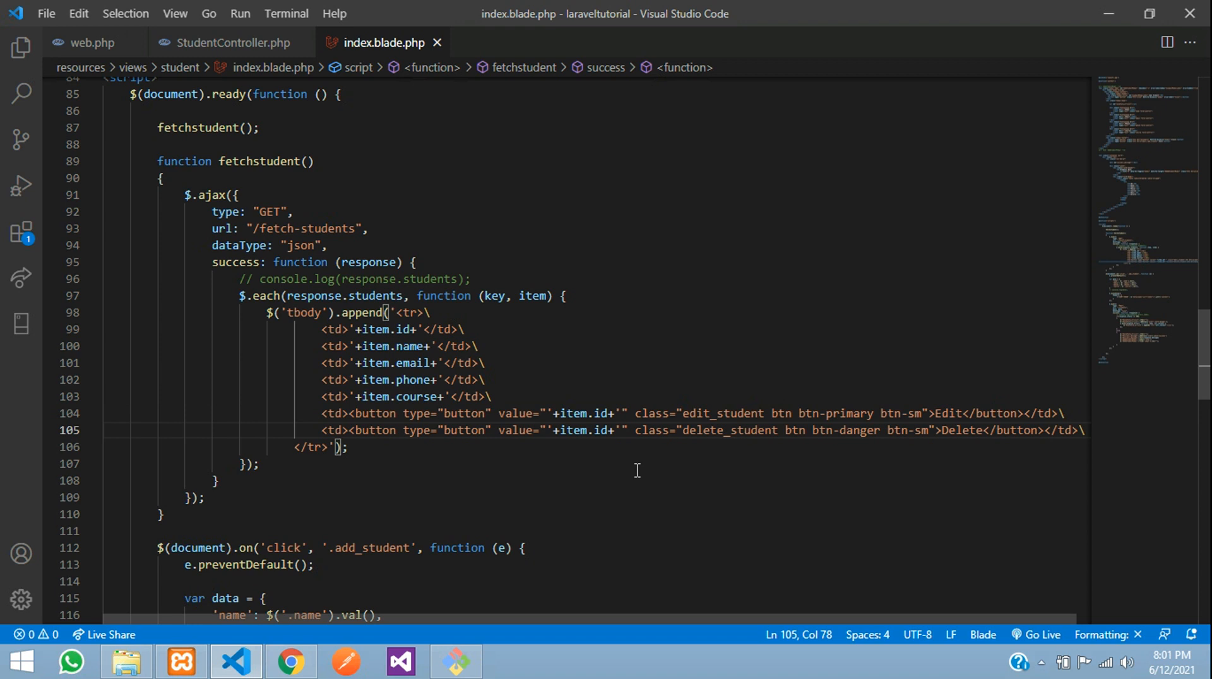
mouse_move(605, 419)
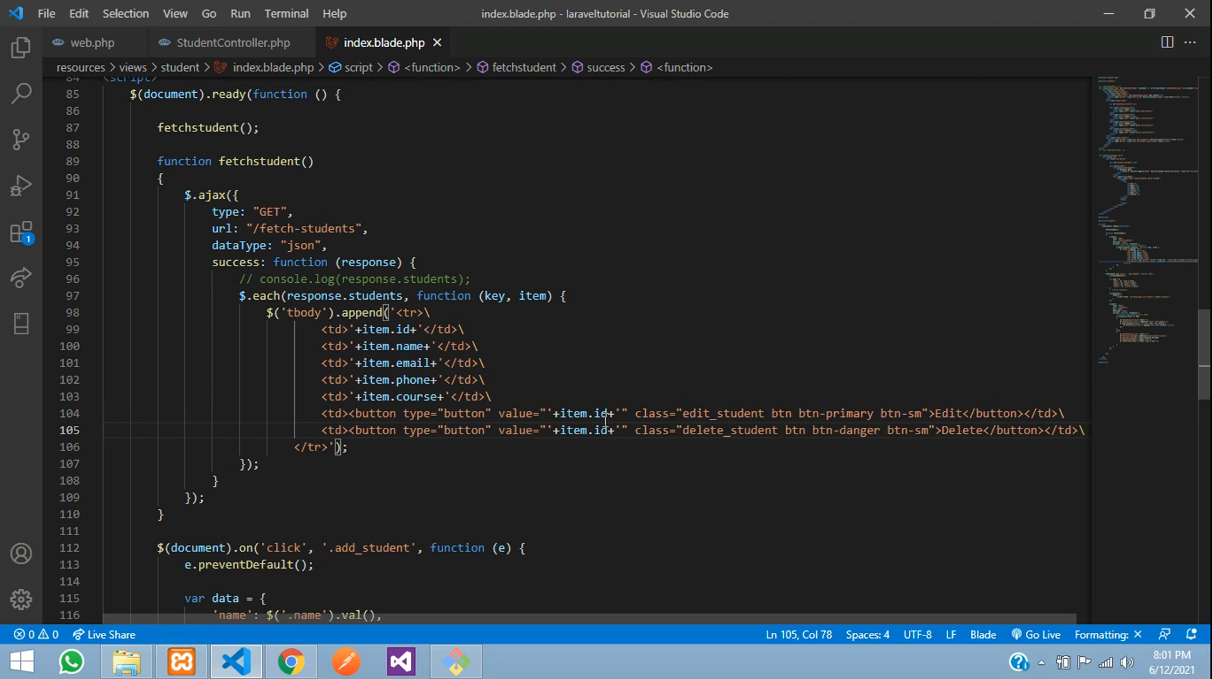
click(764, 413)
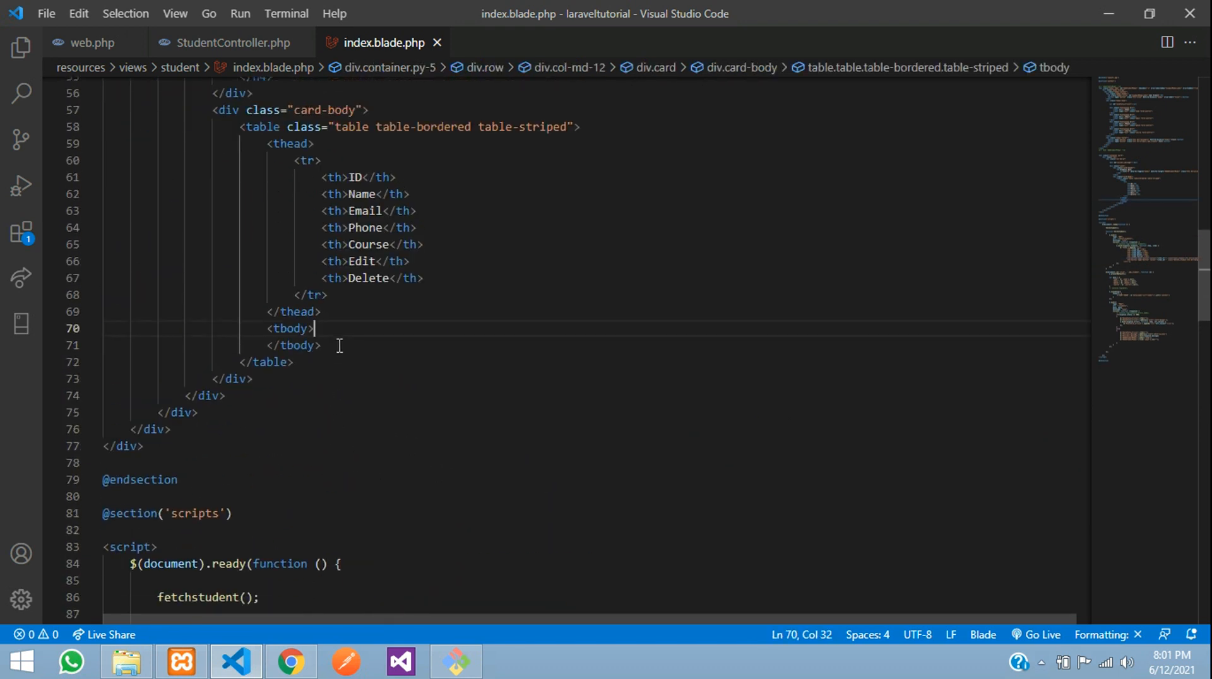
scroll(down, 3)
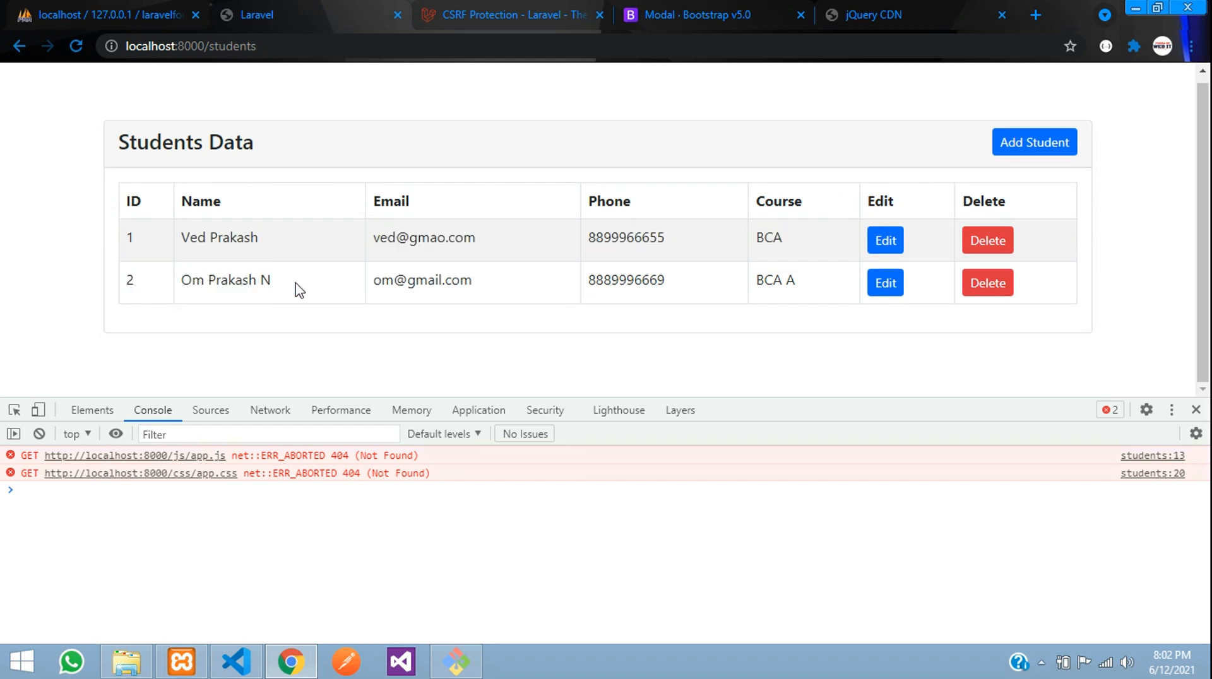
mouse_move(1029, 416)
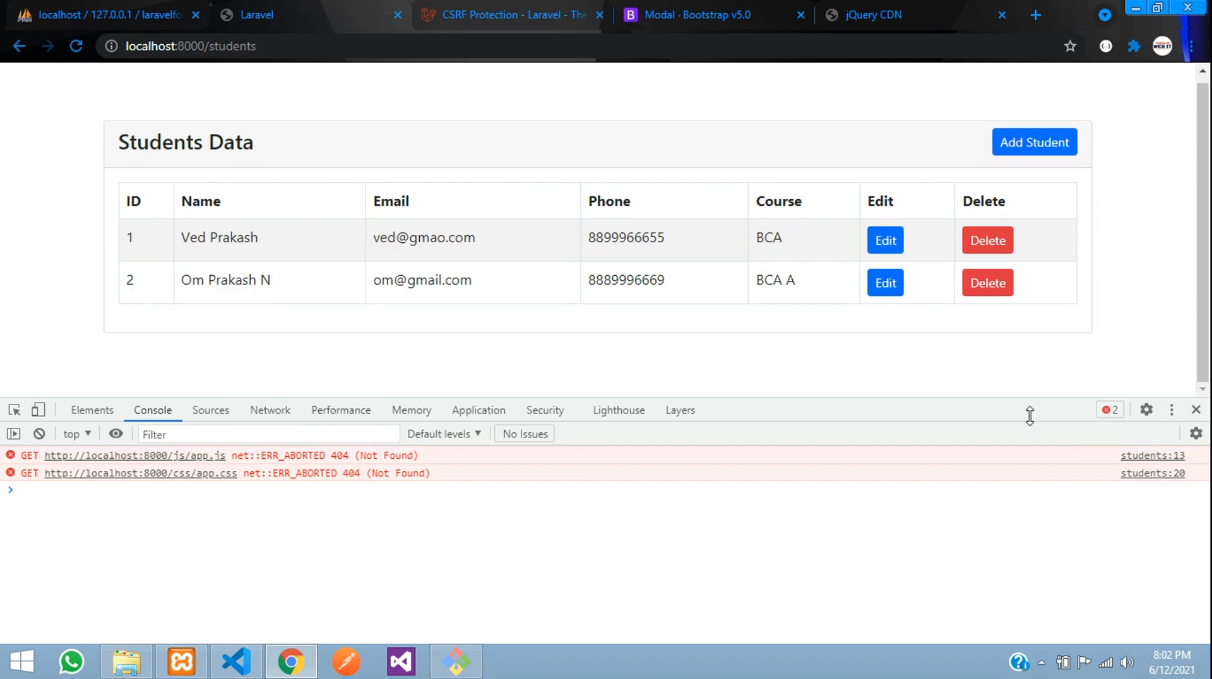
Return to the students view code after checking the Ajax-built rows in Chrome.
click(235, 660)
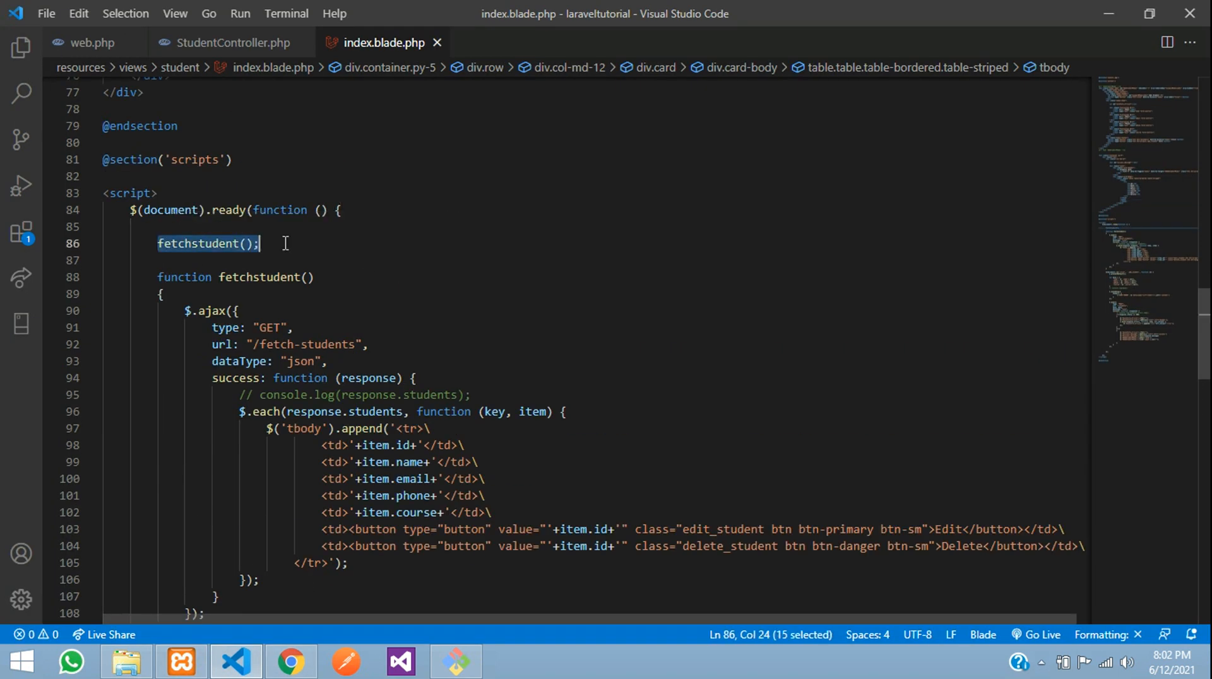
Call fetchstudent() in the add-student success branch after clearing the modal inputs.
scroll(down, 3)
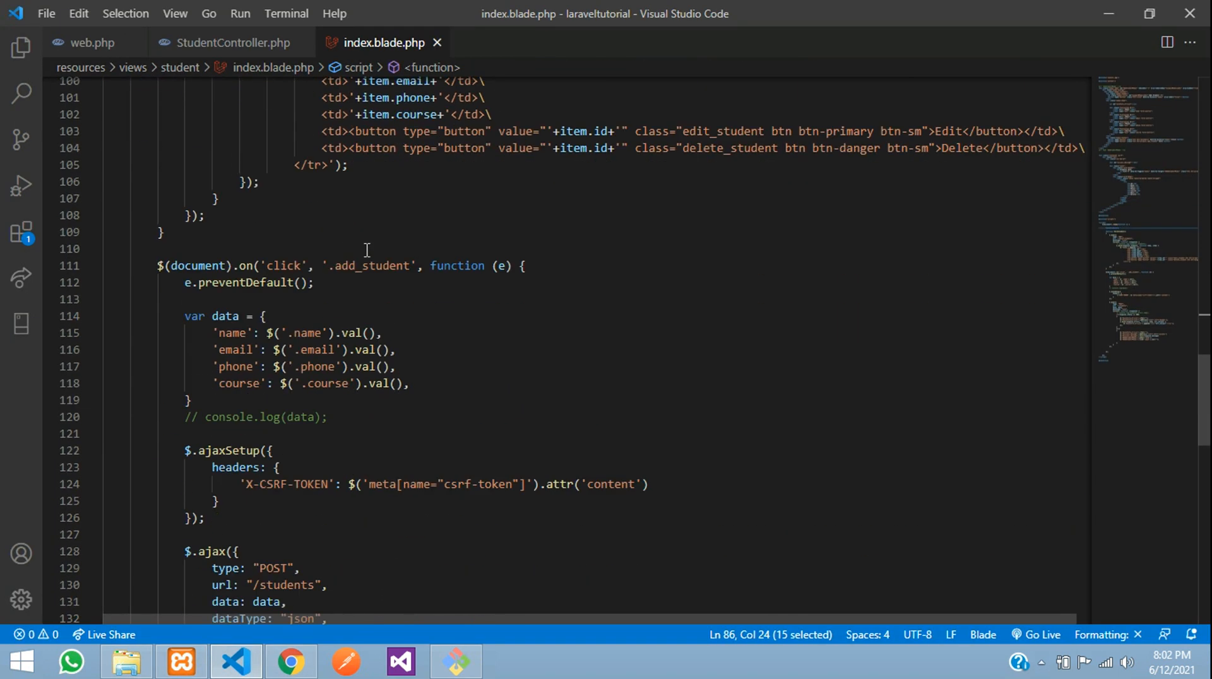
scroll(down, 3)
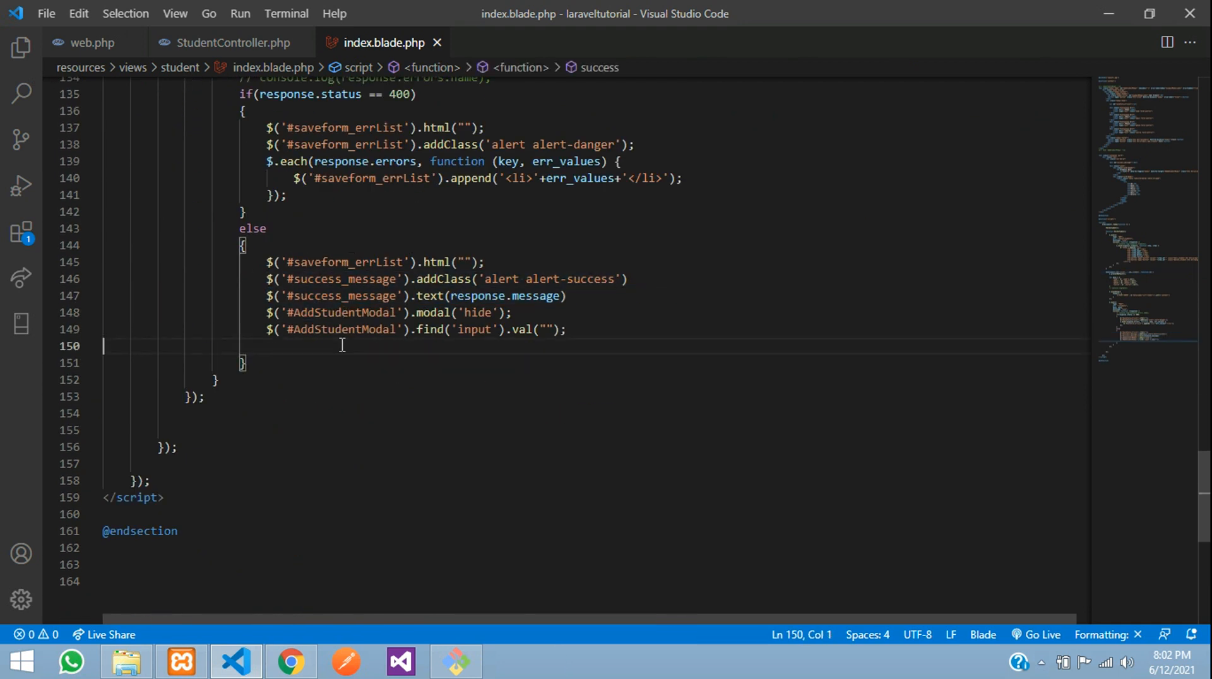
text(fetchstudent();)
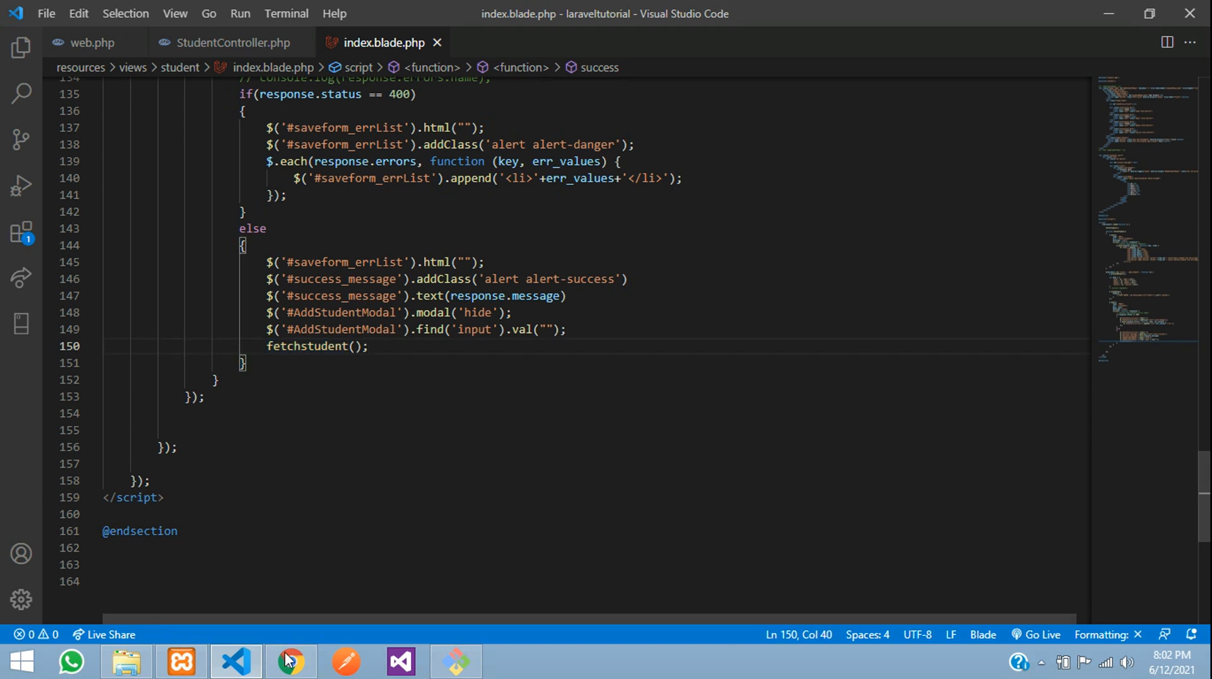
click(290, 662)
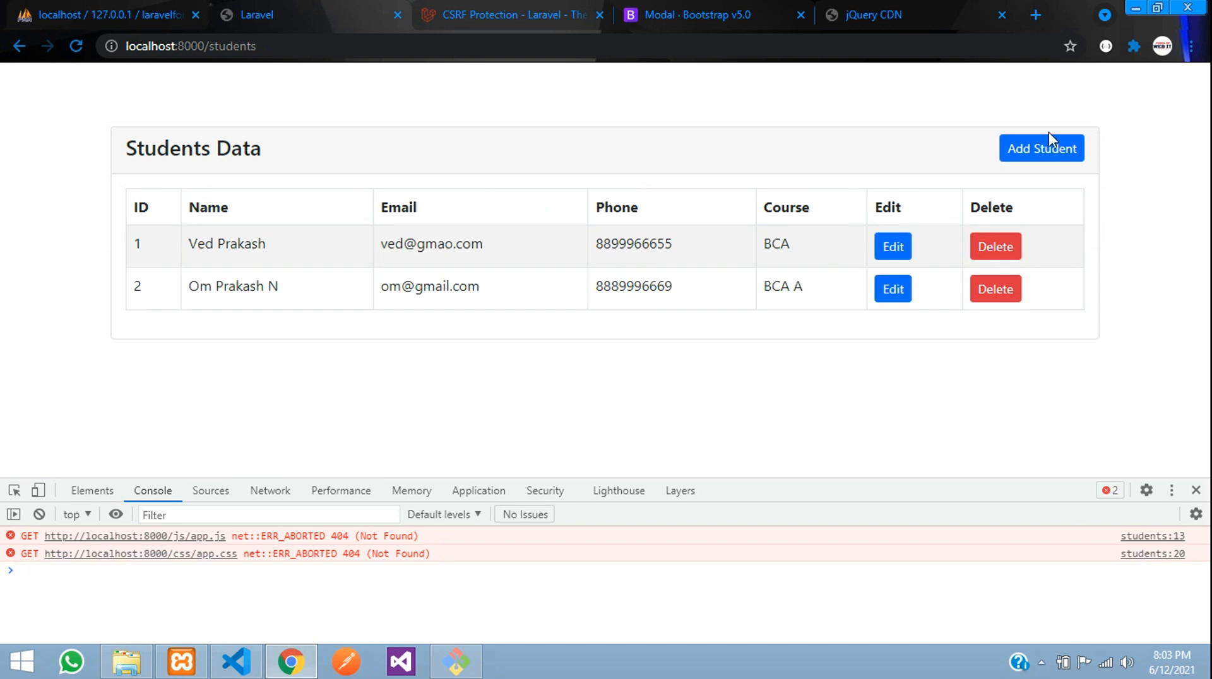
click(1042, 149)
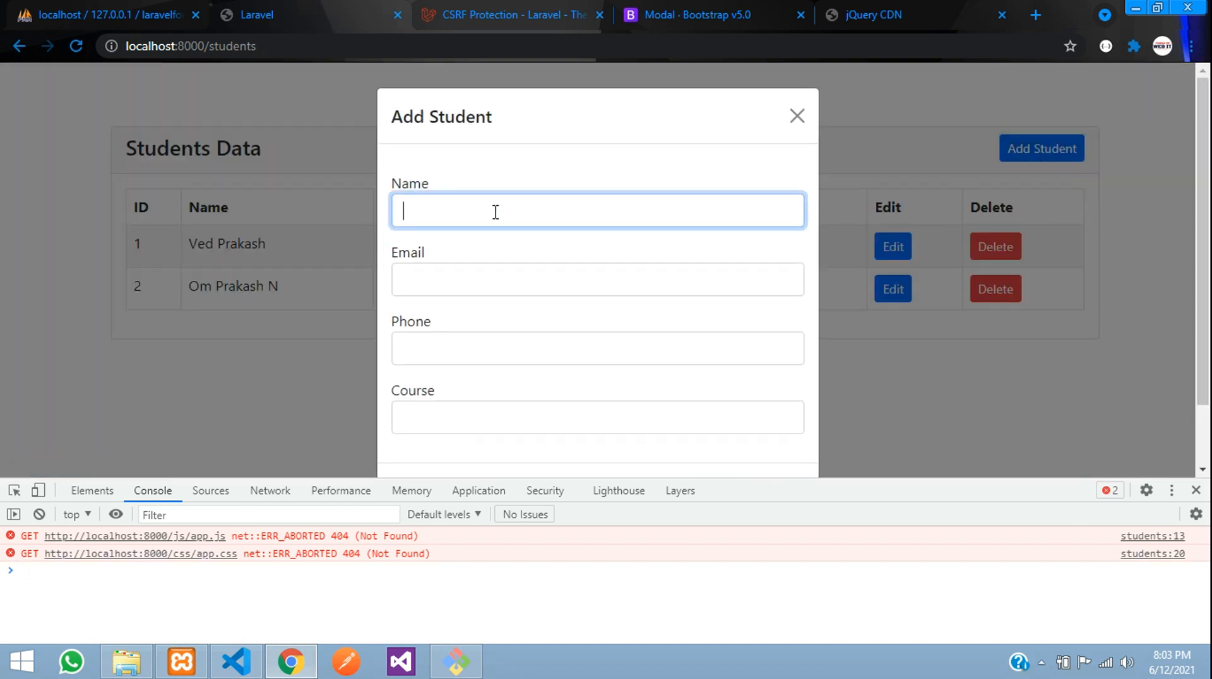
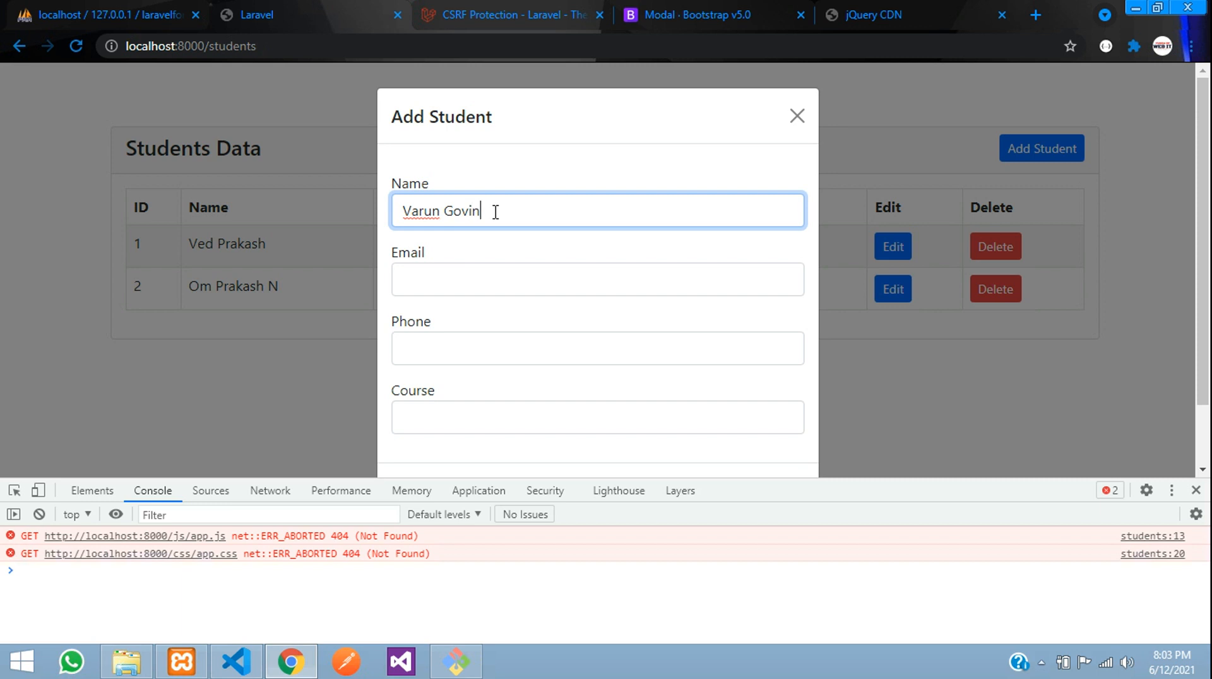
click(597, 279)
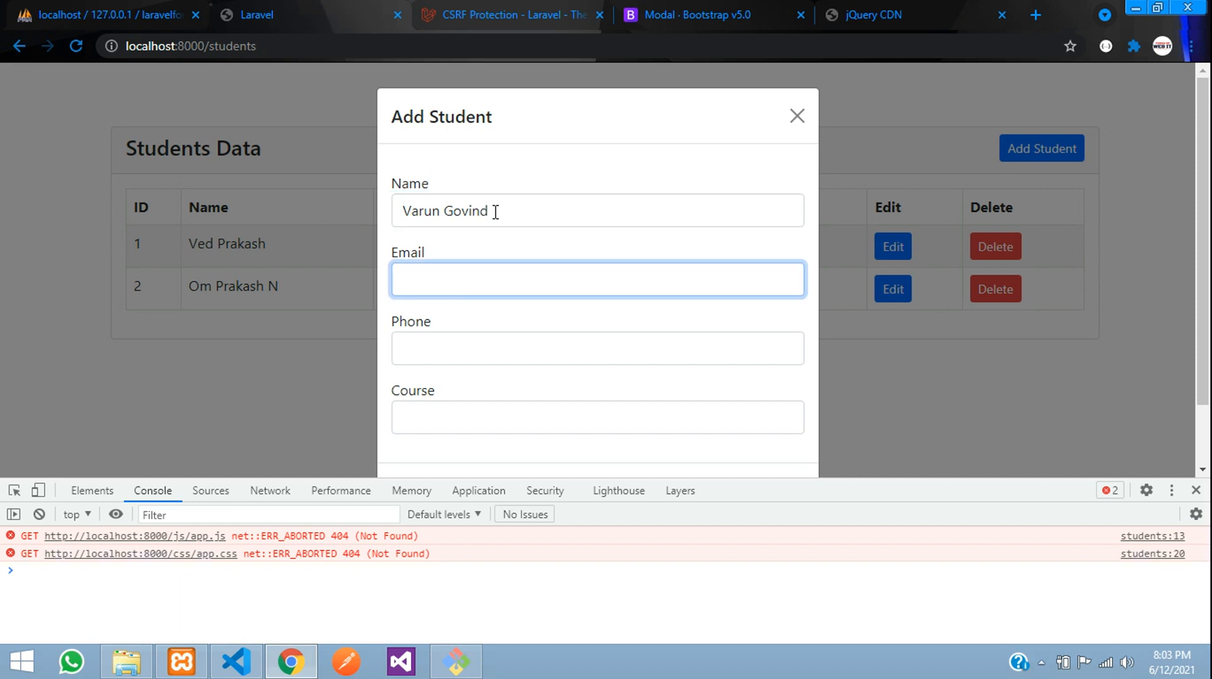
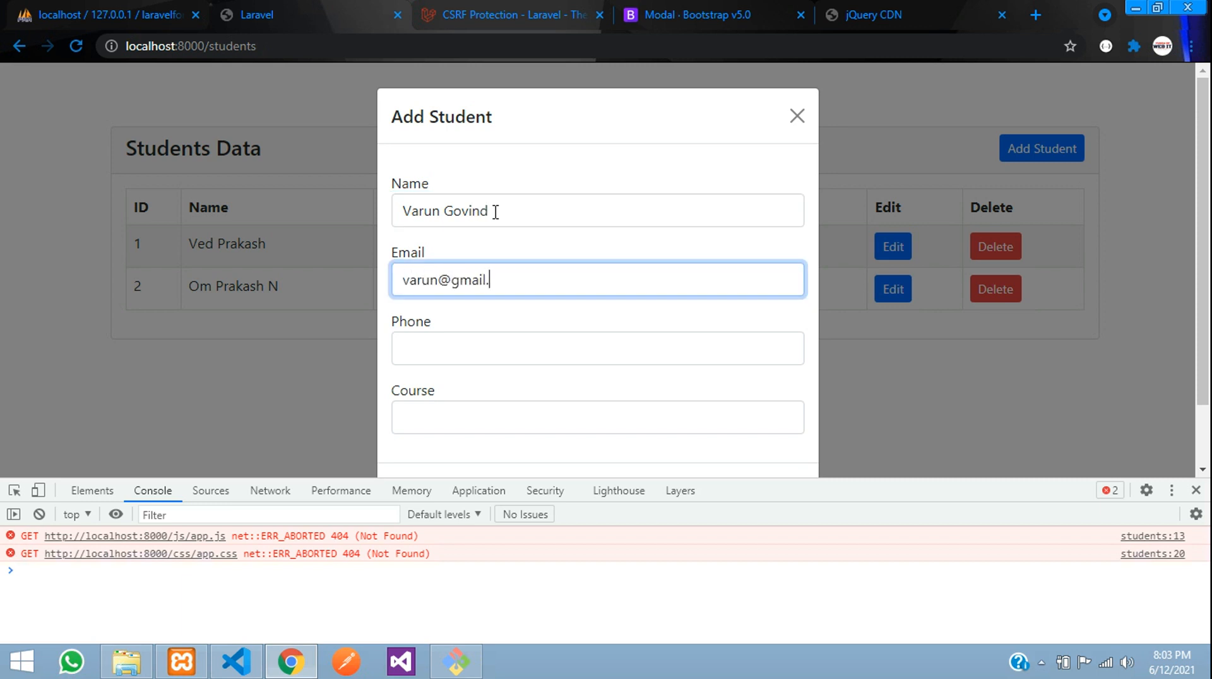
text(98765498)
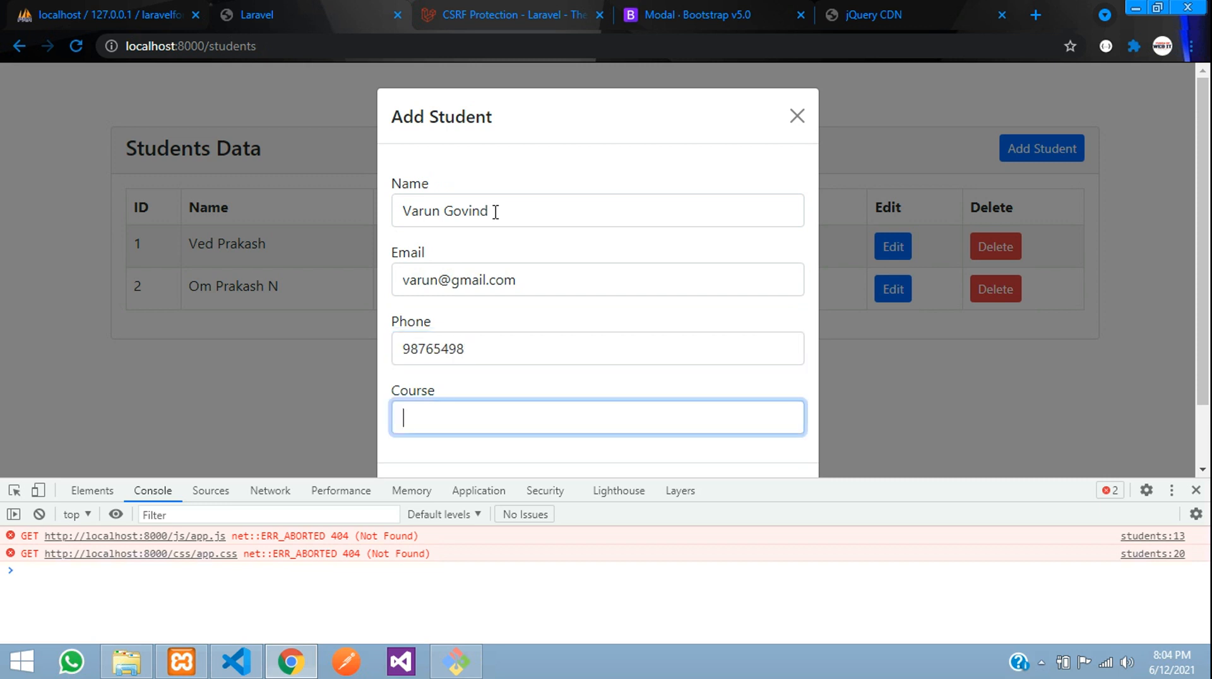
text(BCA)
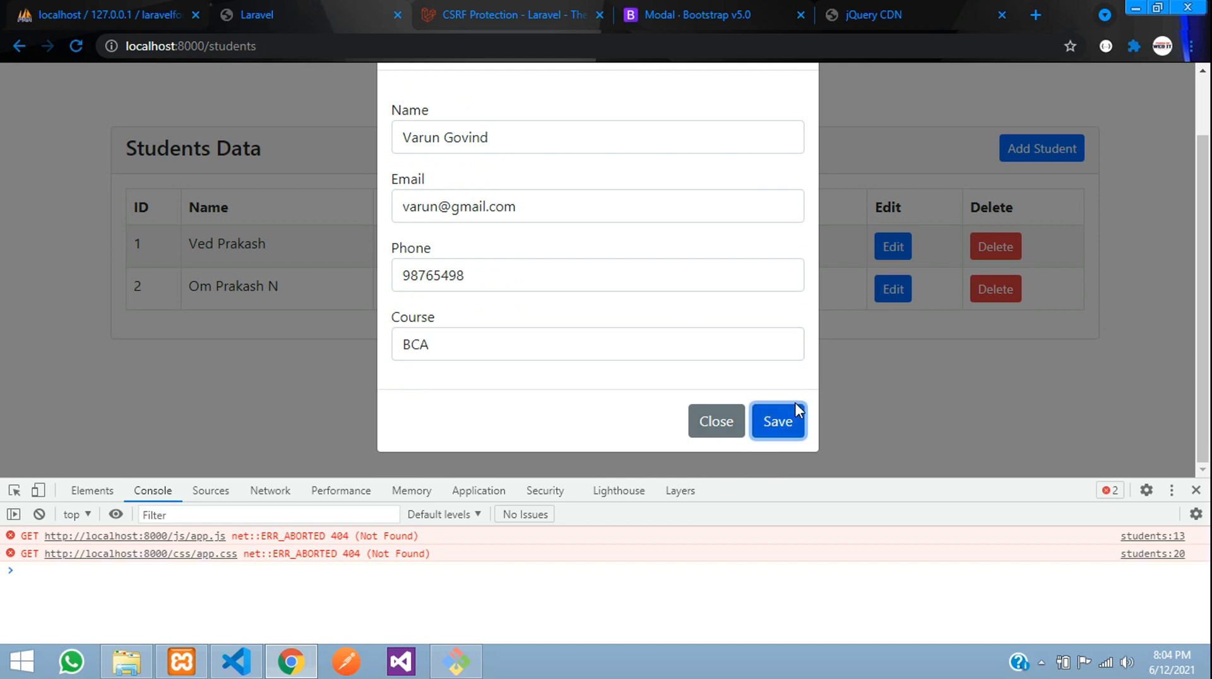
click(777, 421)
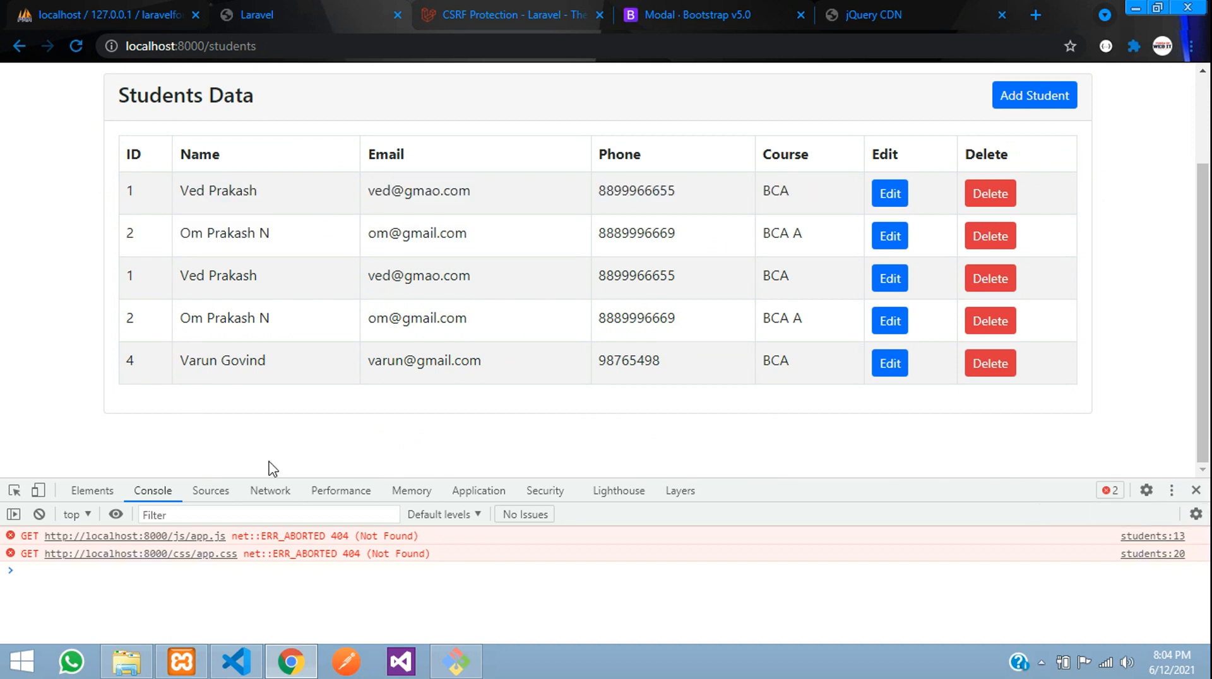
mouse_move(236, 661)
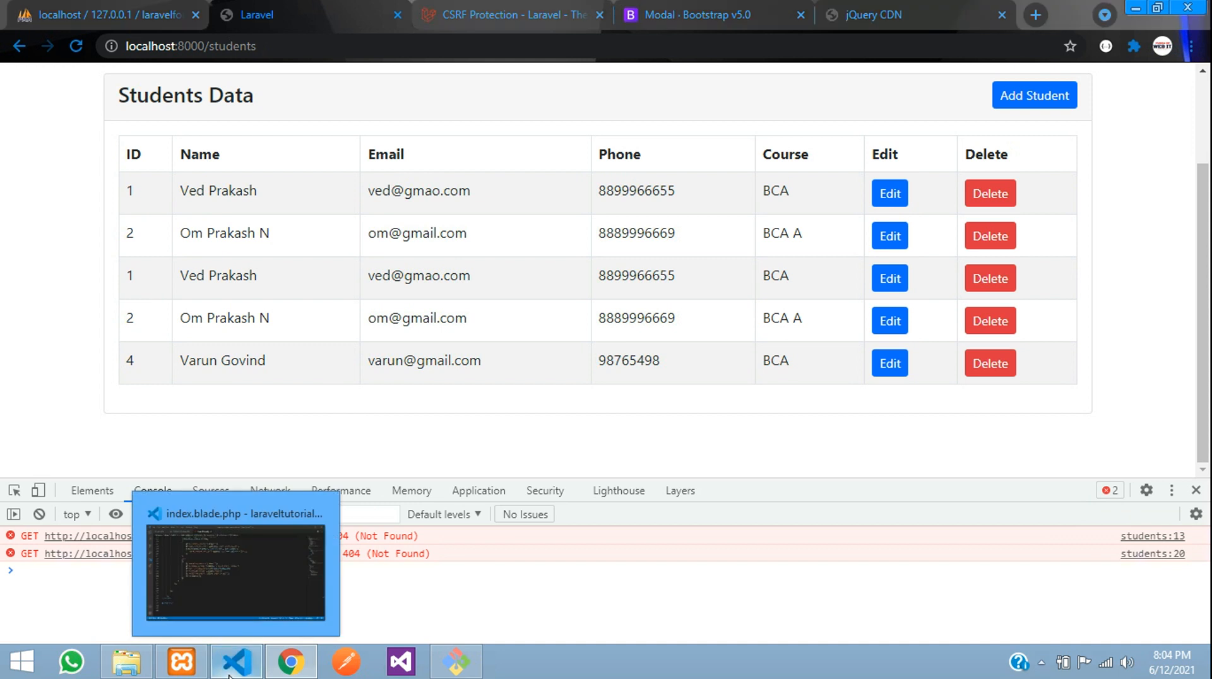
Add $('tbody').html("") in fetchstudent's success callback before the $.each loop.
click(236, 662)
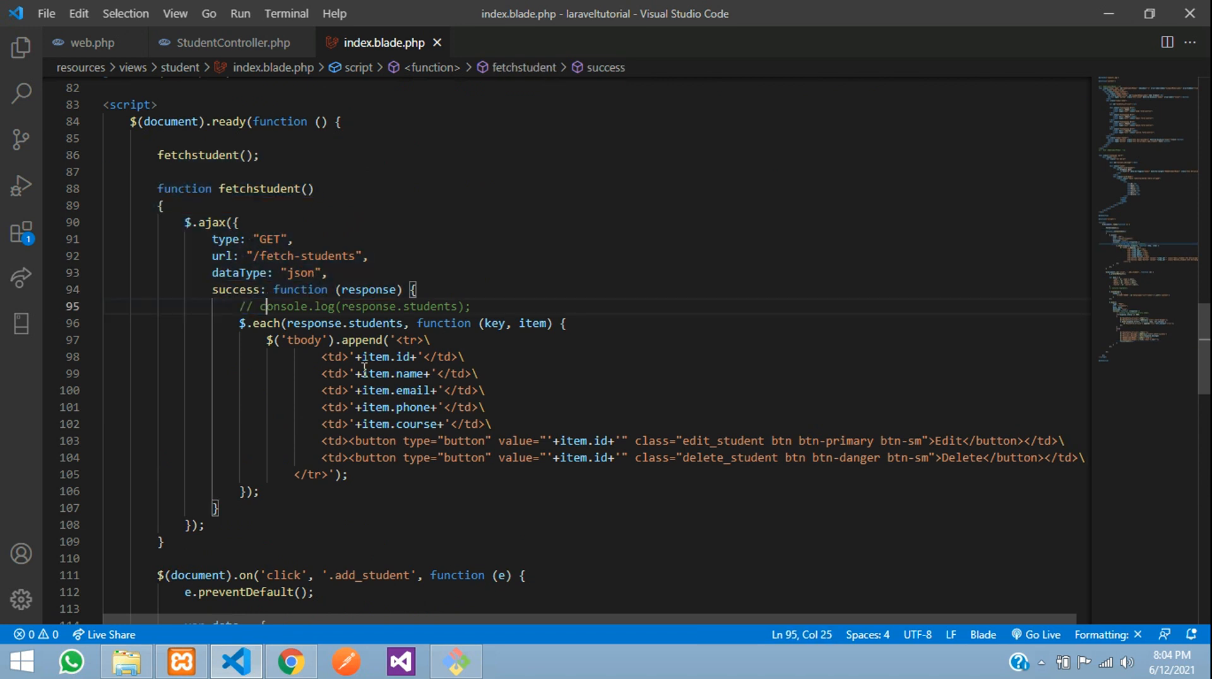
double_click(301, 339)
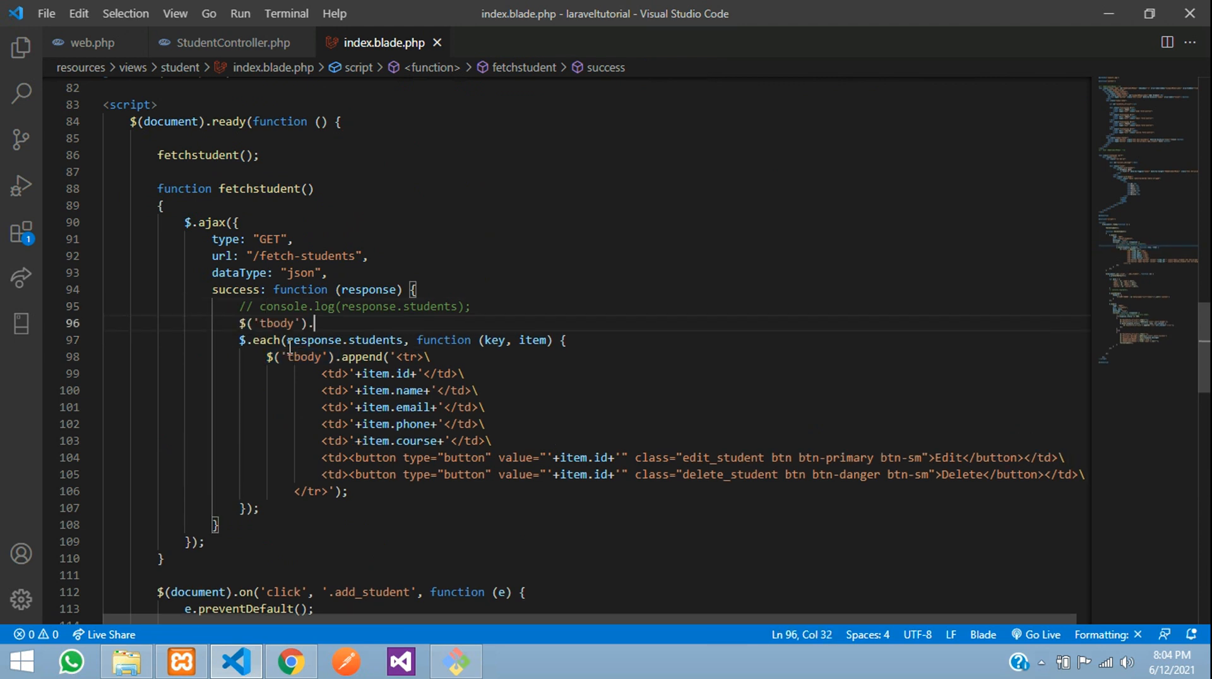
text(html())
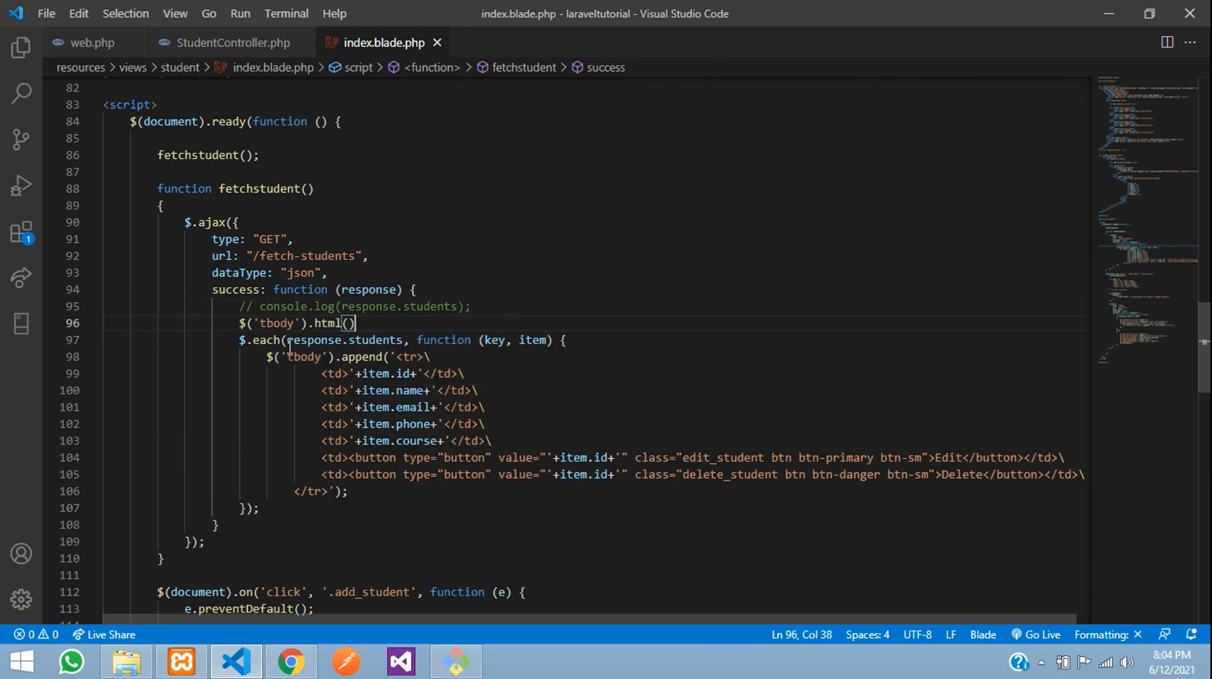
text("")
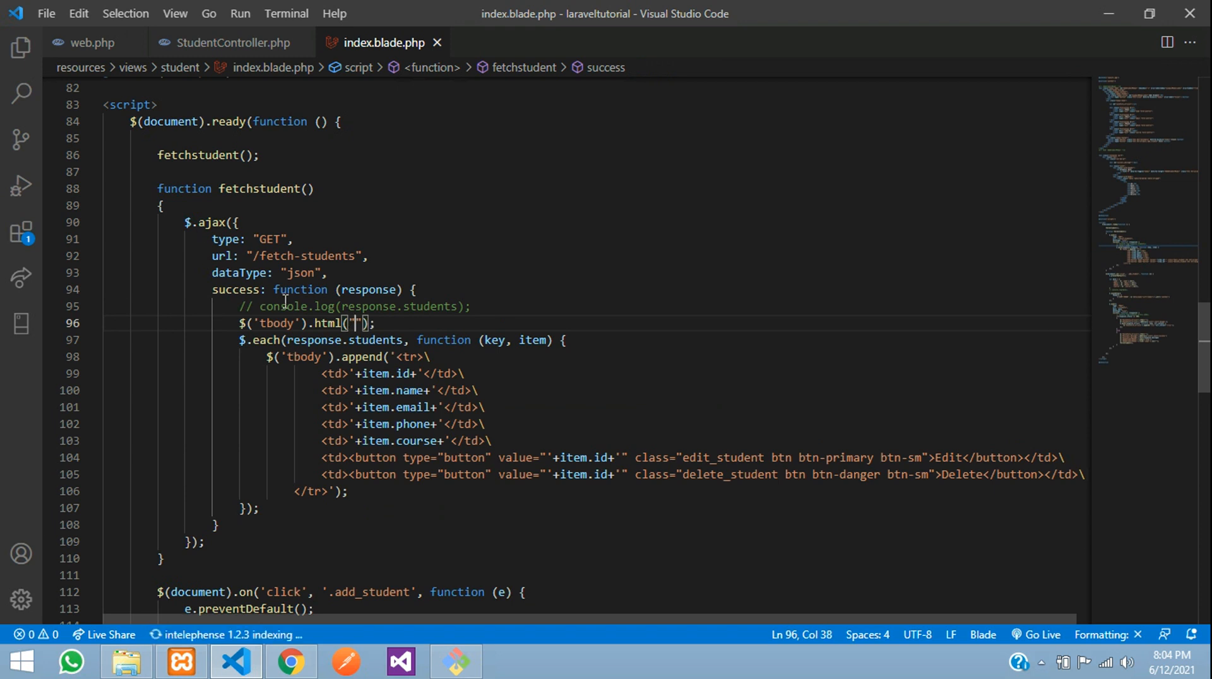
double_click(263, 188)
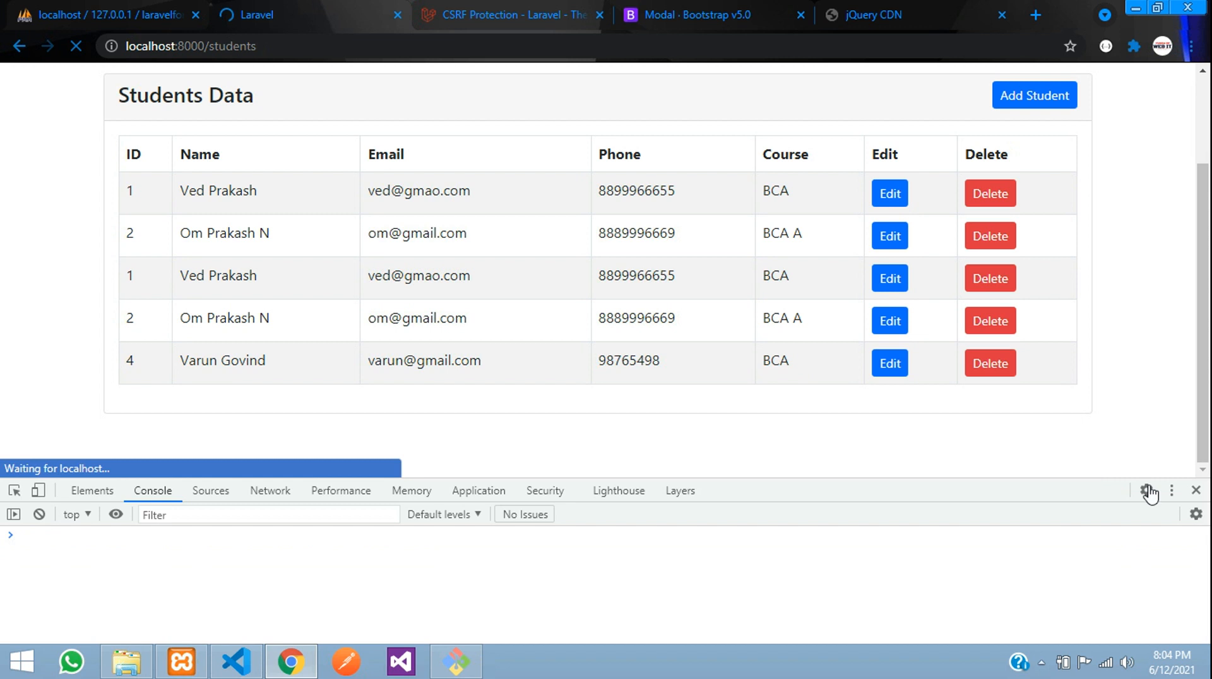
click(76, 46)
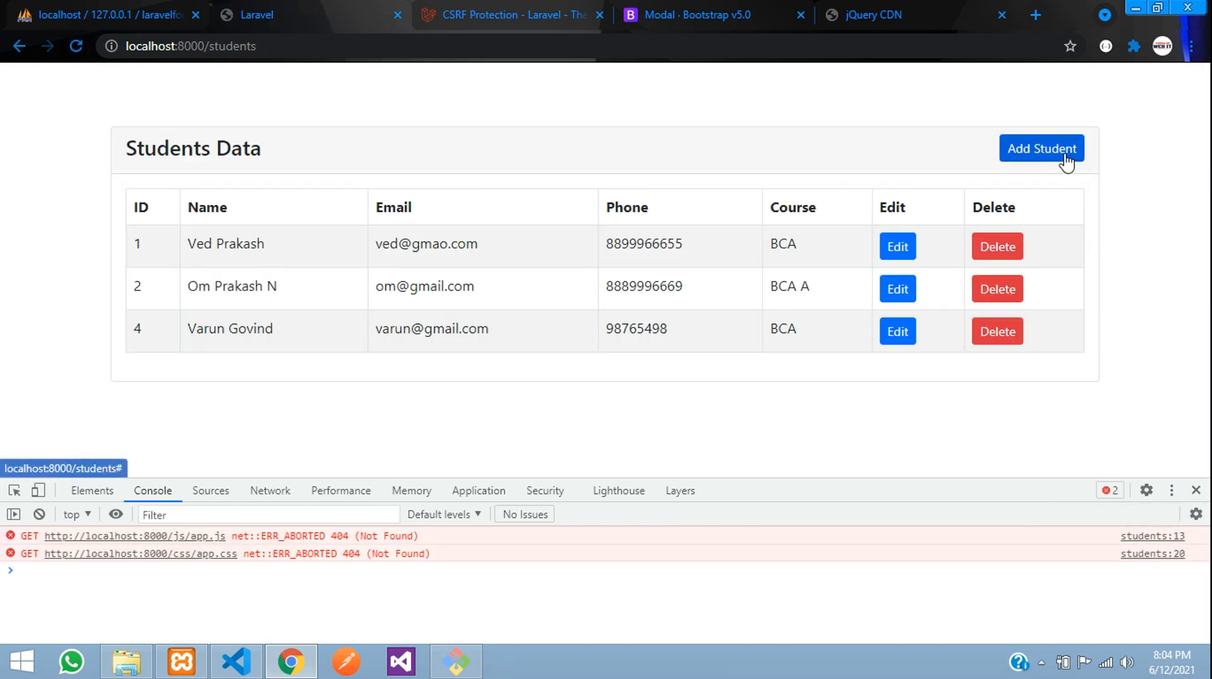
click(1041, 149)
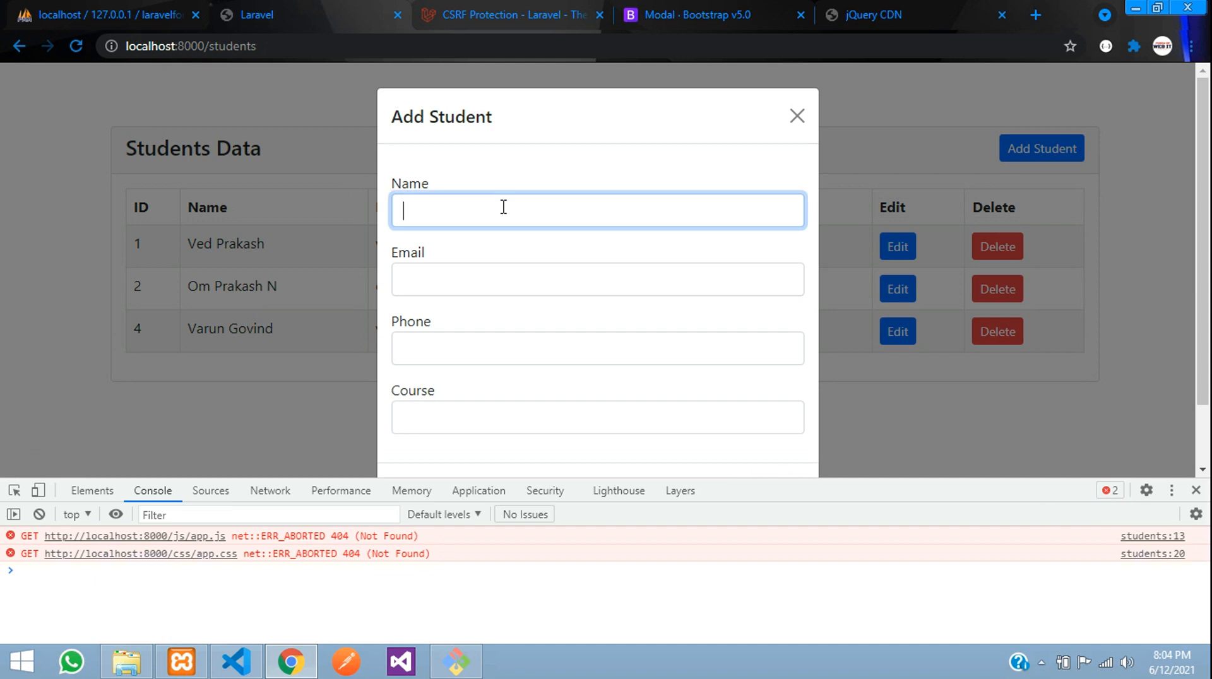
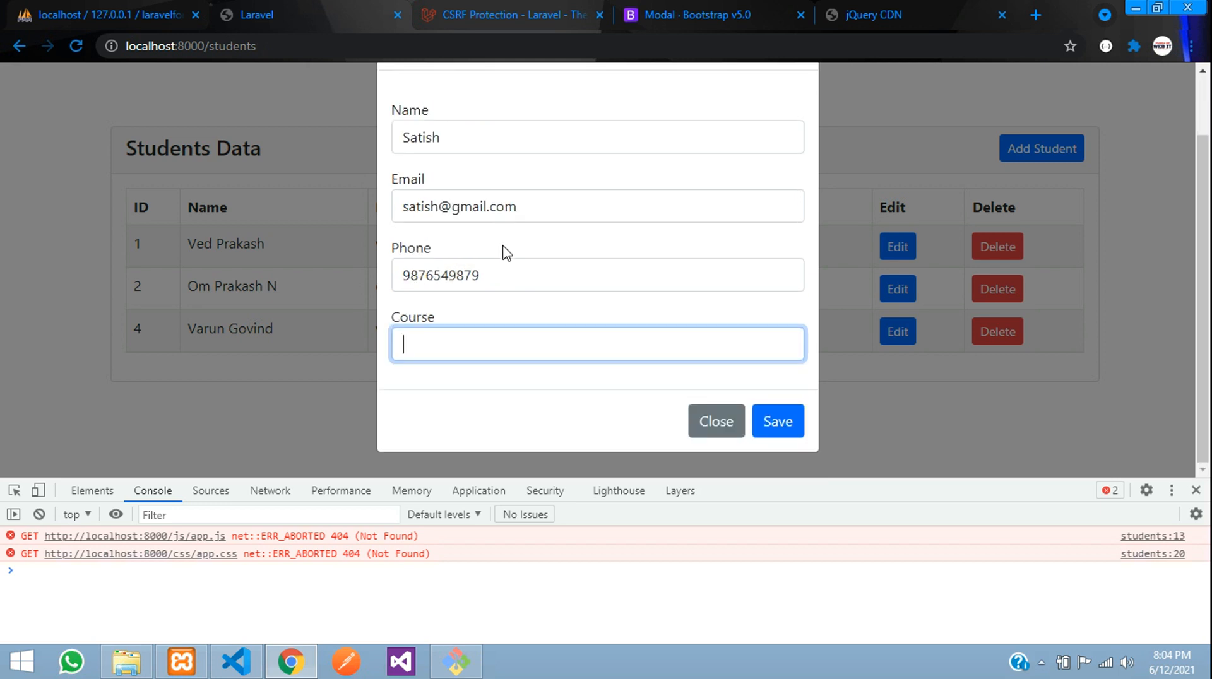
text(BCA)
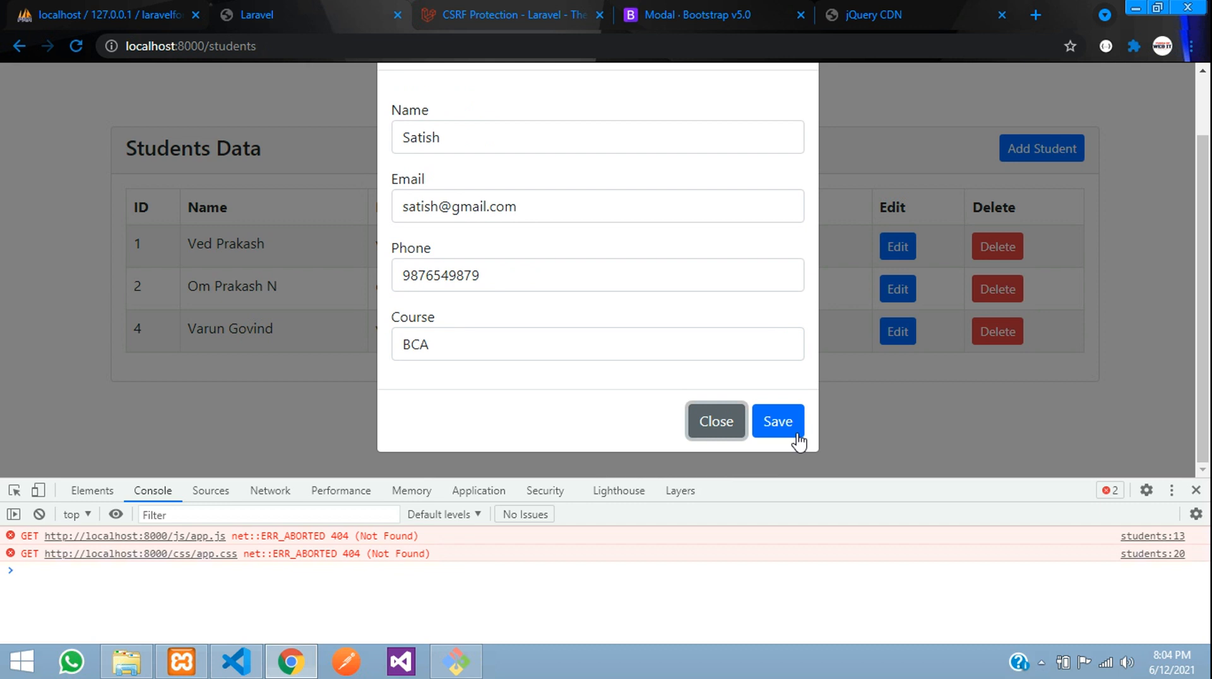
click(777, 421)
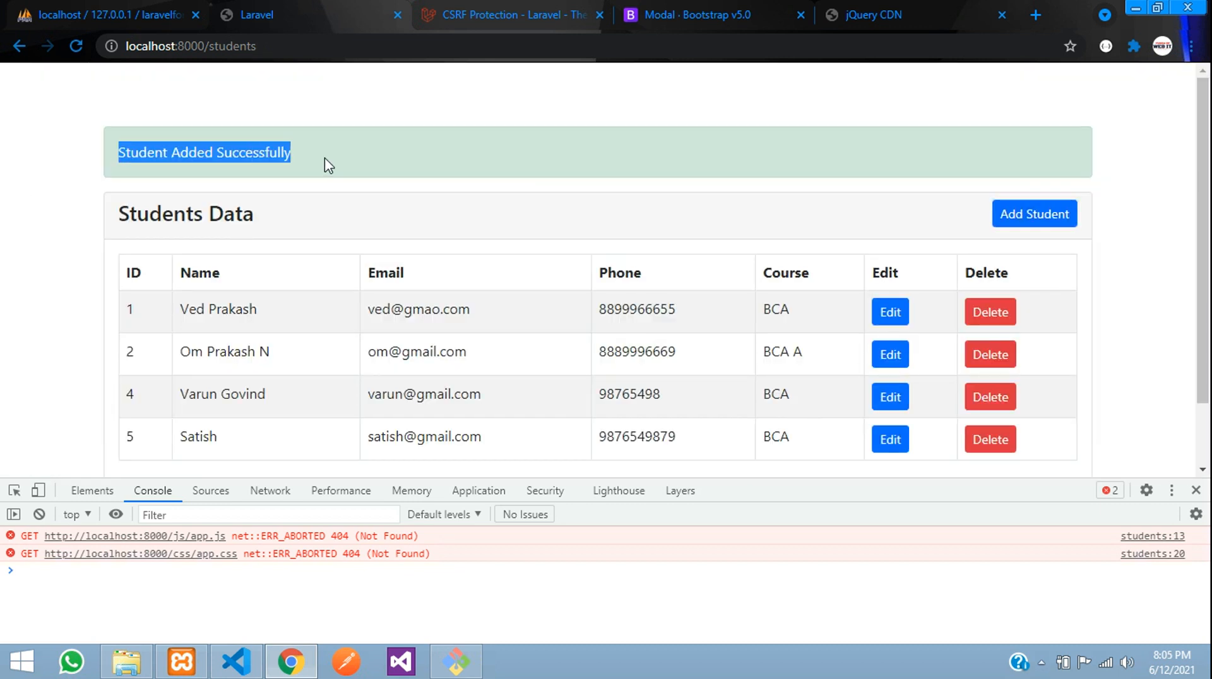
scroll(down, 3)
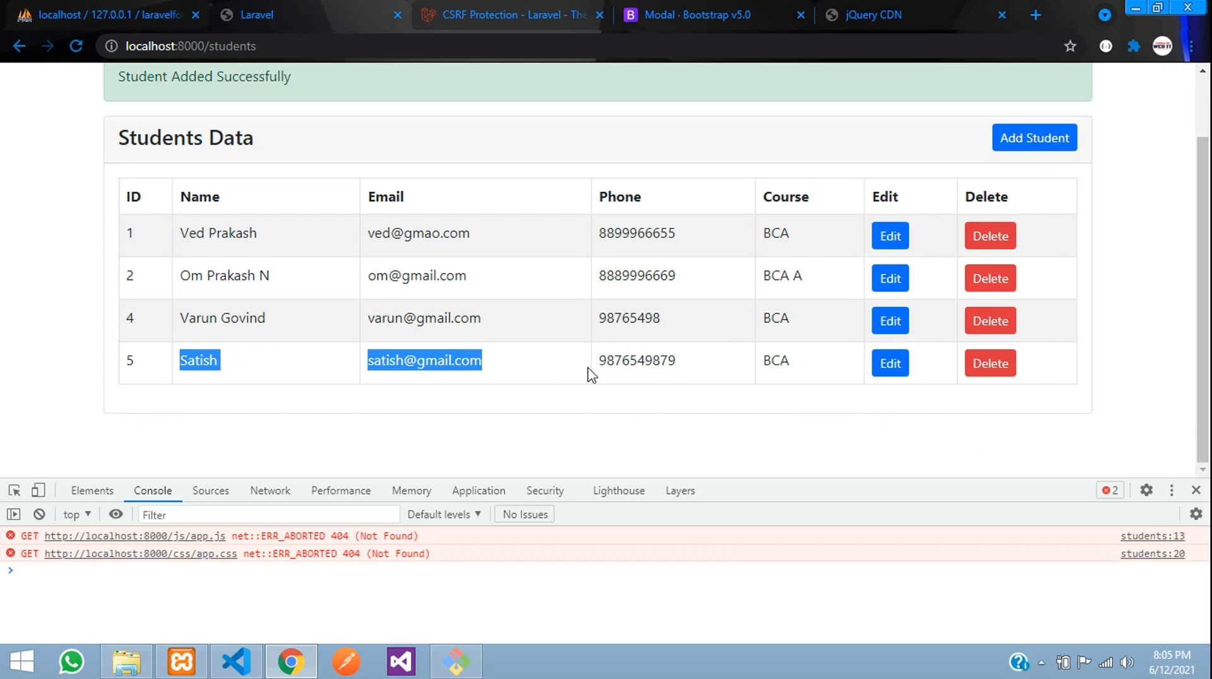
mouse_move(1143, 473)
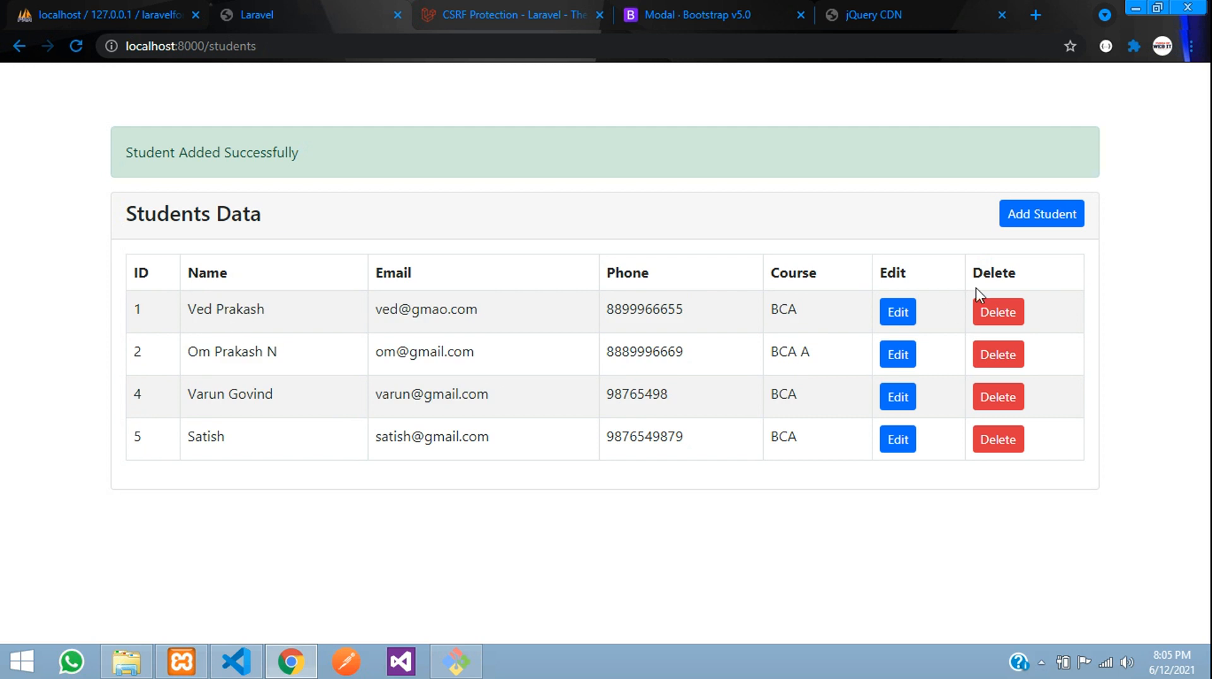
mouse_move(328, 292)
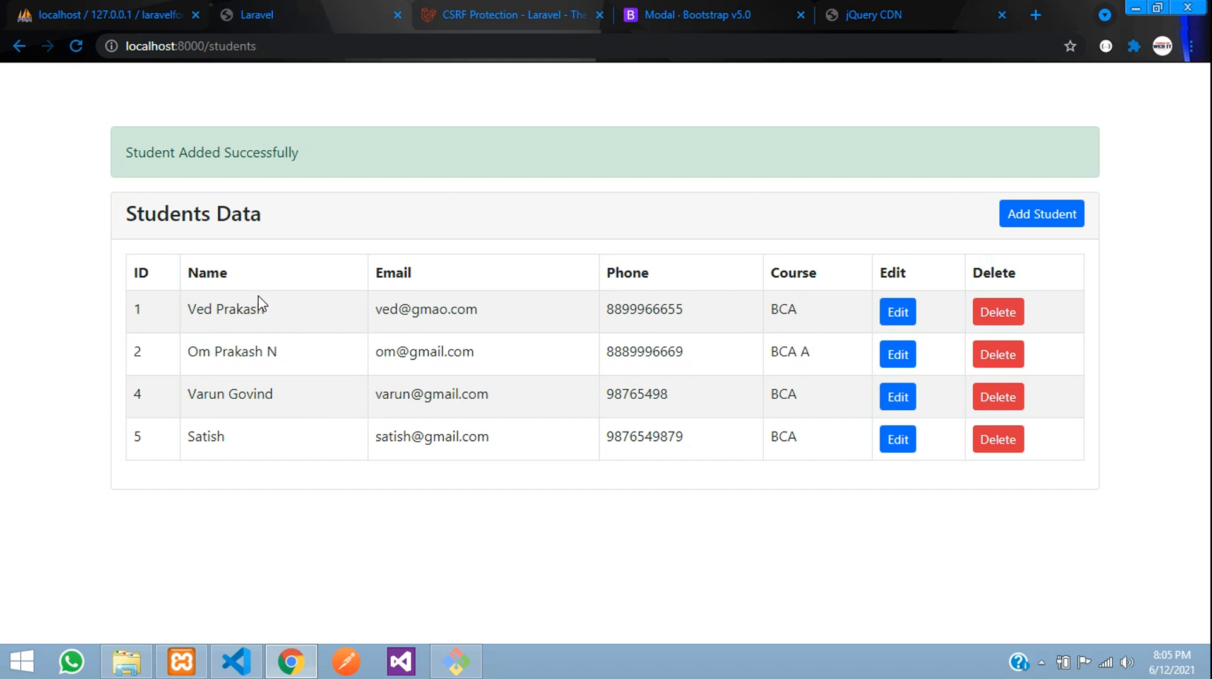
mouse_move(896, 316)
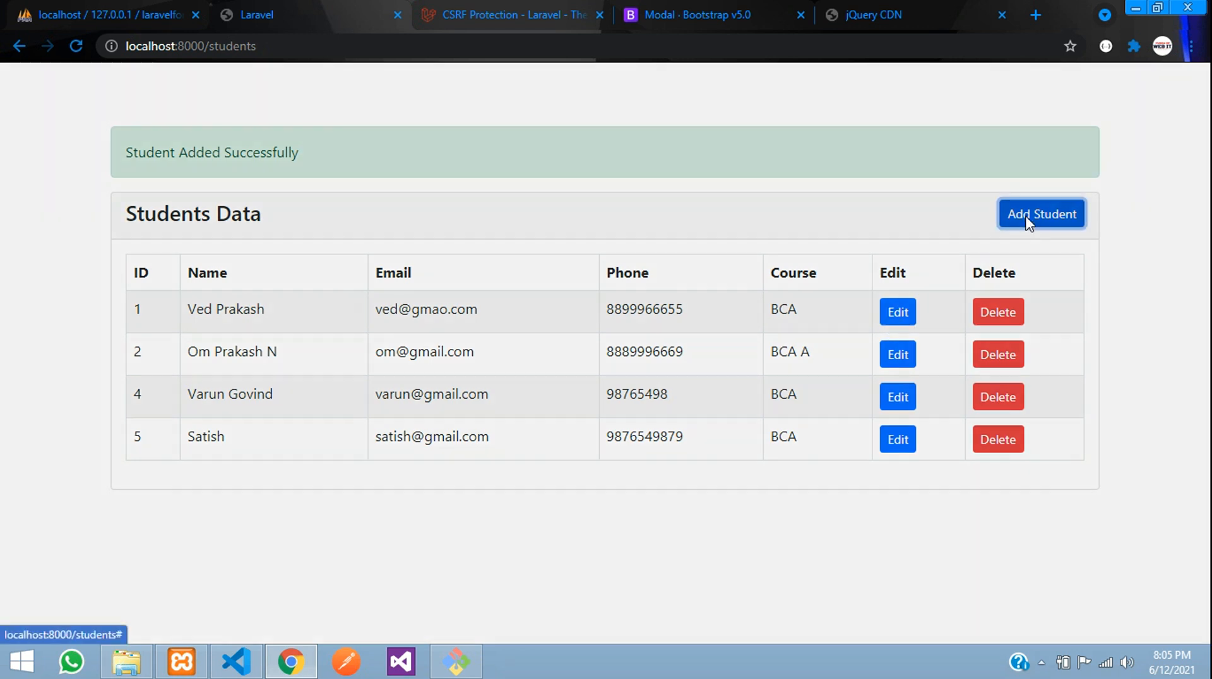
Reopen the Add Student modal and close it empty.
click(1041, 214)
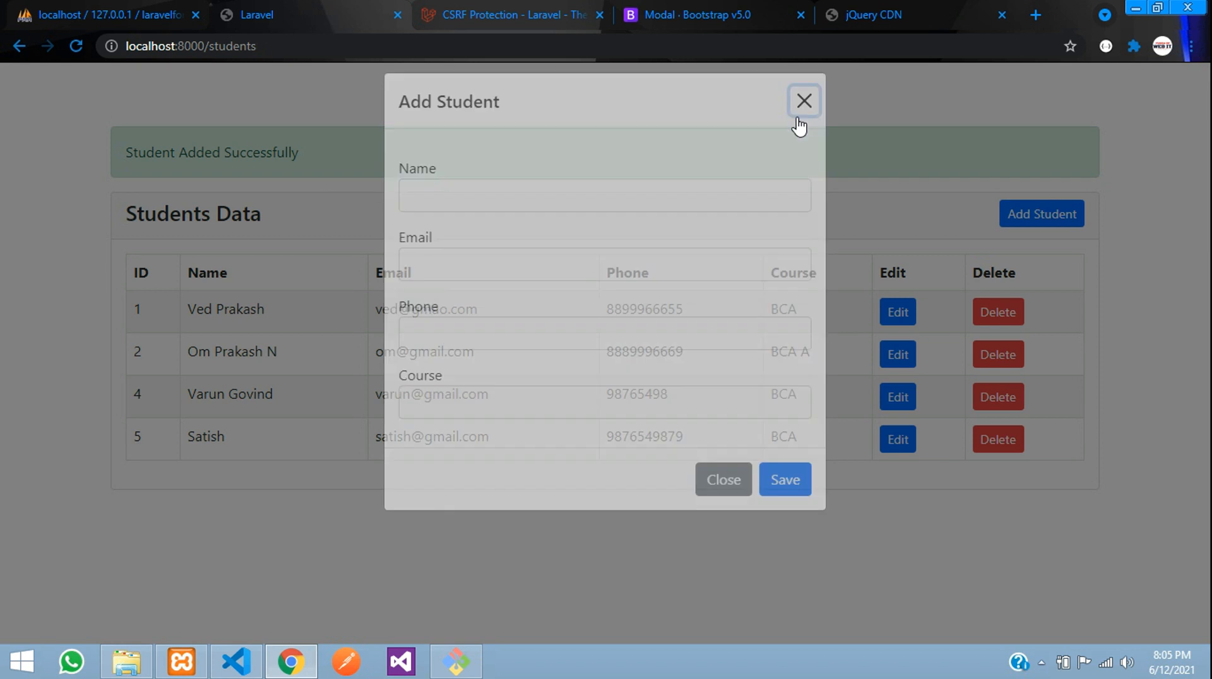
click(803, 101)
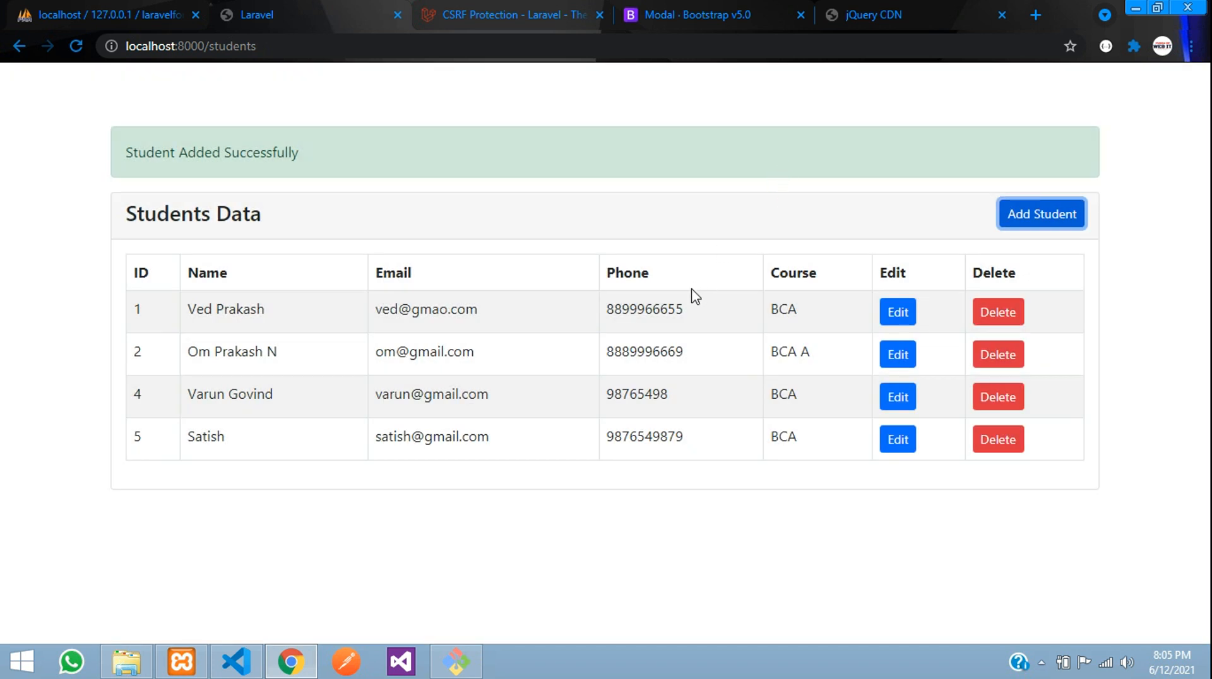